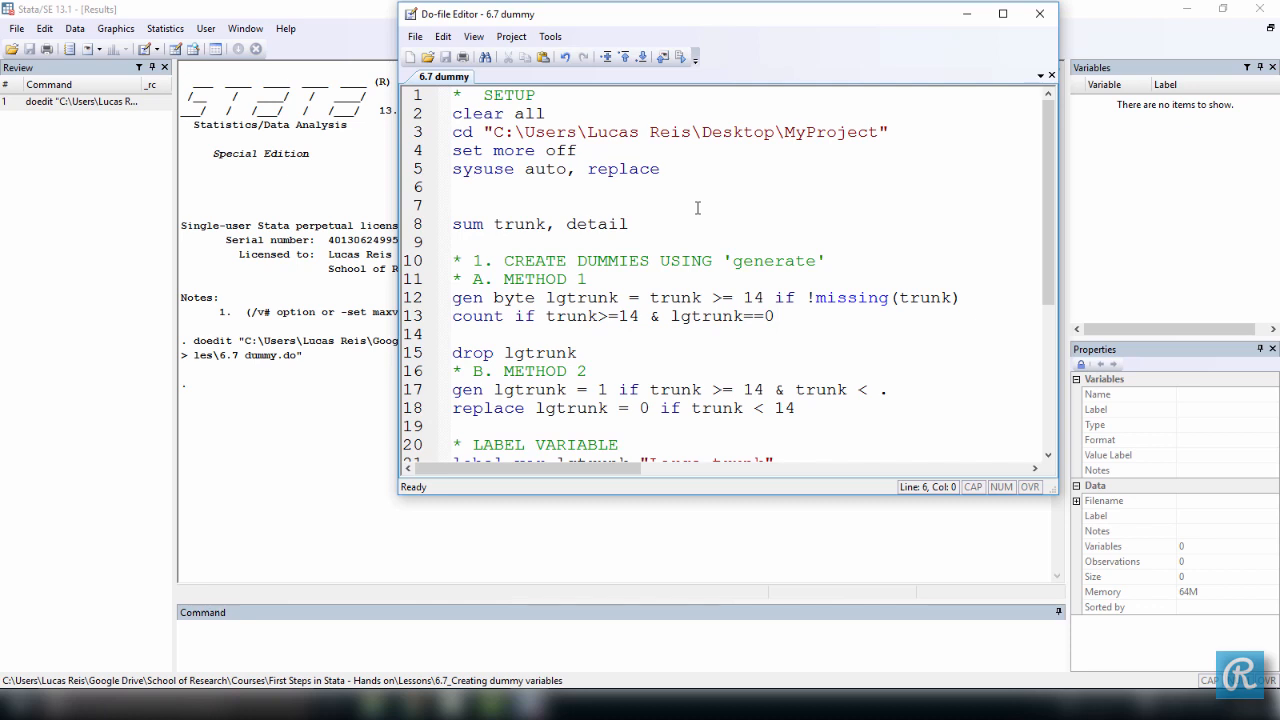
Step: Select the do-file's setup block (lines 1–5) and run it to load the auto dataset
{"action": "left_click", "coordinate": [453, 187]}
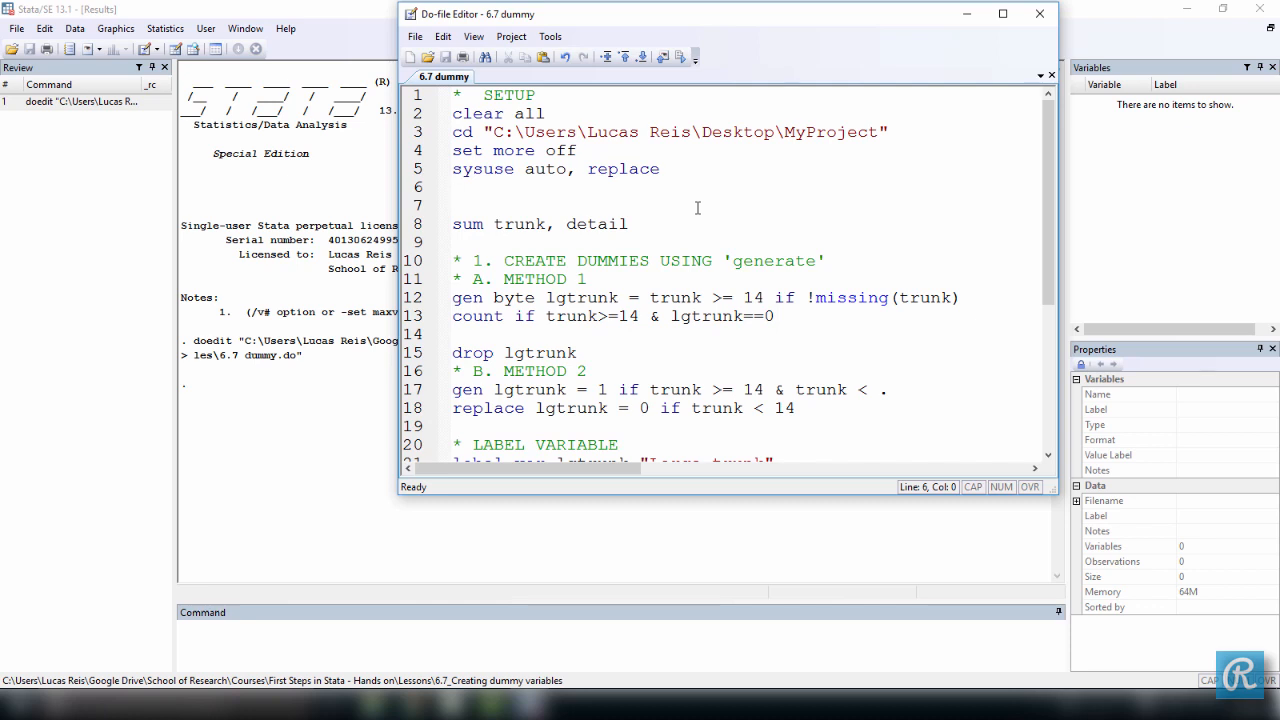
{"action": "left_click", "coordinate": [454, 187]}
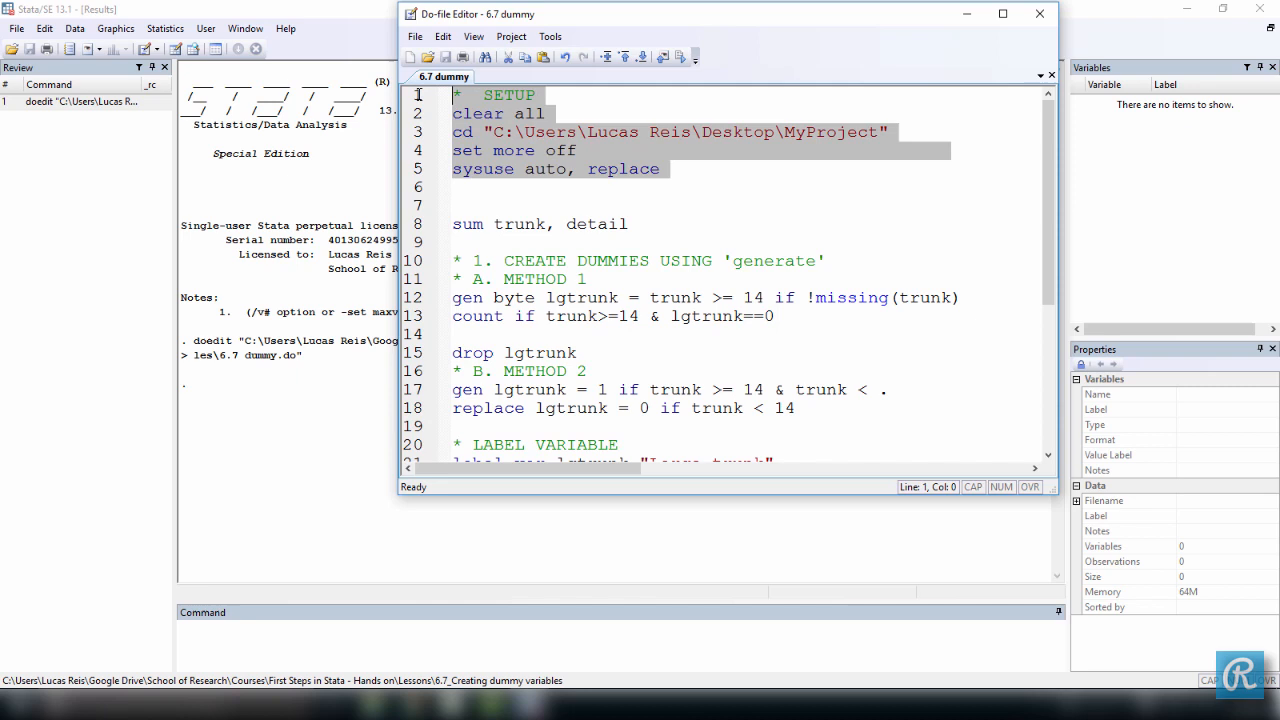
{"action": "mouse_move", "coordinate": [753, 214]}
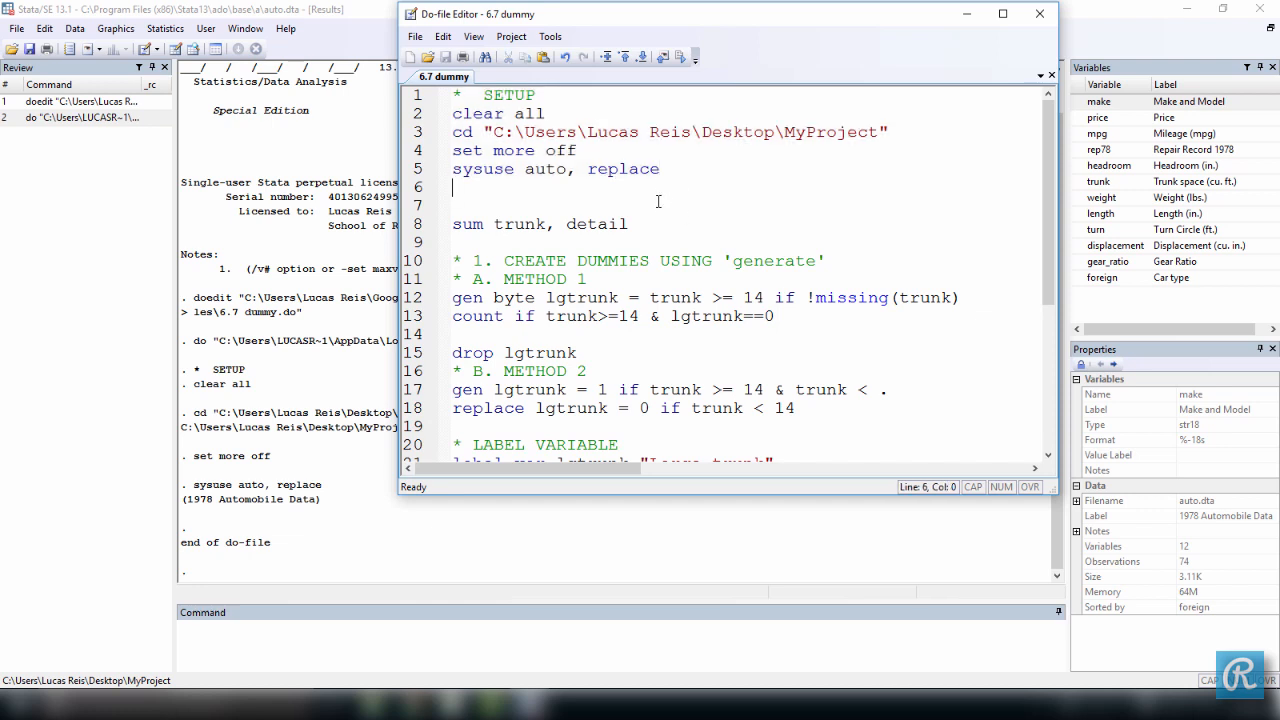
Step: Run 'sum trunk, detail' and highlight the median trunk value of 14 in the results
{"action": "double_click", "coordinate": [520, 224]}
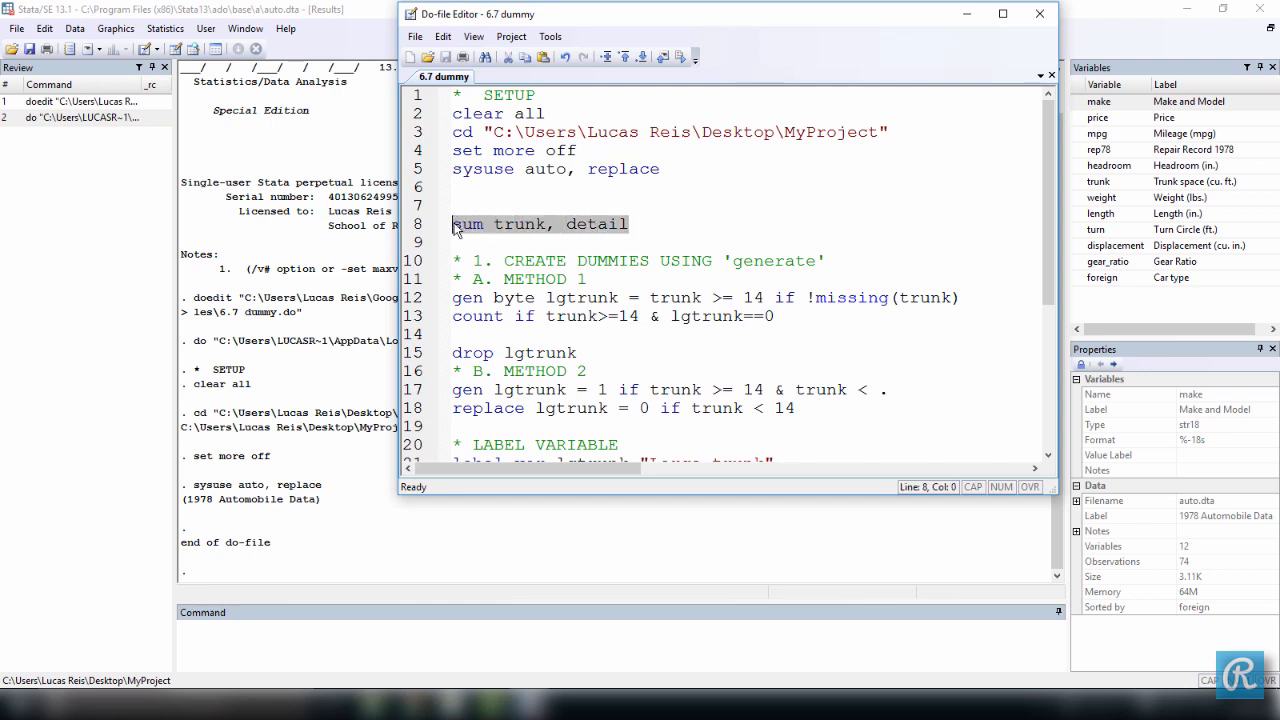
{"action": "mouse_move", "coordinate": [610, 232]}
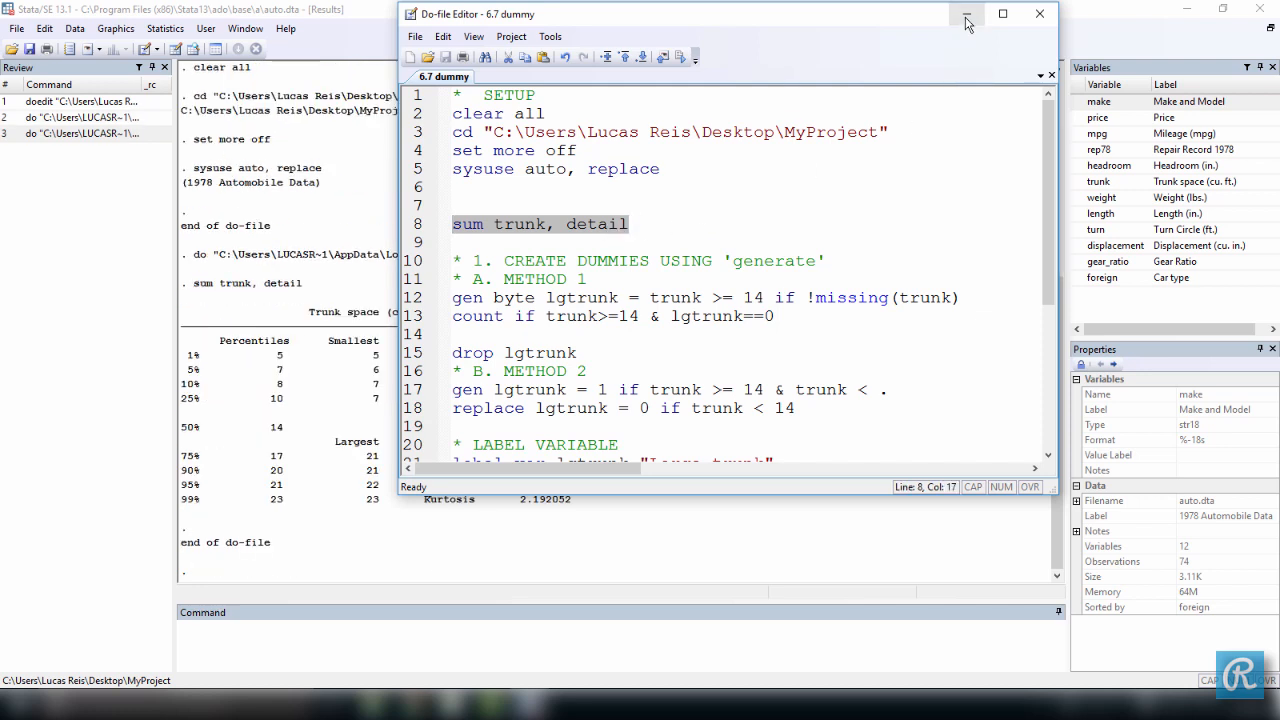
{"action": "left_click", "coordinate": [967, 14]}
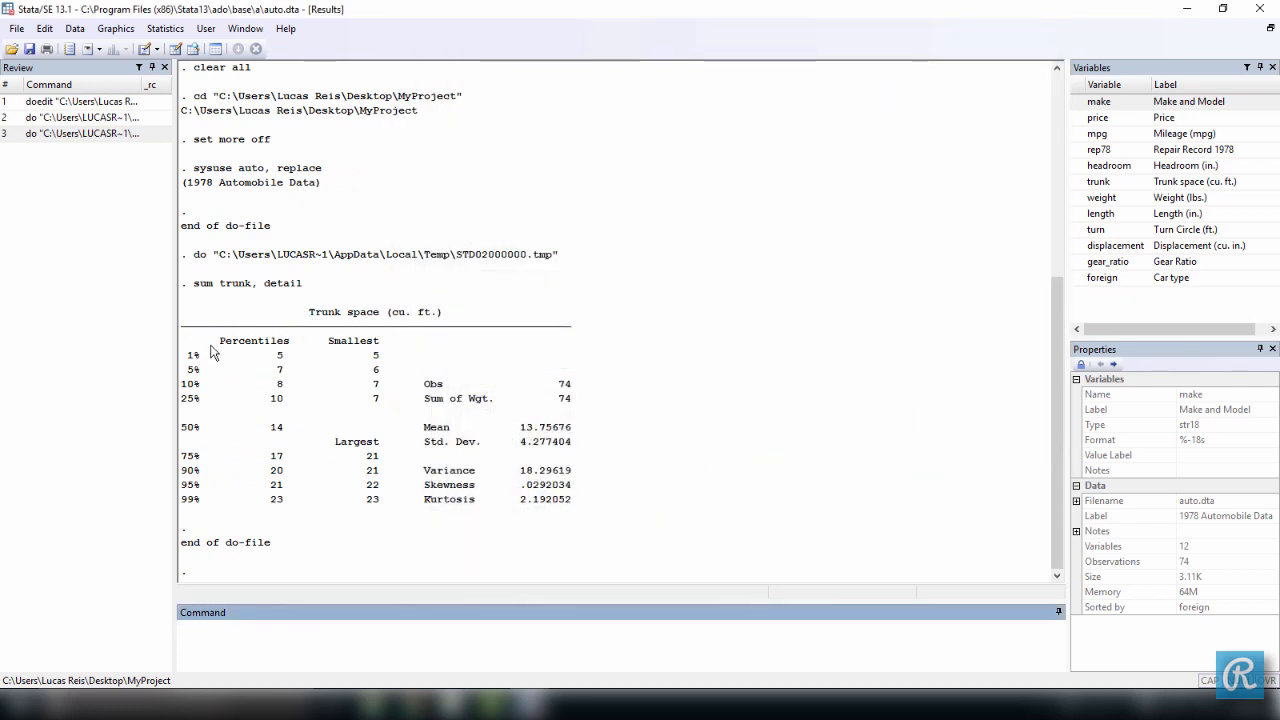
{"action": "mouse_move", "coordinate": [250, 421]}
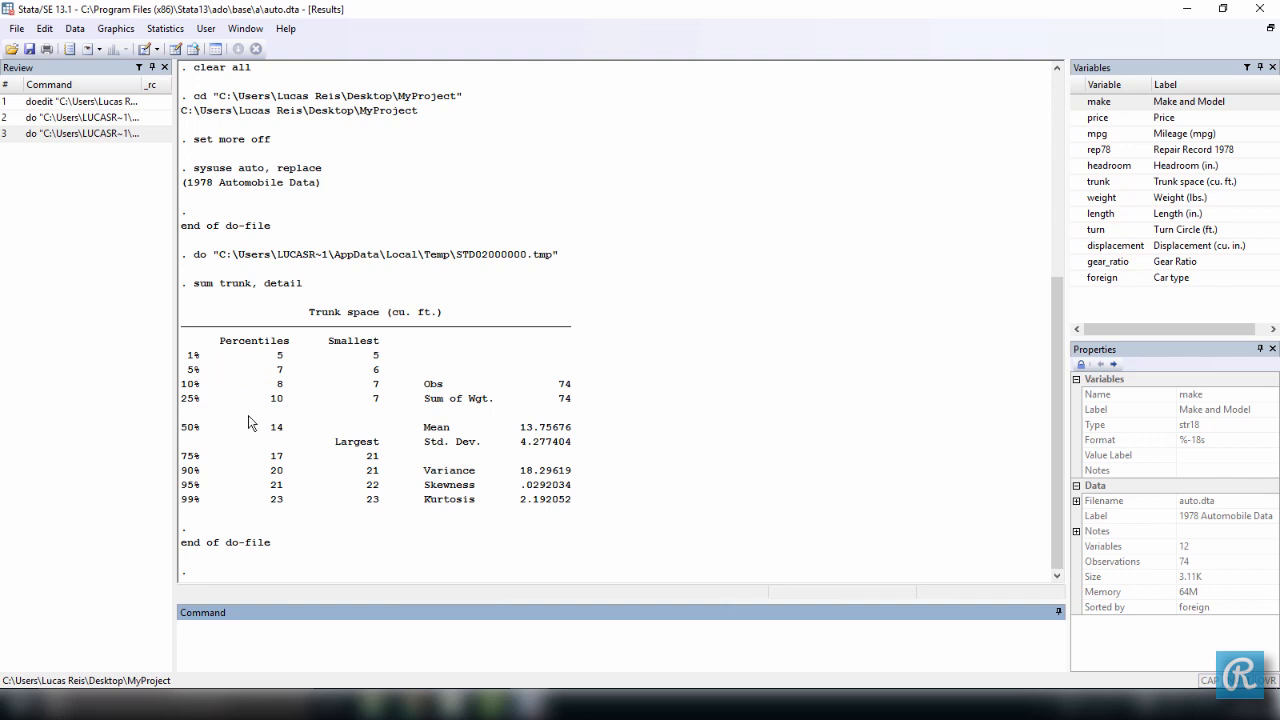
{"action": "double_click", "coordinate": [276, 427]}
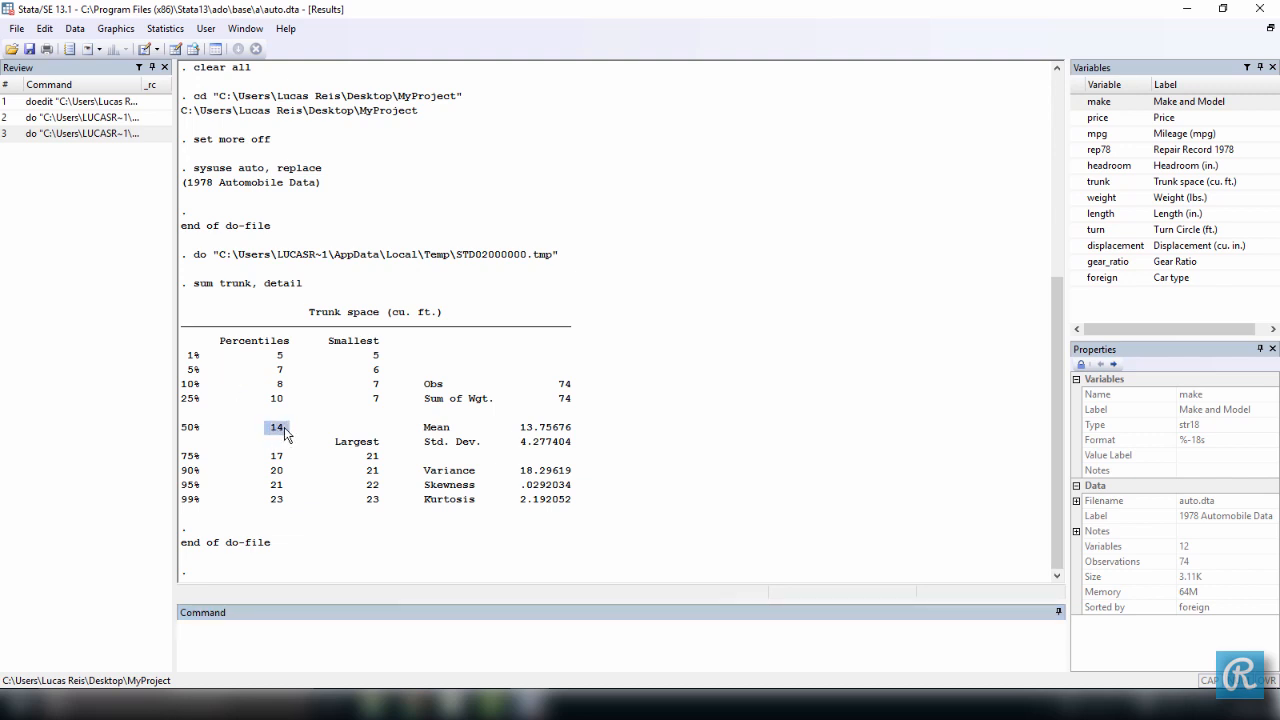
{"action": "mouse_move", "coordinate": [195, 440]}
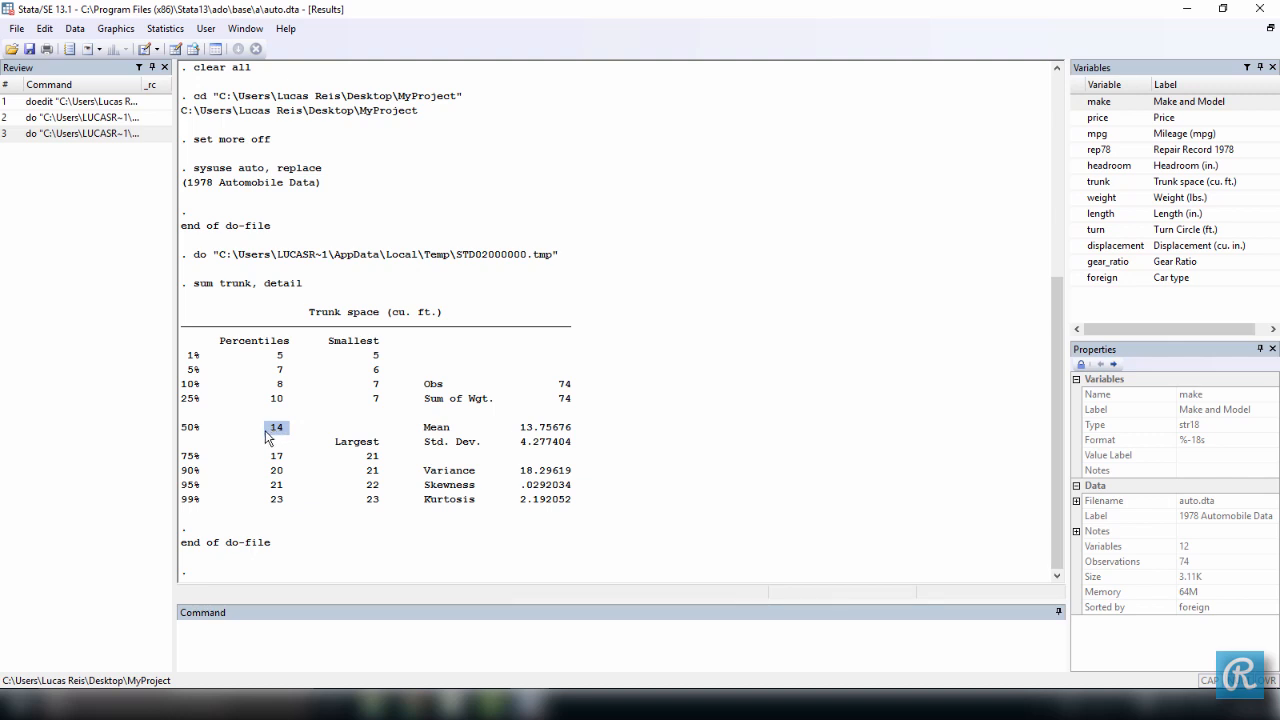
{"action": "mouse_move", "coordinate": [289, 442]}
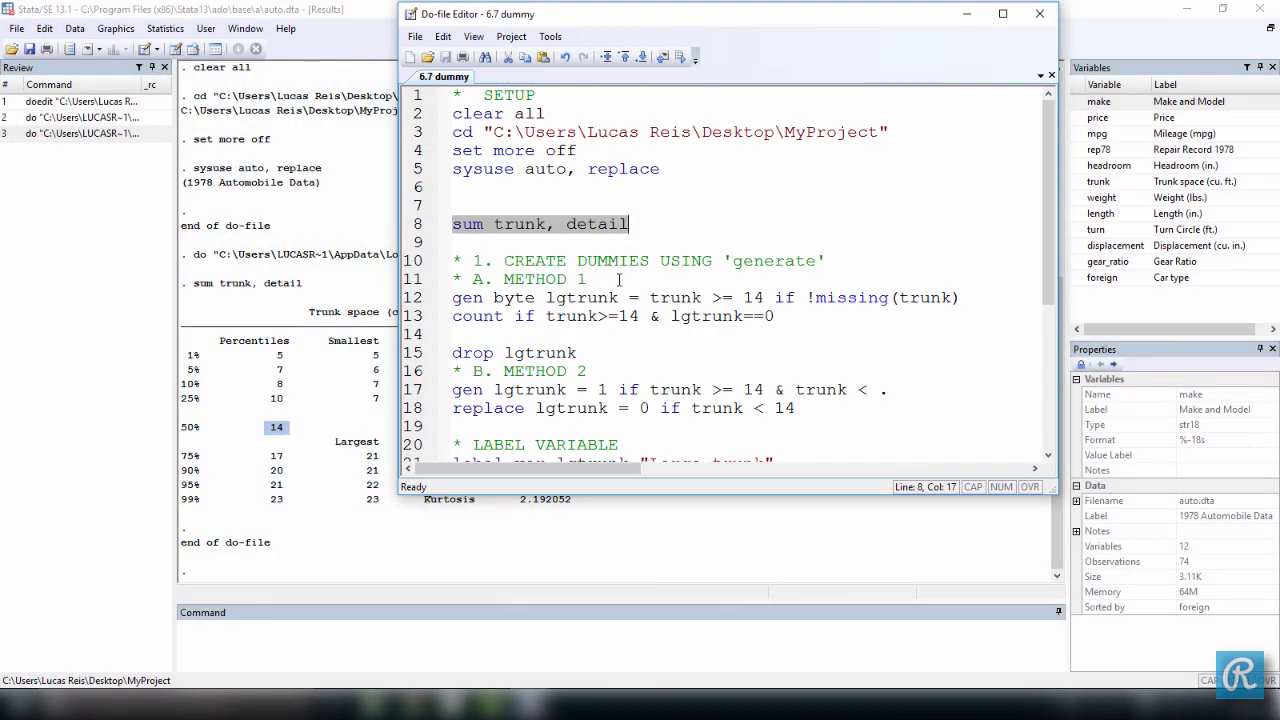
Step: Highlight 'trunk >= 14' and 'byte' on line 12, then run the 'gen byte lgtrunk' line
{"action": "left_click", "coordinate": [545, 297]}
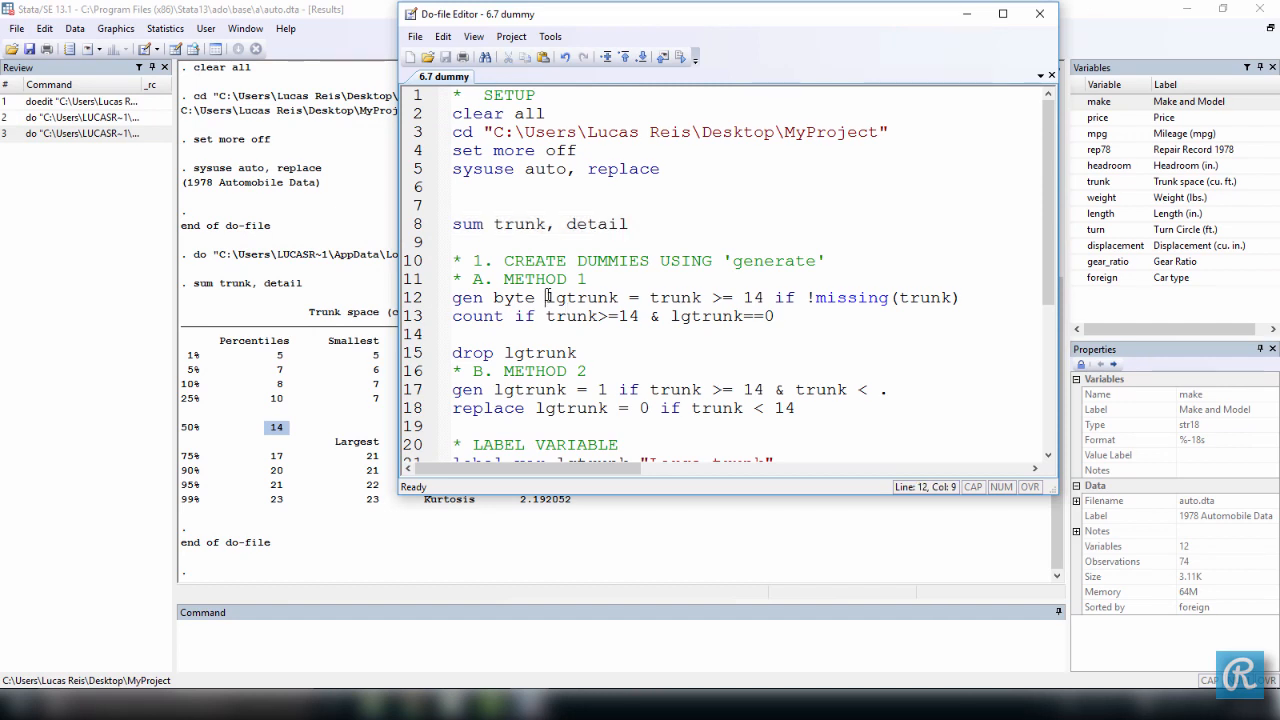
{"action": "double_click", "coordinate": [583, 297]}
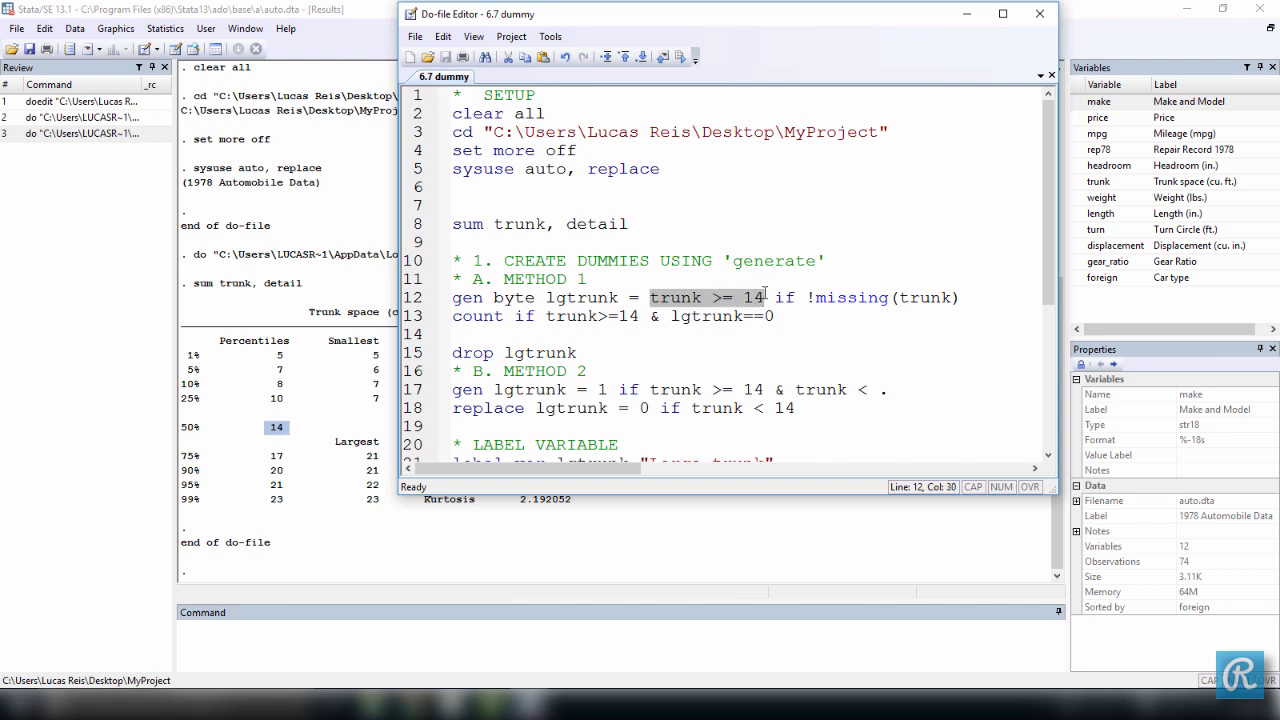
{"action": "mouse_move", "coordinate": [265, 417]}
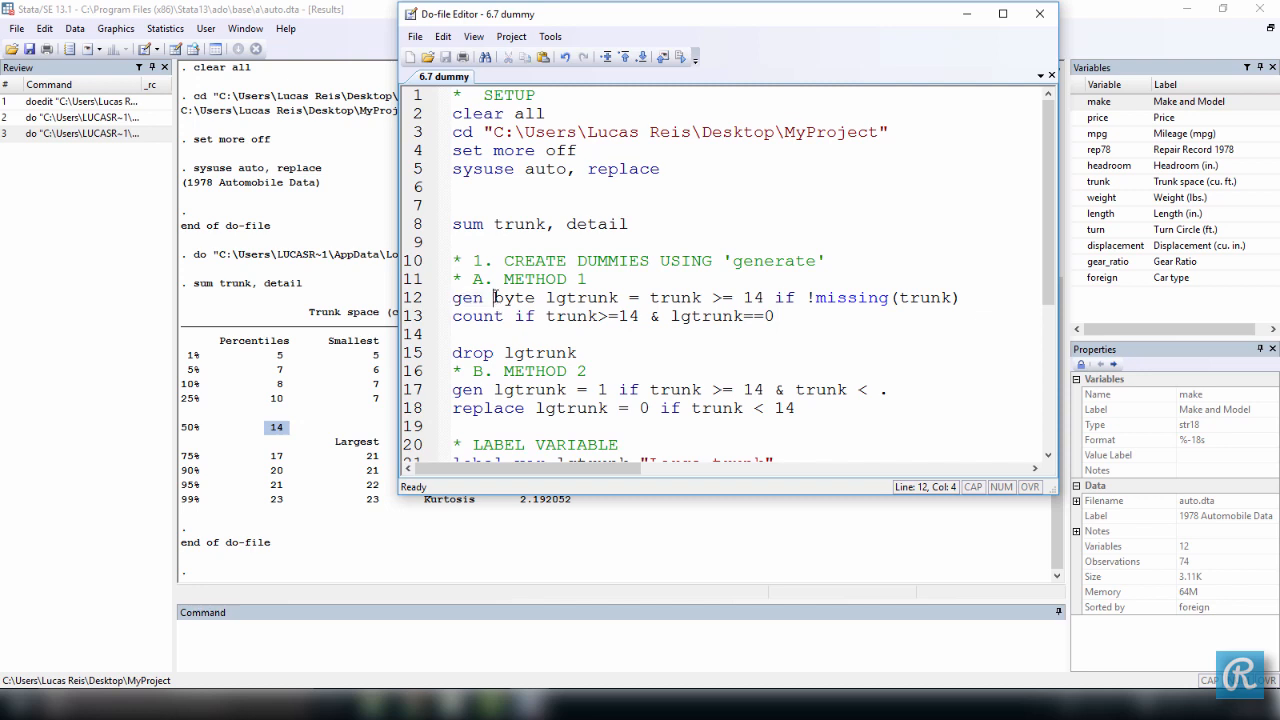
{"action": "double_click", "coordinate": [513, 297]}
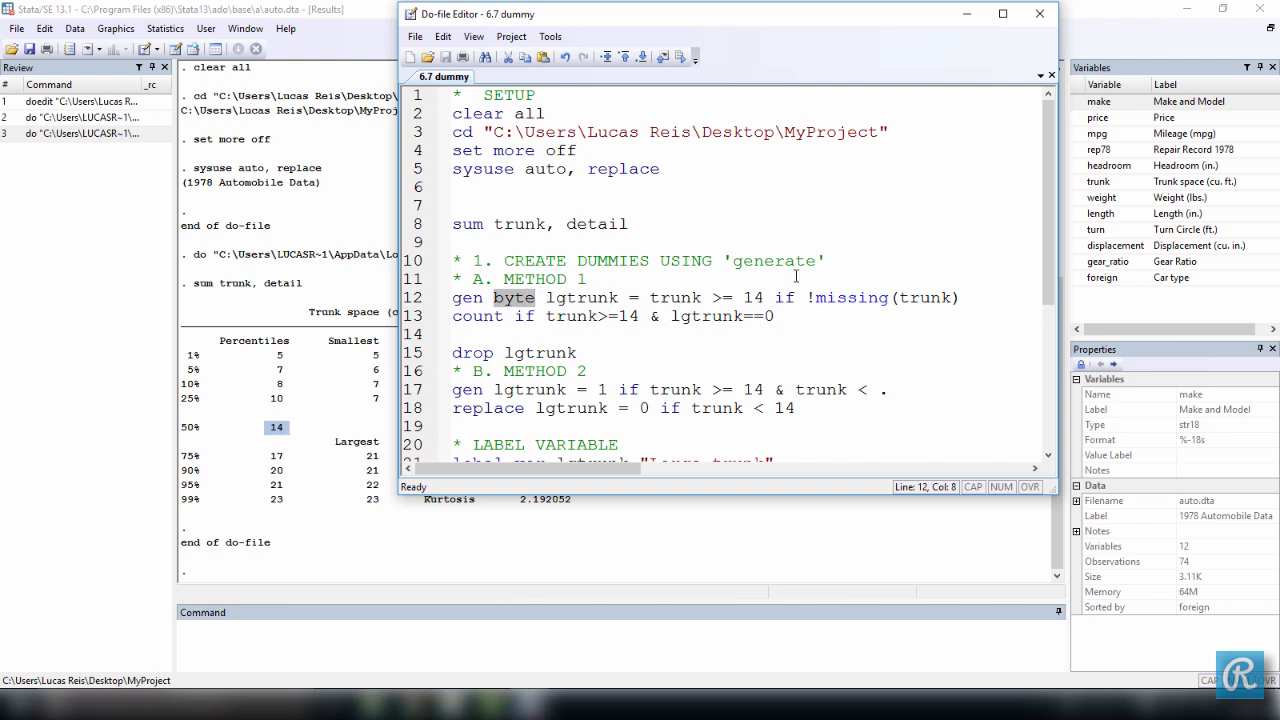
{"action": "mouse_move", "coordinate": [785, 297]}
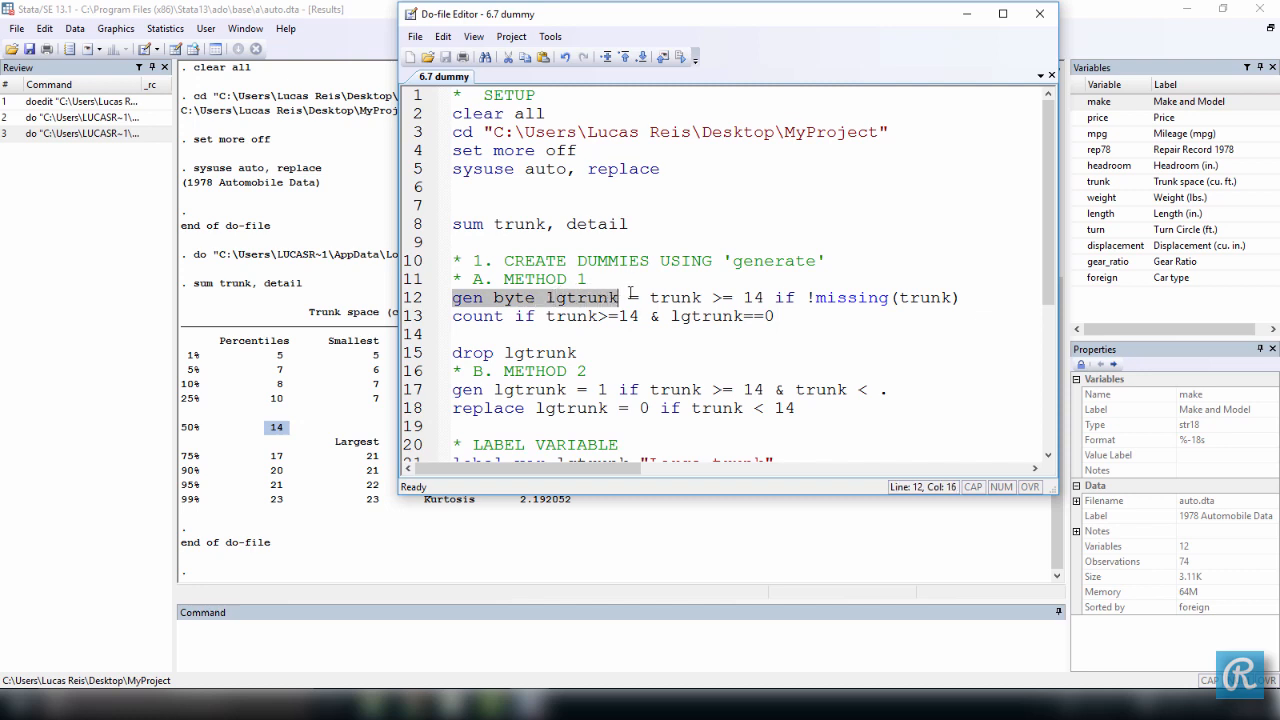
{"action": "type", "text": "="}
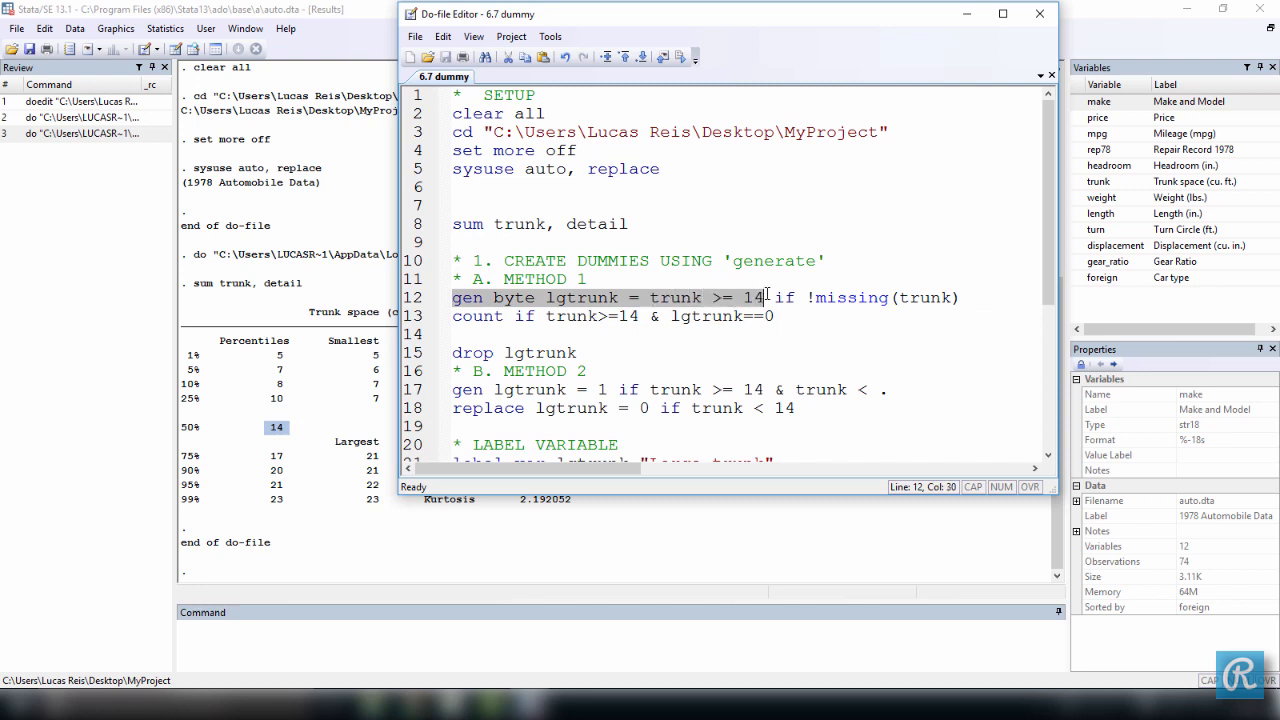
{"action": "double_click", "coordinate": [786, 297]}
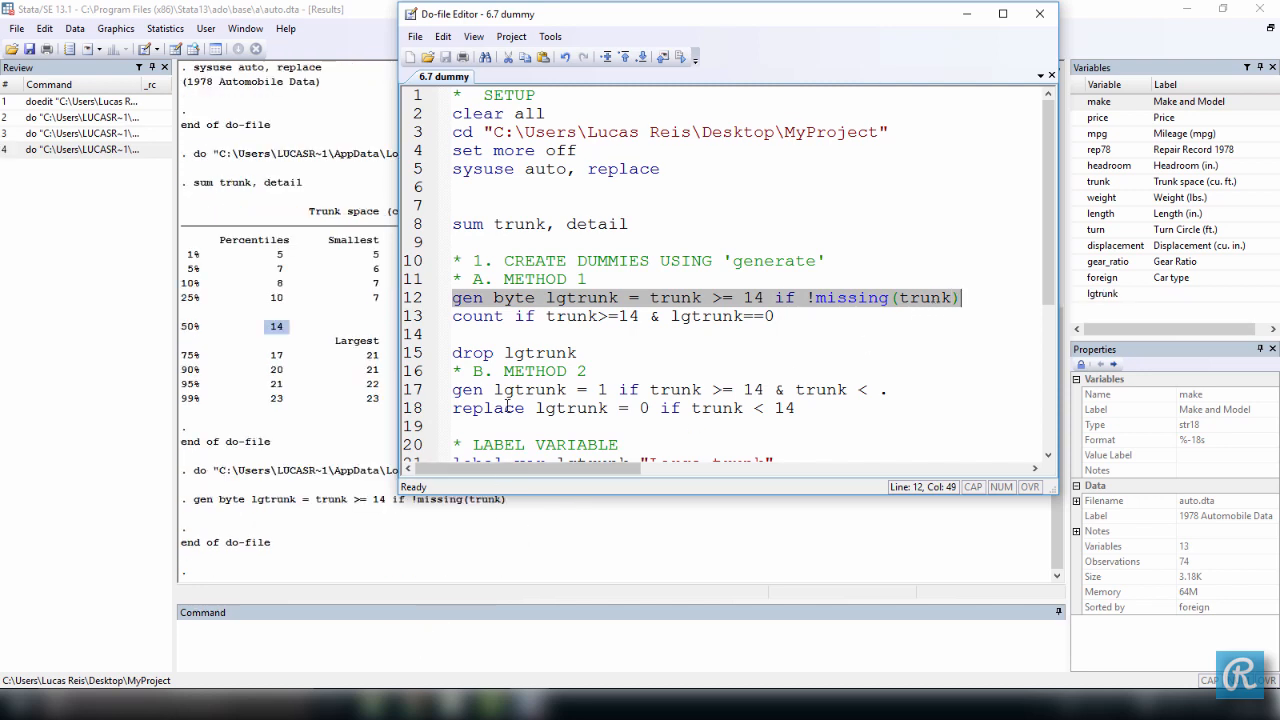
Step: Add and run 'browse lgtrunk trunk', checking trunk 16 coded 1 and trunk 10 coded 0
{"action": "left_click", "coordinate": [965, 297]}
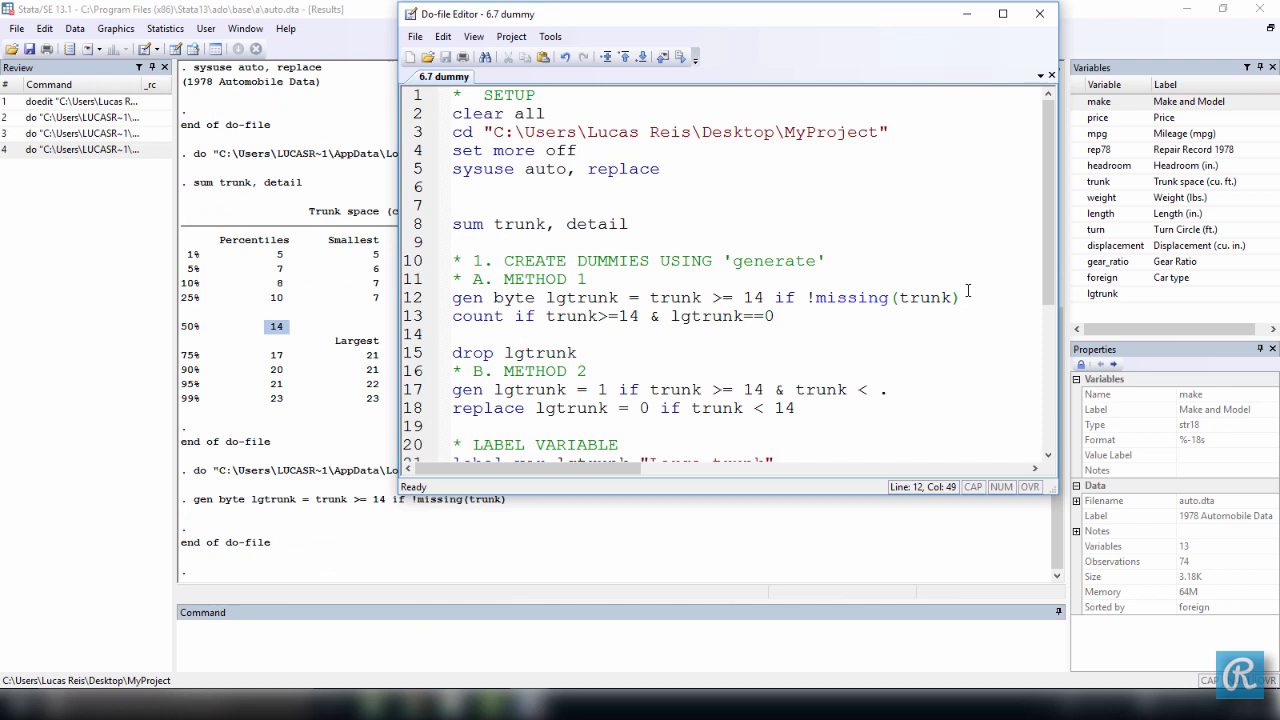
{"action": "type", "text": "browse"}
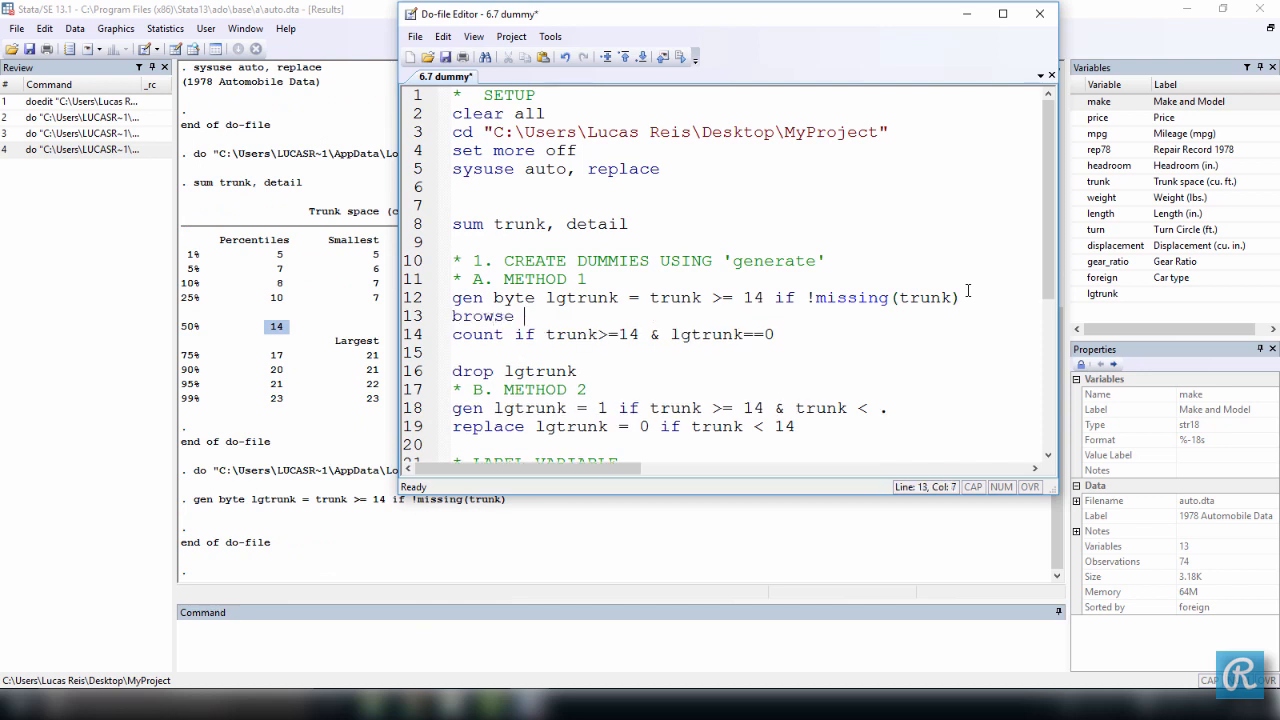
{"action": "type", "text": "lgr"}
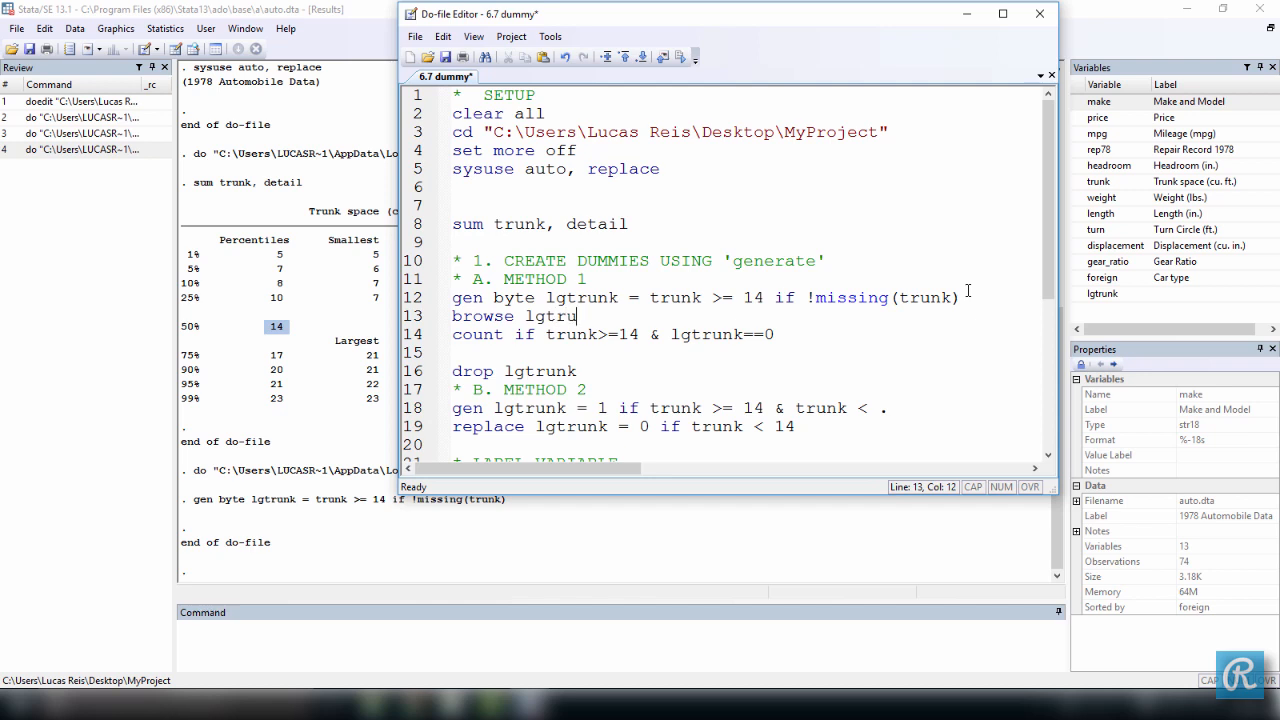
{"action": "type", "text": "trunk"}
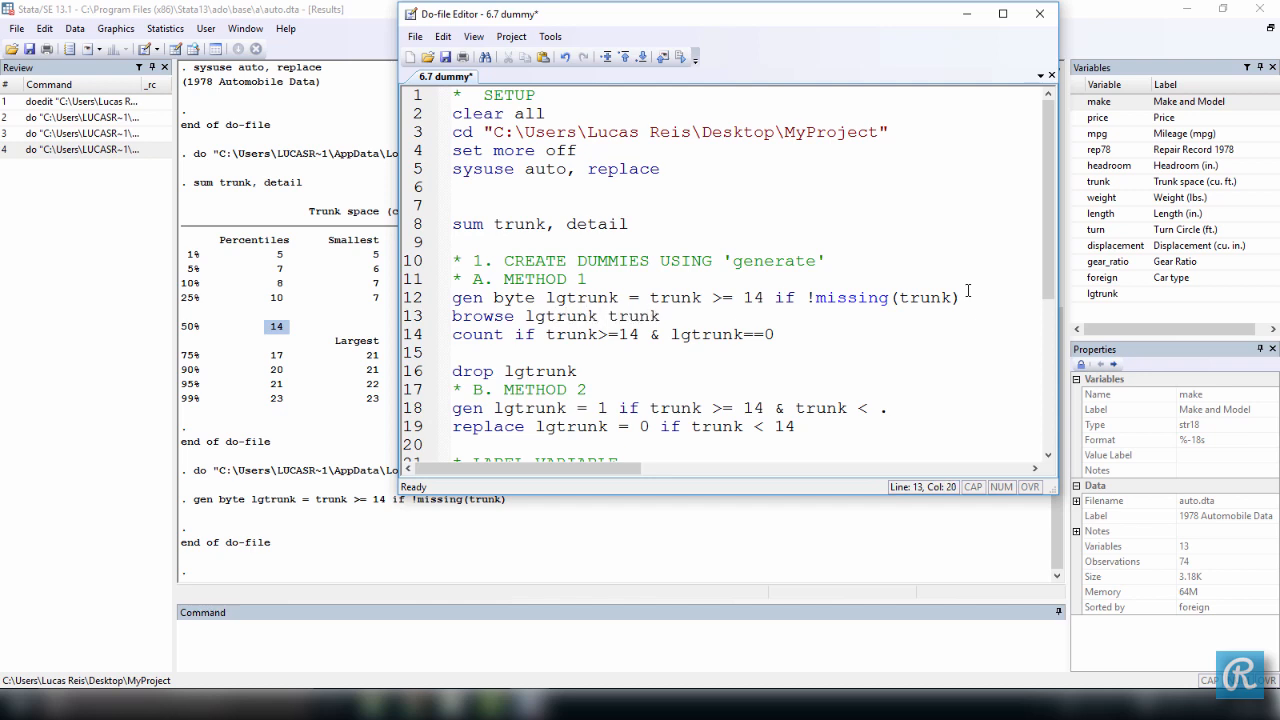
{"action": "triple_click", "coordinate": [555, 316]}
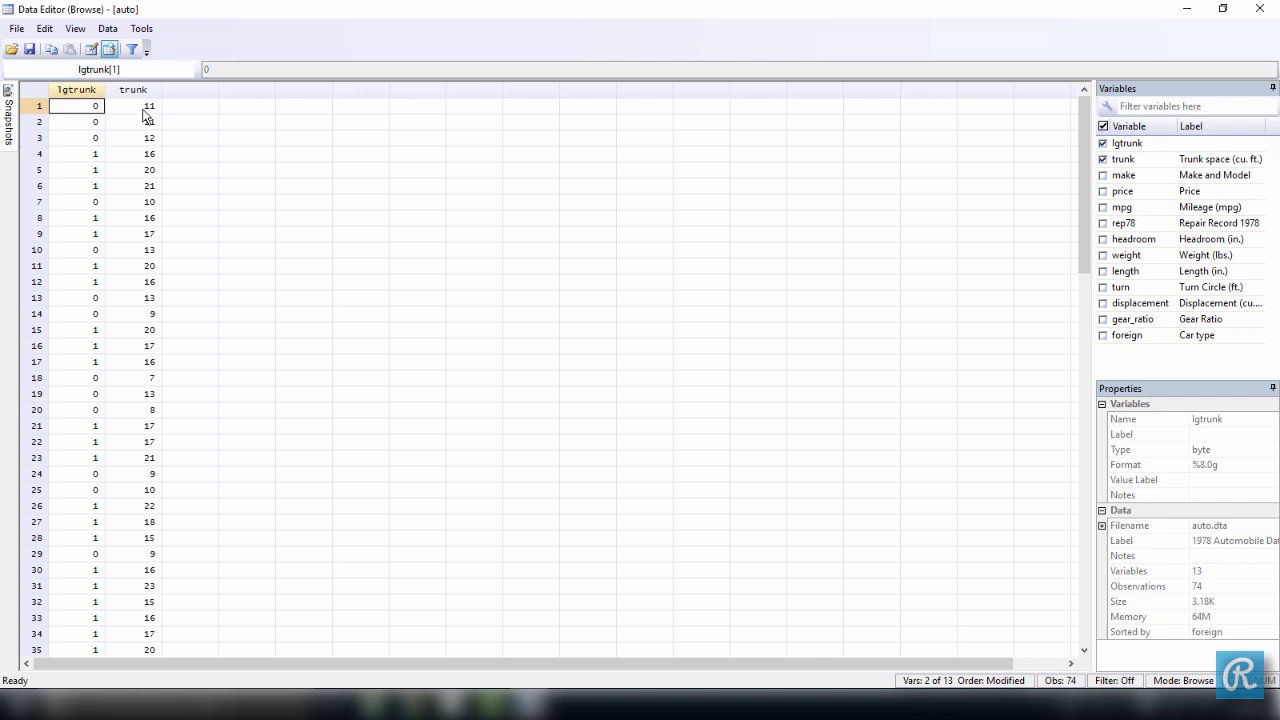
{"action": "left_click", "coordinate": [133, 153]}
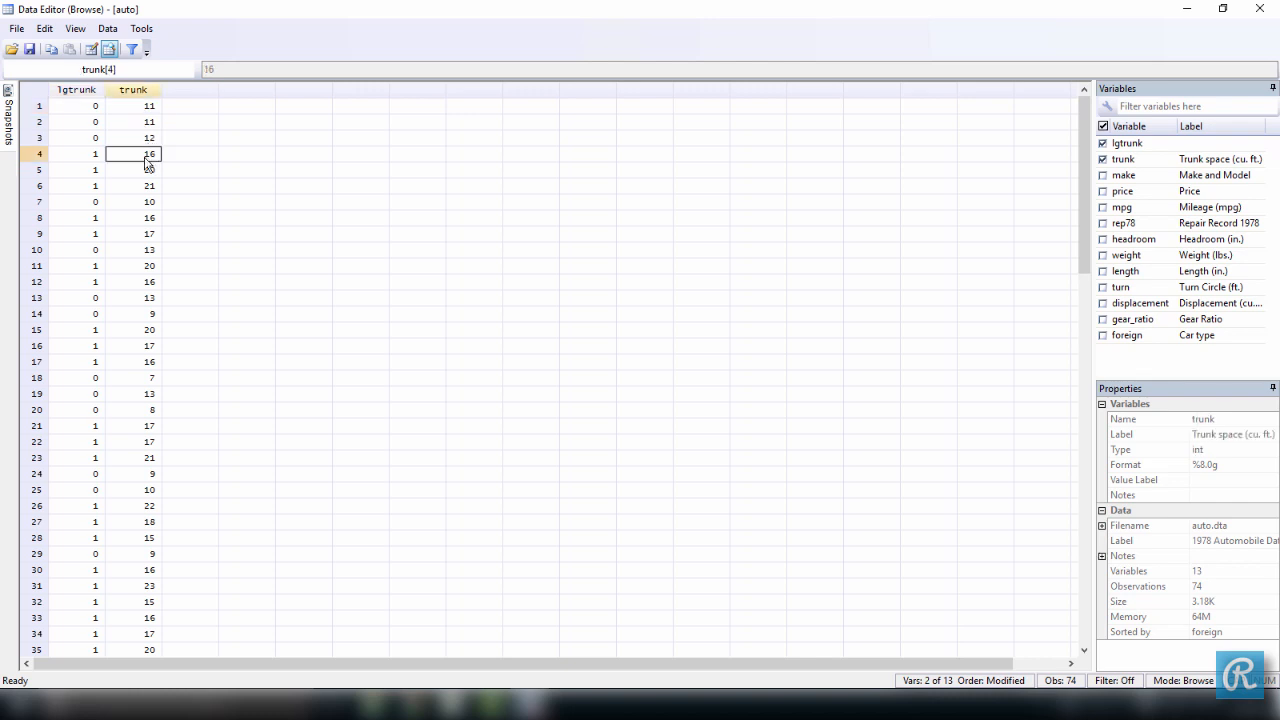
{"action": "left_click", "coordinate": [132, 169]}
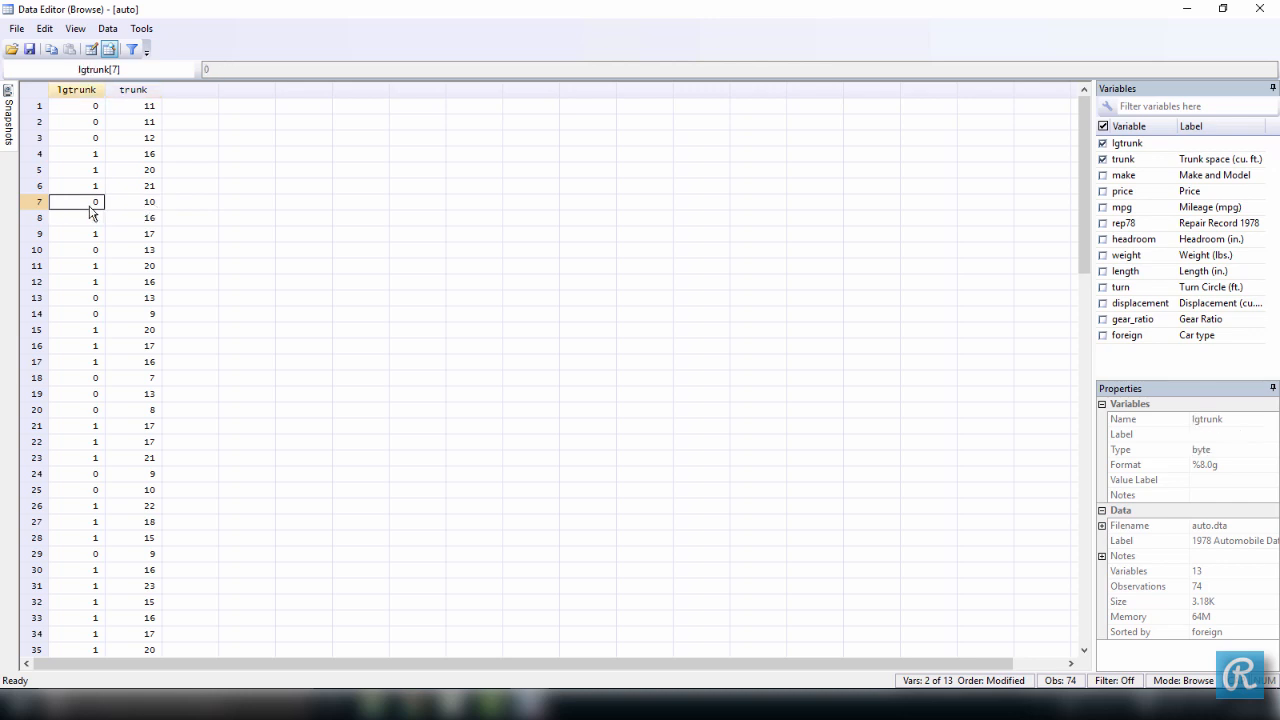
{"action": "mouse_move", "coordinate": [695, 178]}
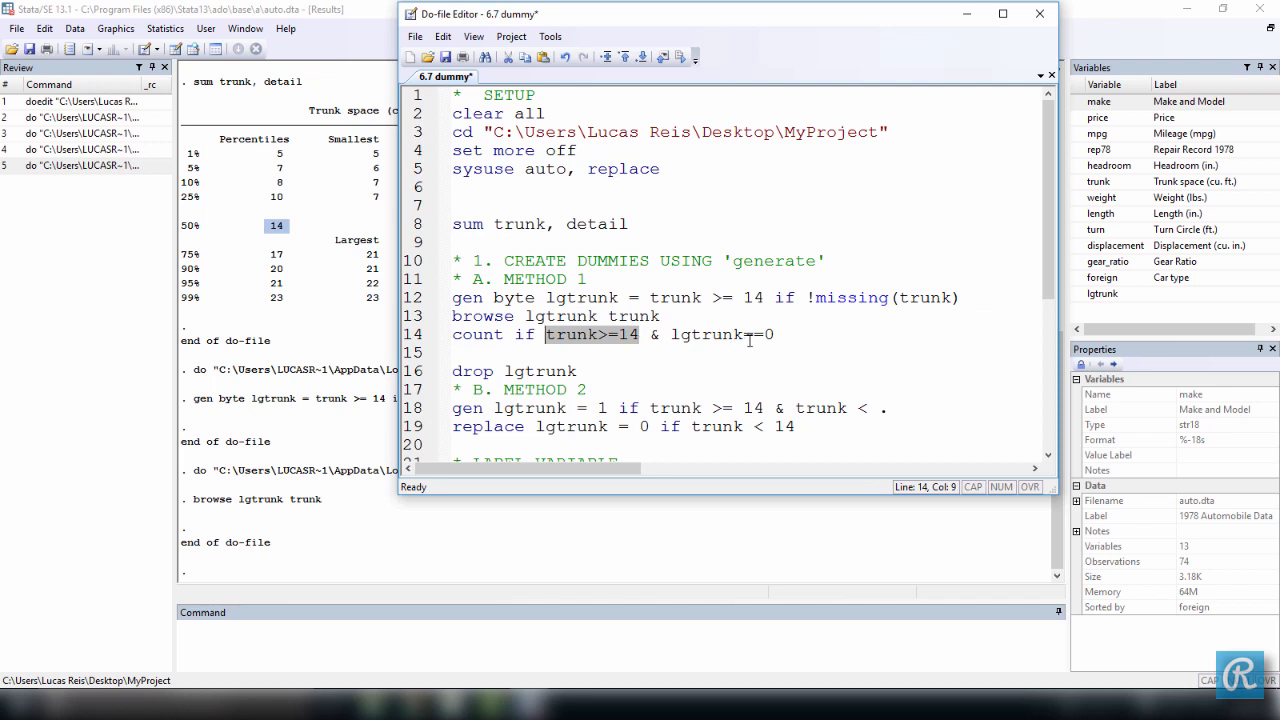
Step: Run 'count if trunk>=14 & lgtrunk==0', which reports 0
{"action": "type", "text": "D"}
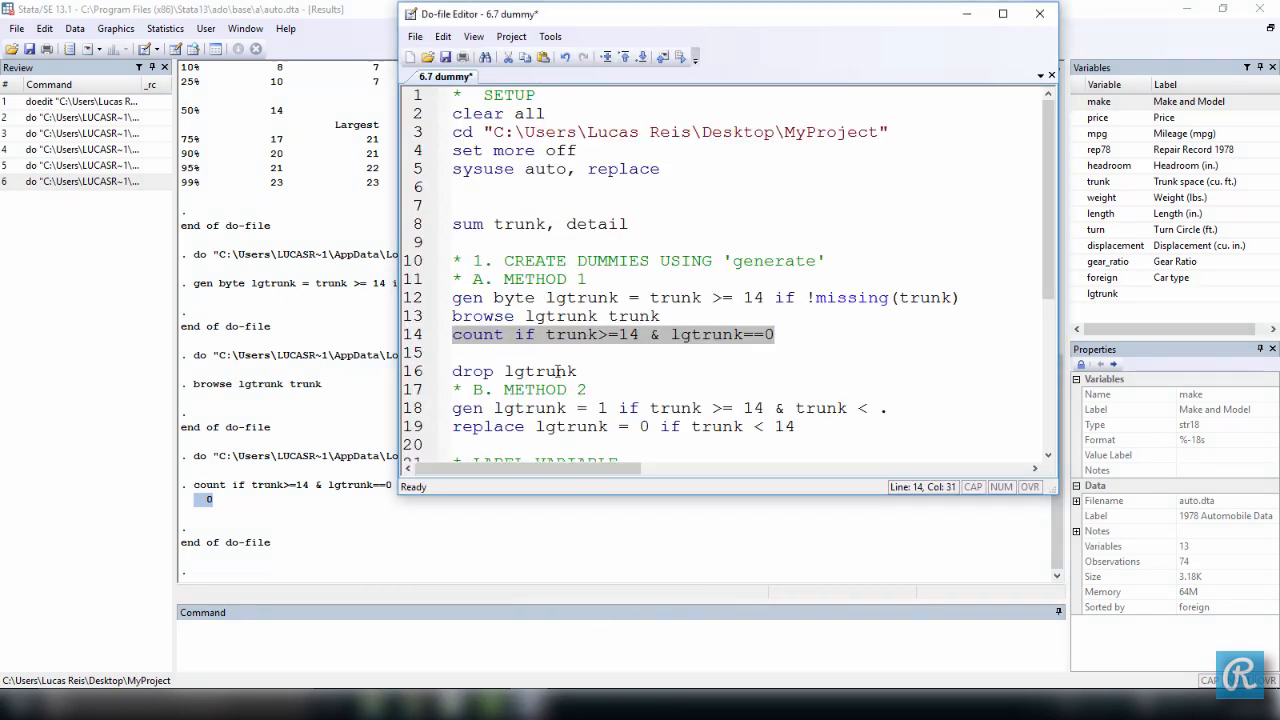
Step: Run 'drop lgtrunk', then highlight gen, the &, and the missing-value dot on line 18
{"action": "left_click", "coordinate": [586, 371]}
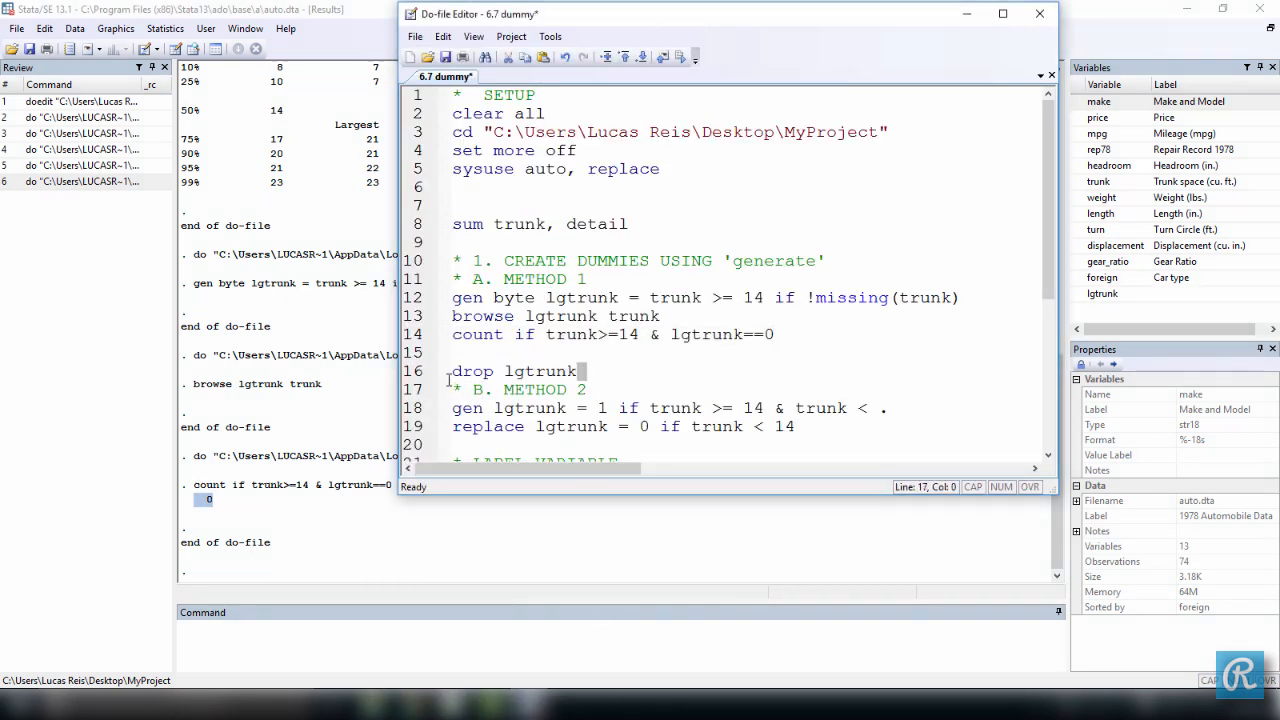
{"action": "left_click", "coordinate": [681, 56]}
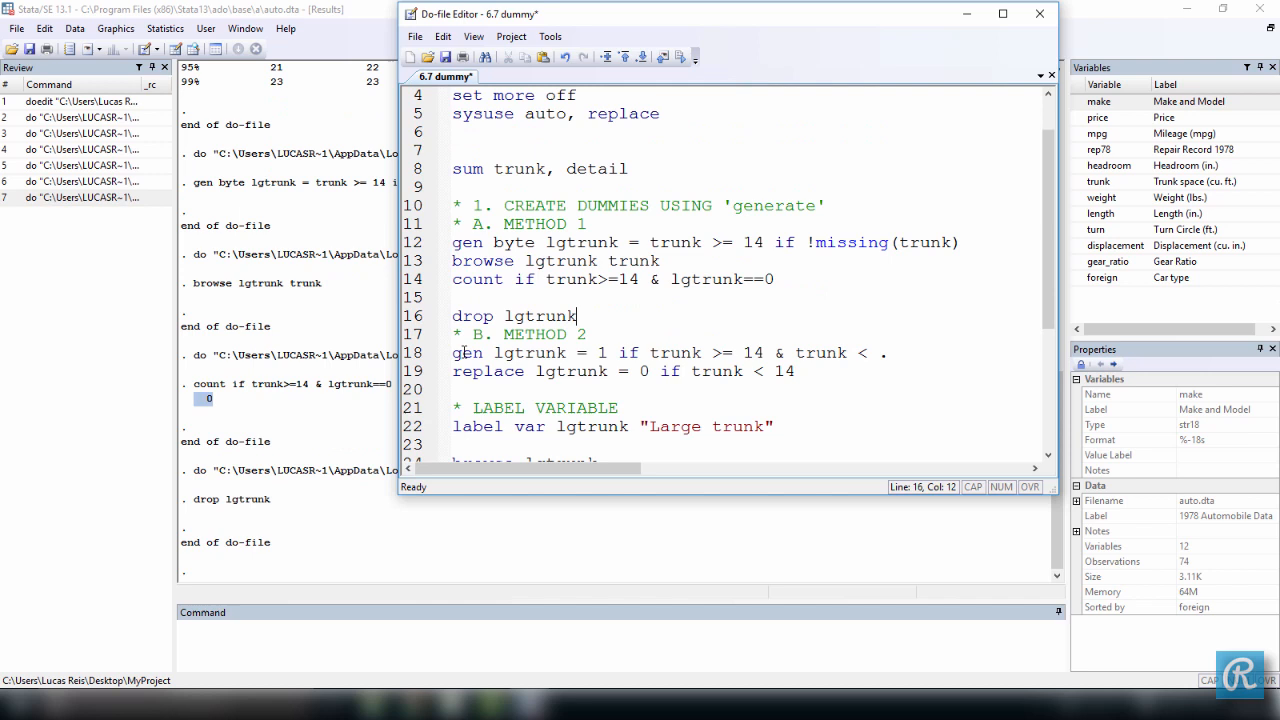
{"action": "mouse_move", "coordinate": [458, 352]}
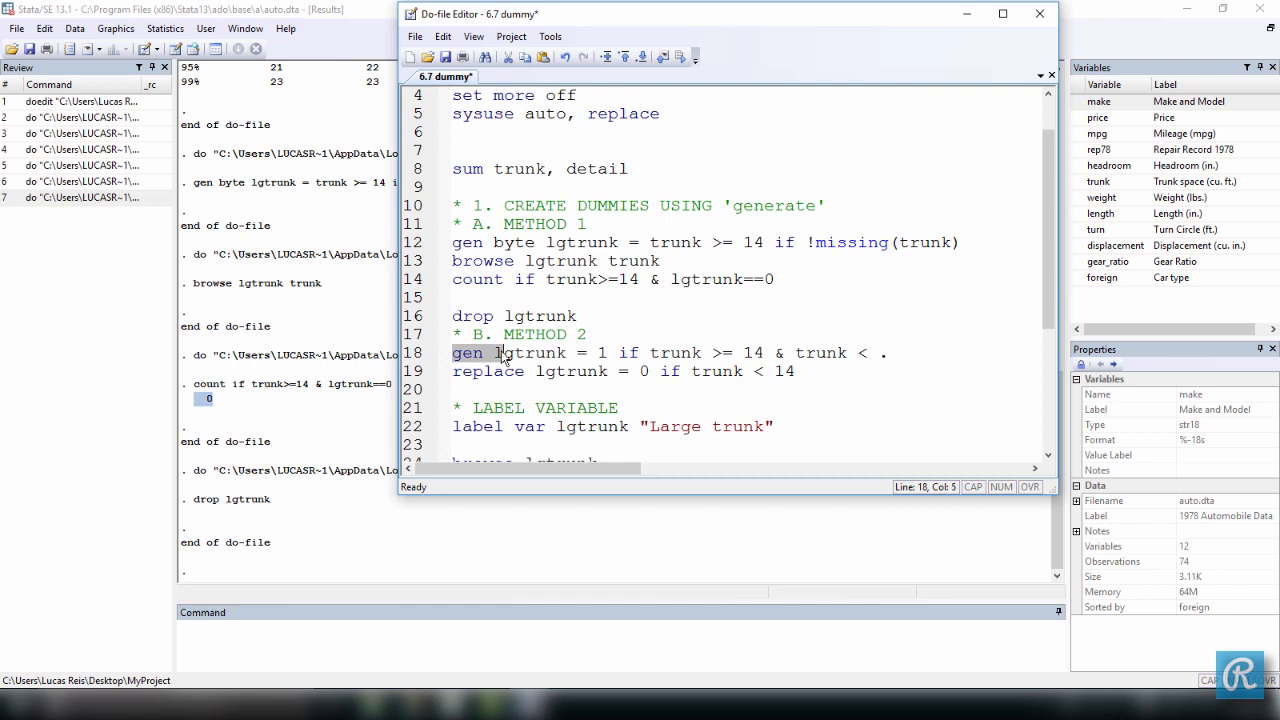
{"action": "double_click", "coordinate": [530, 353]}
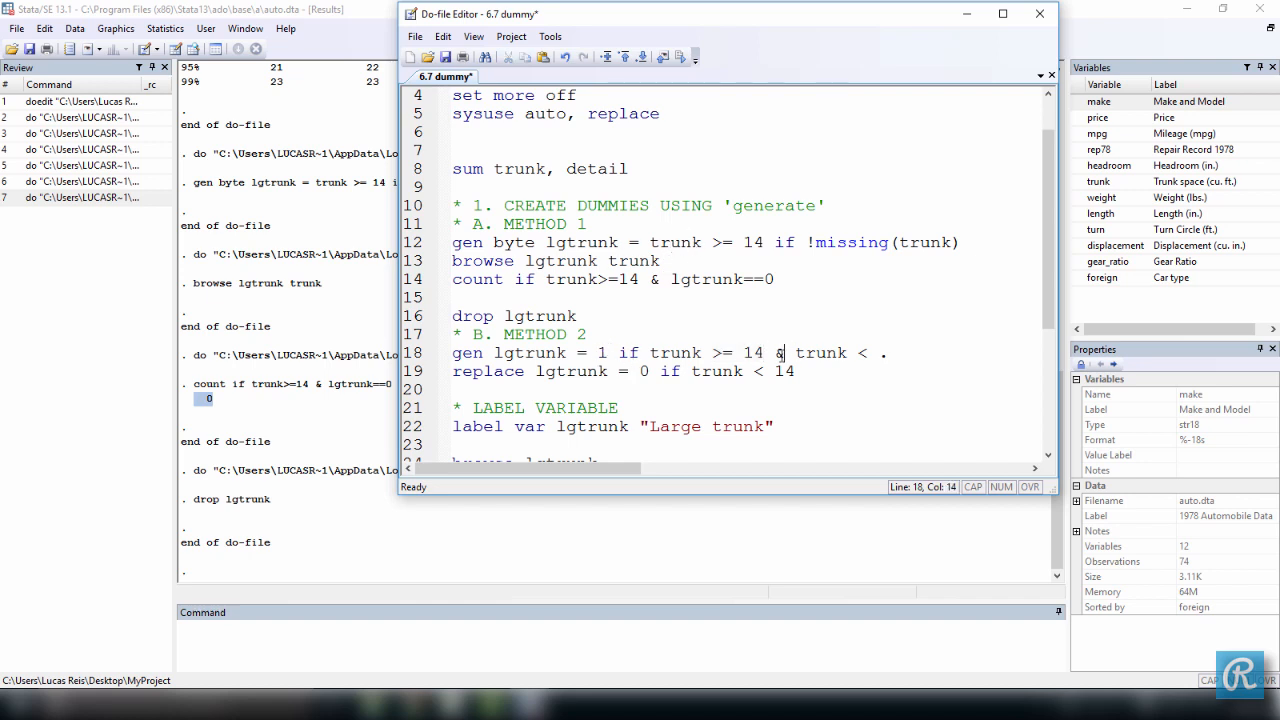
{"action": "double_click", "coordinate": [820, 352]}
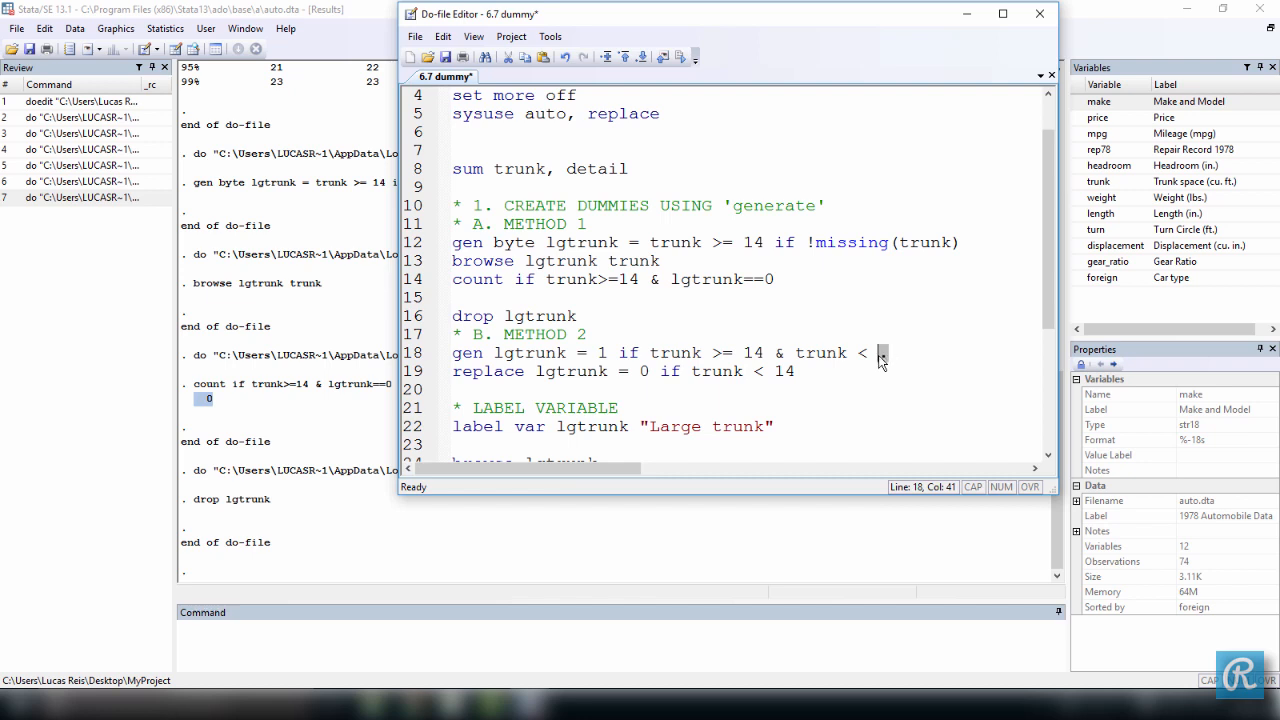
{"action": "left_click_drag", "start_coordinate": [880, 353], "coordinate": [798, 353]}
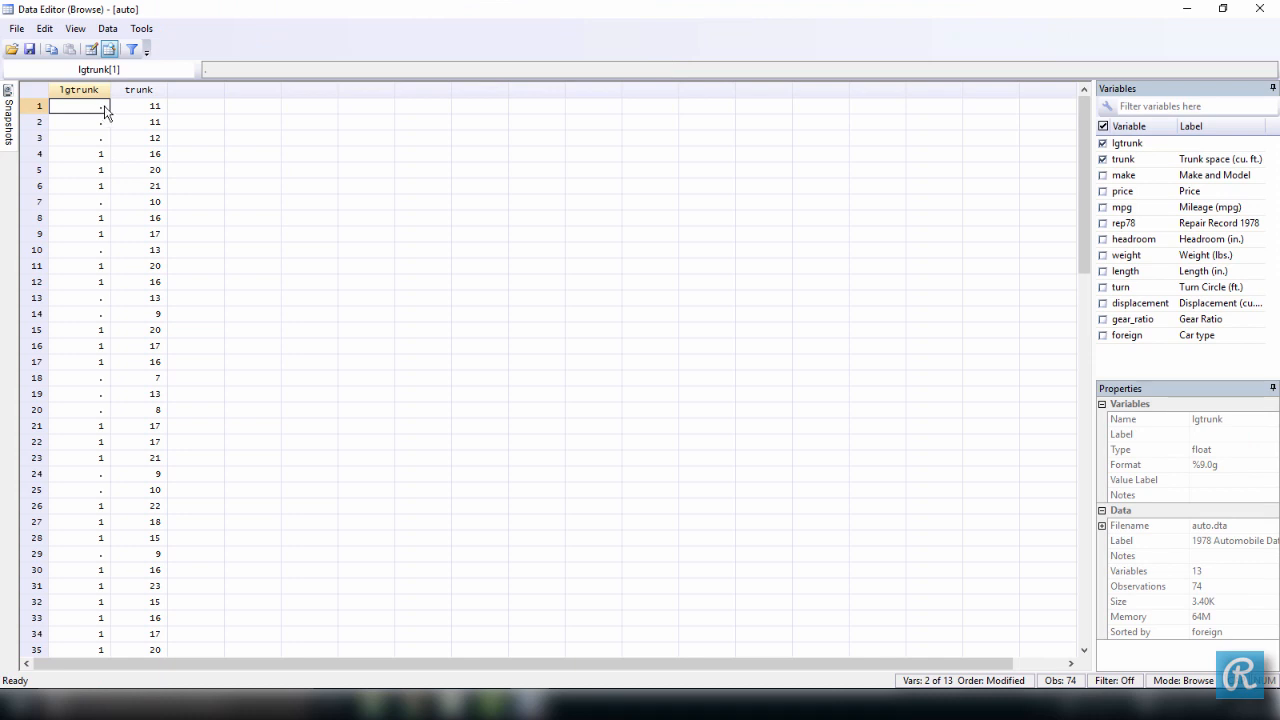
{"action": "mouse_move", "coordinate": [112, 160]}
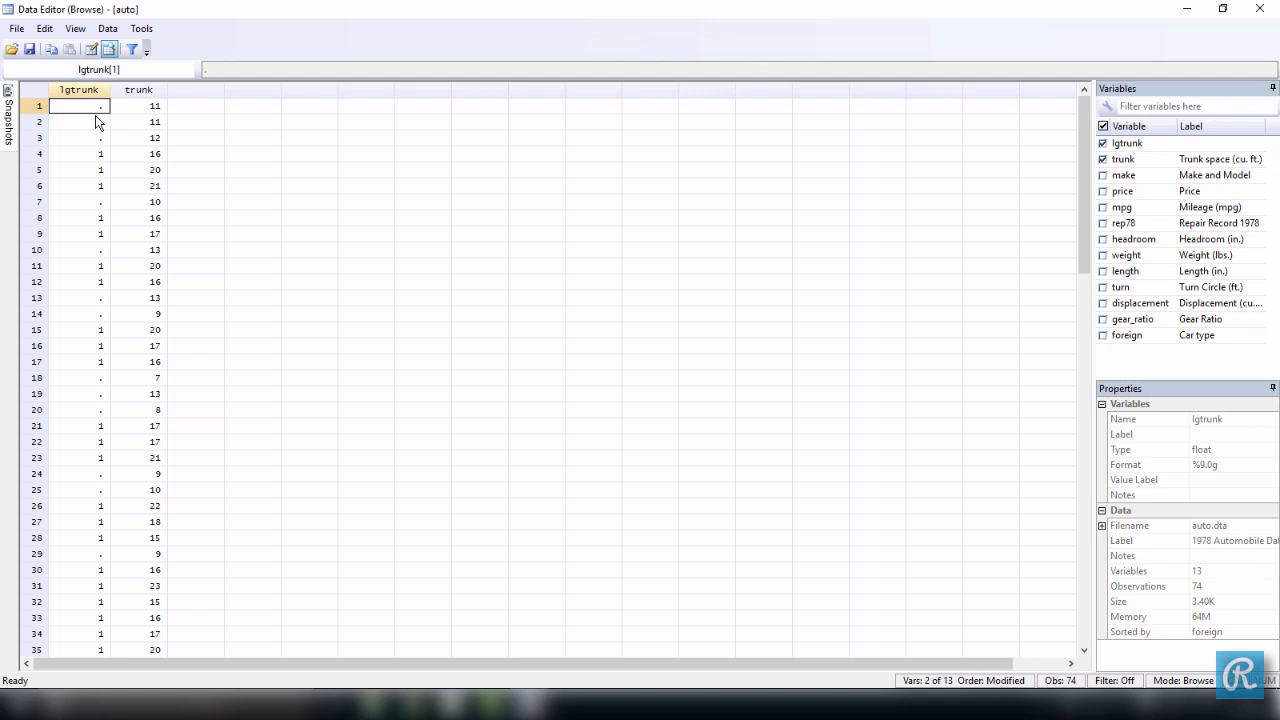
{"action": "mouse_move", "coordinate": [762, 41]}
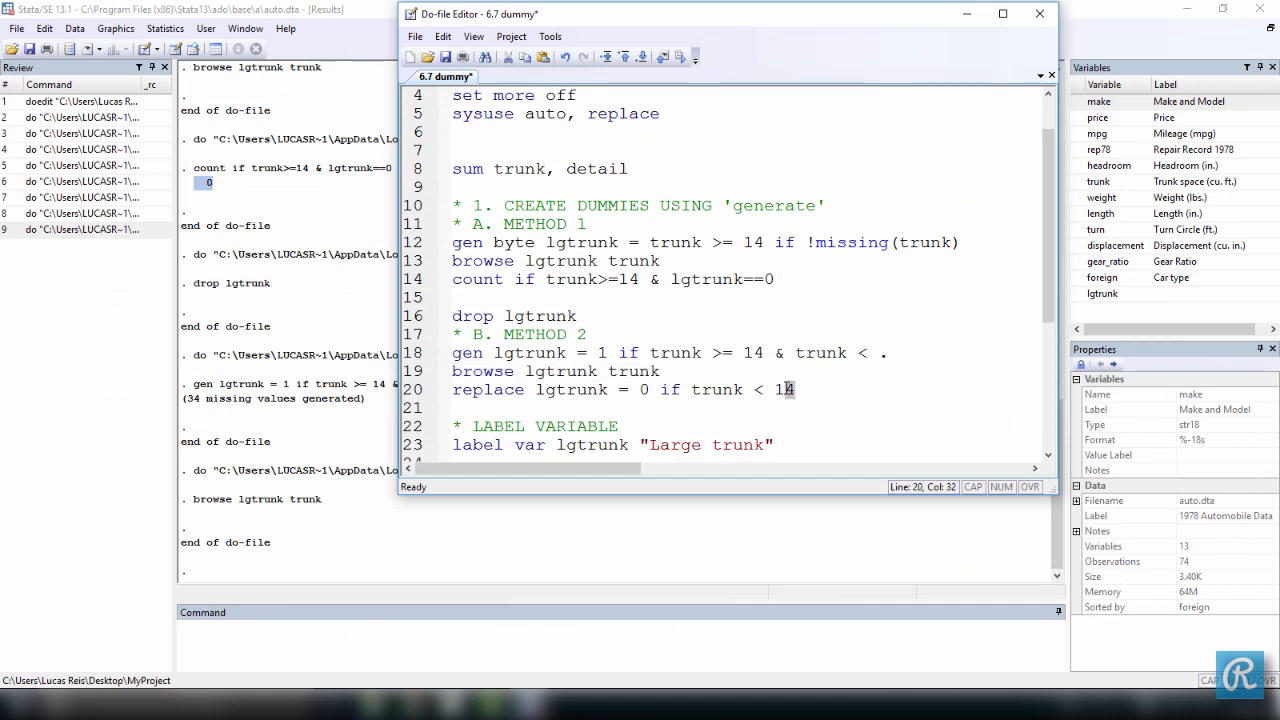
Step: Select and run the 'replace lgtrunk = 0 if trunk < 14' line
{"action": "left_click_drag", "start_coordinate": [794, 390], "coordinate": [627, 390]}
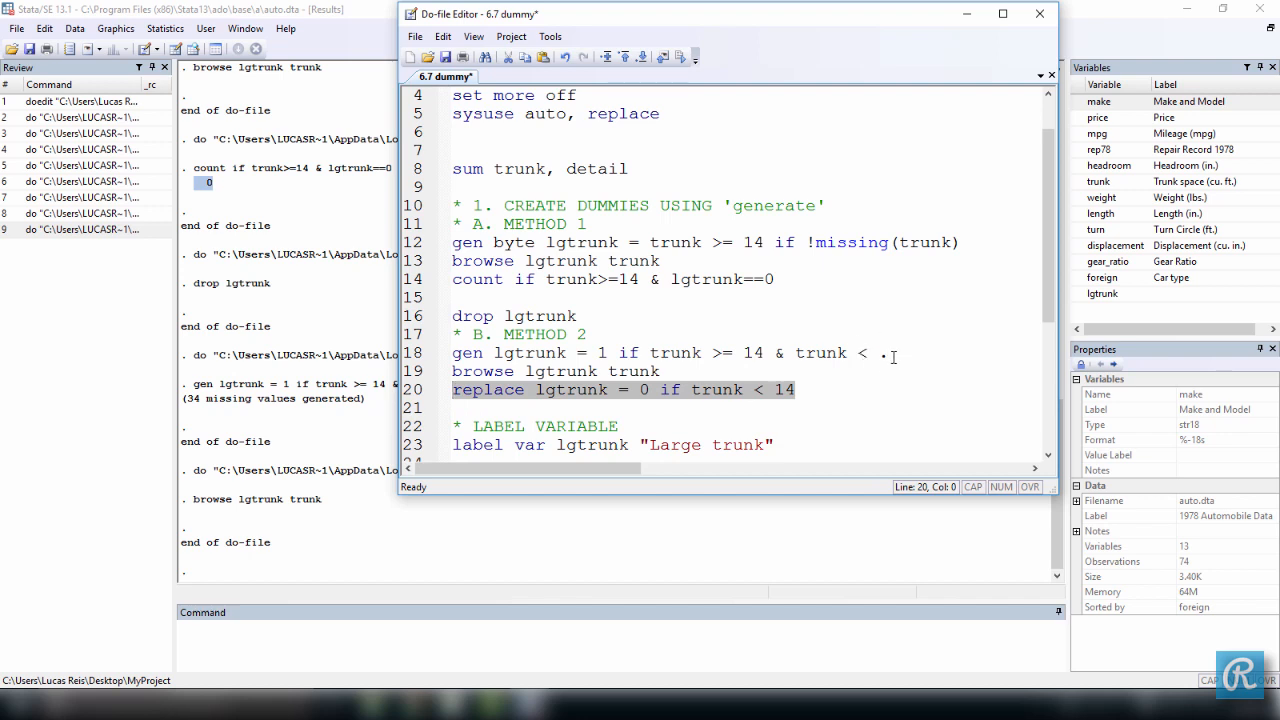
{"action": "mouse_move", "coordinate": [882, 363]}
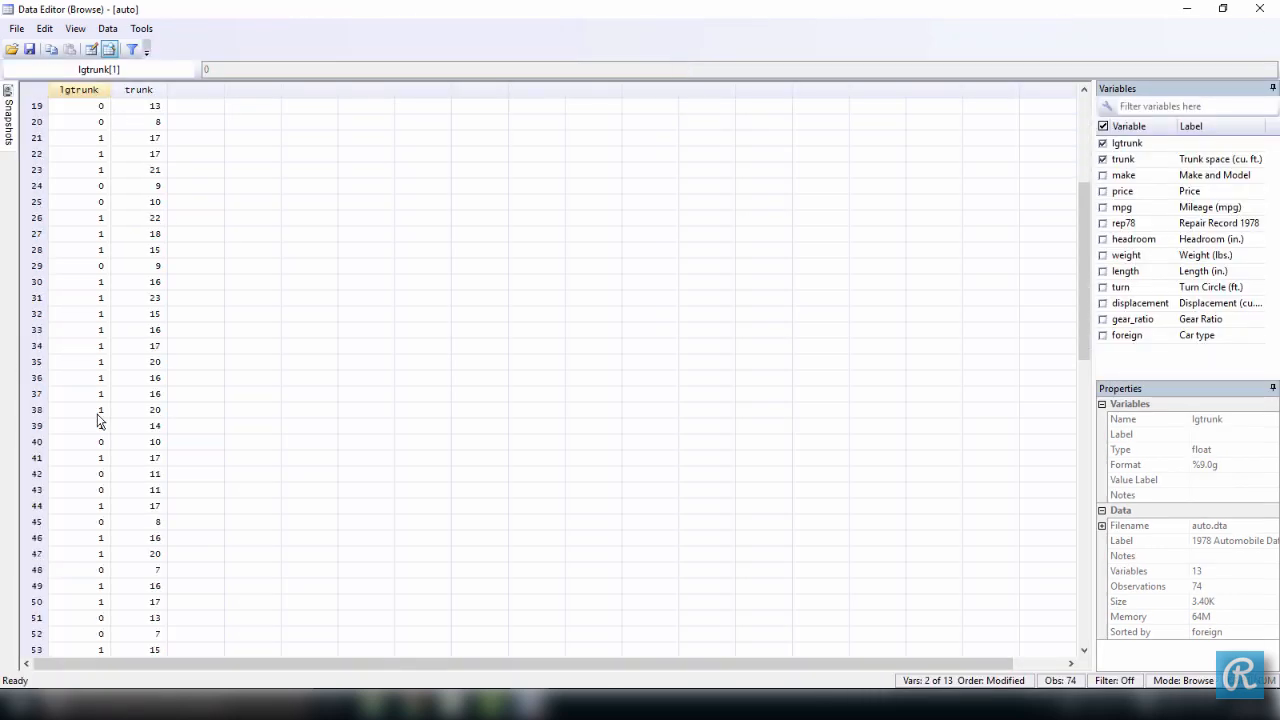
{"action": "scroll", "scroll_direction": "up", "scroll_amount": 3}
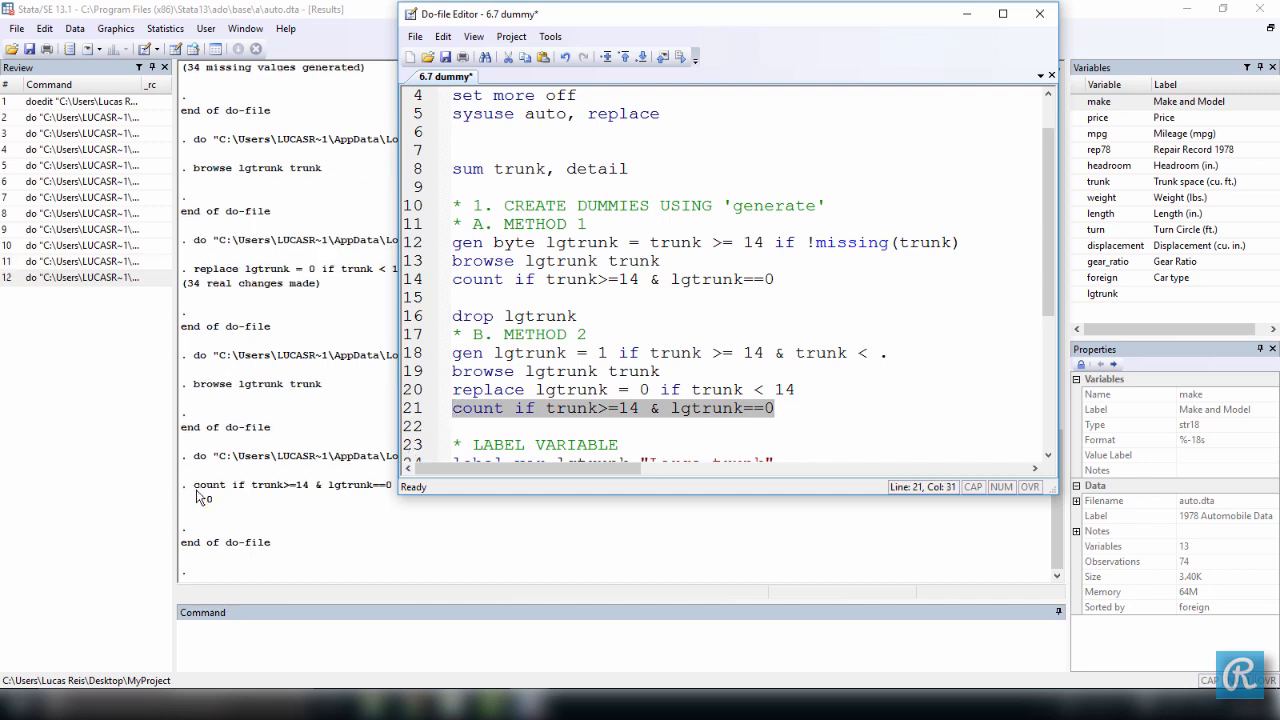
Step: Select and execute the 'label var lgtrunk "Large trunk"' line
{"action": "left_click", "coordinate": [778, 408]}
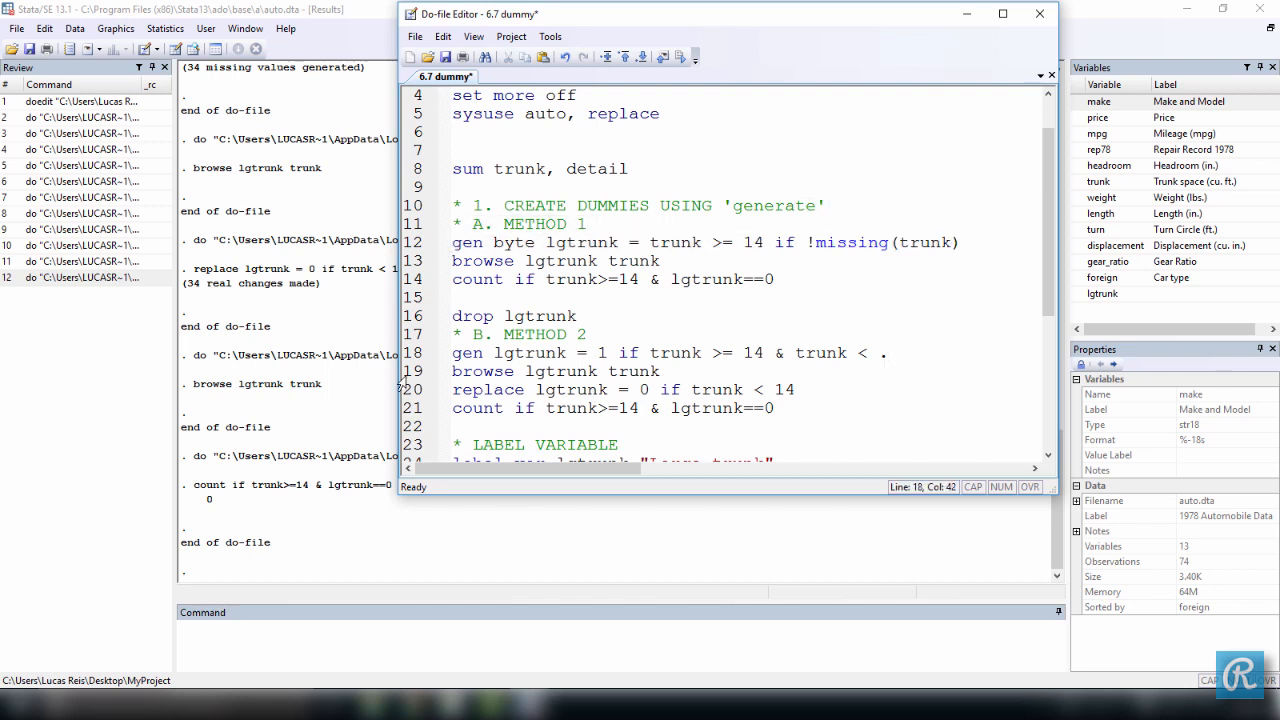
{"action": "left_click", "coordinate": [590, 334]}
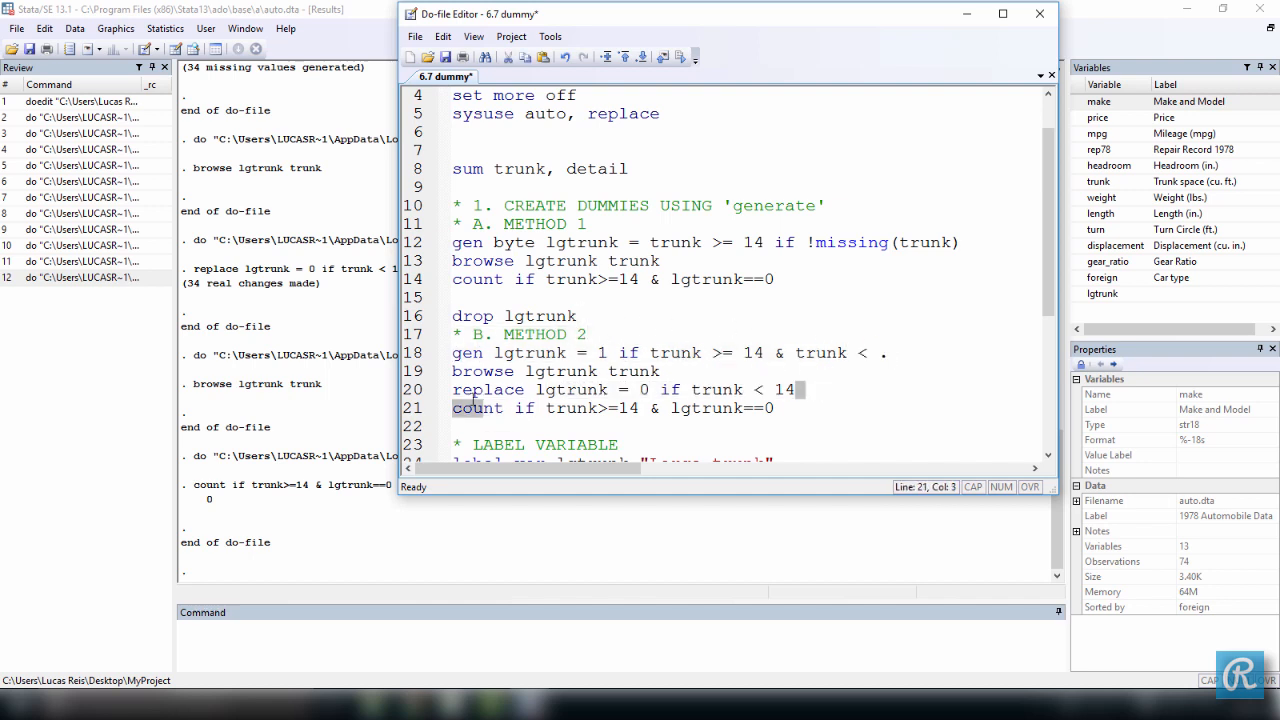
{"action": "triple_click", "coordinate": [620, 389]}
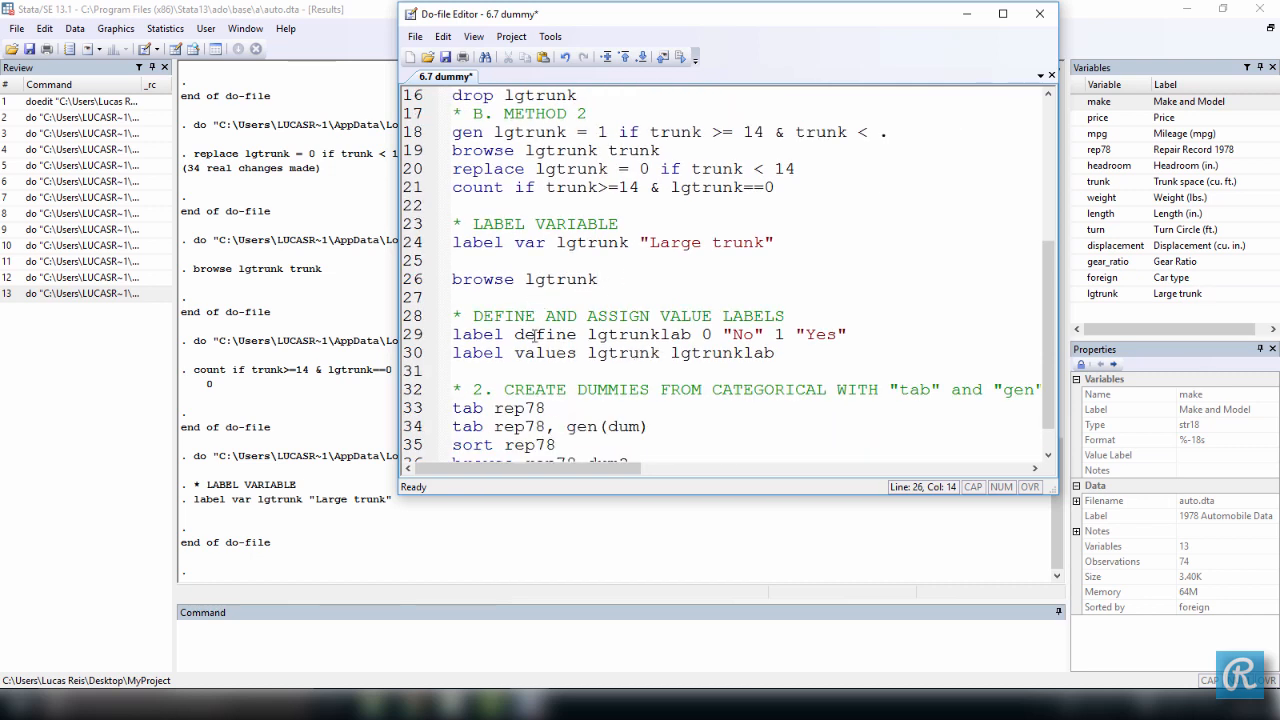
Step: Run line 29, 'label define lgtrunklab 0 "No" 1 "Yes"'
{"action": "left_click", "coordinate": [600, 279]}
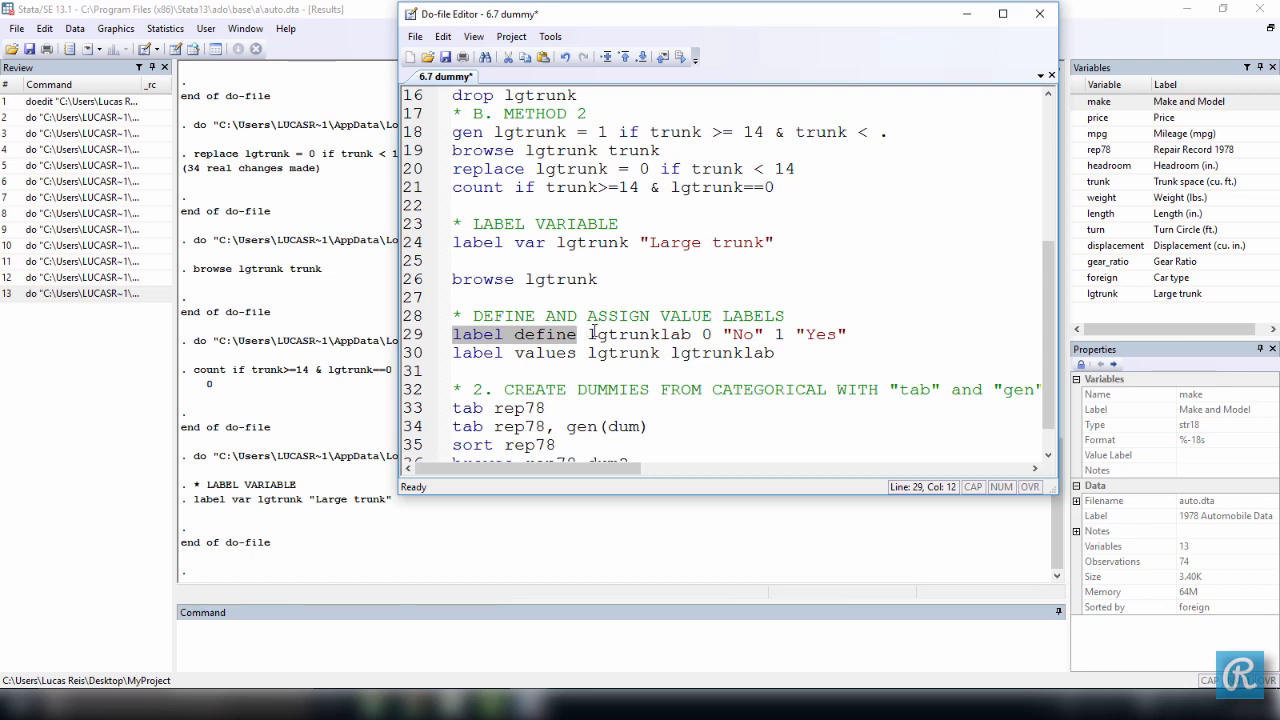
{"action": "double_click", "coordinate": [635, 334]}
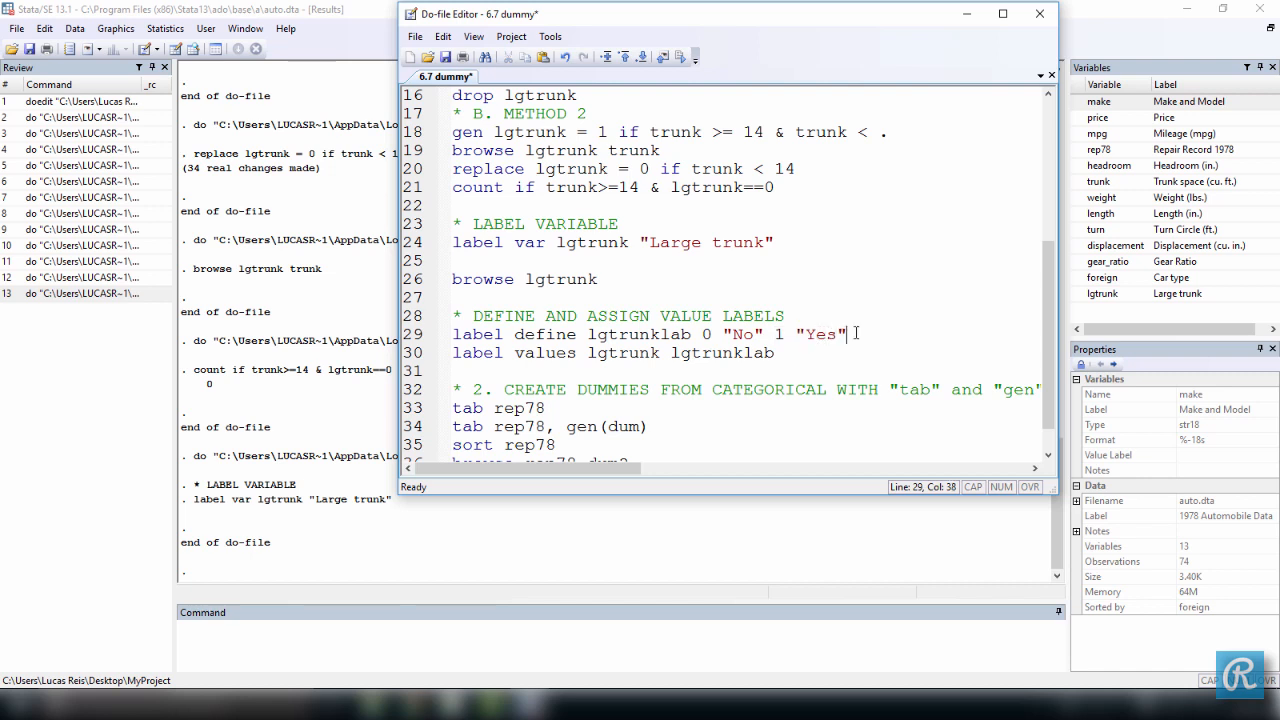
{"action": "triple_click", "coordinate": [640, 334]}
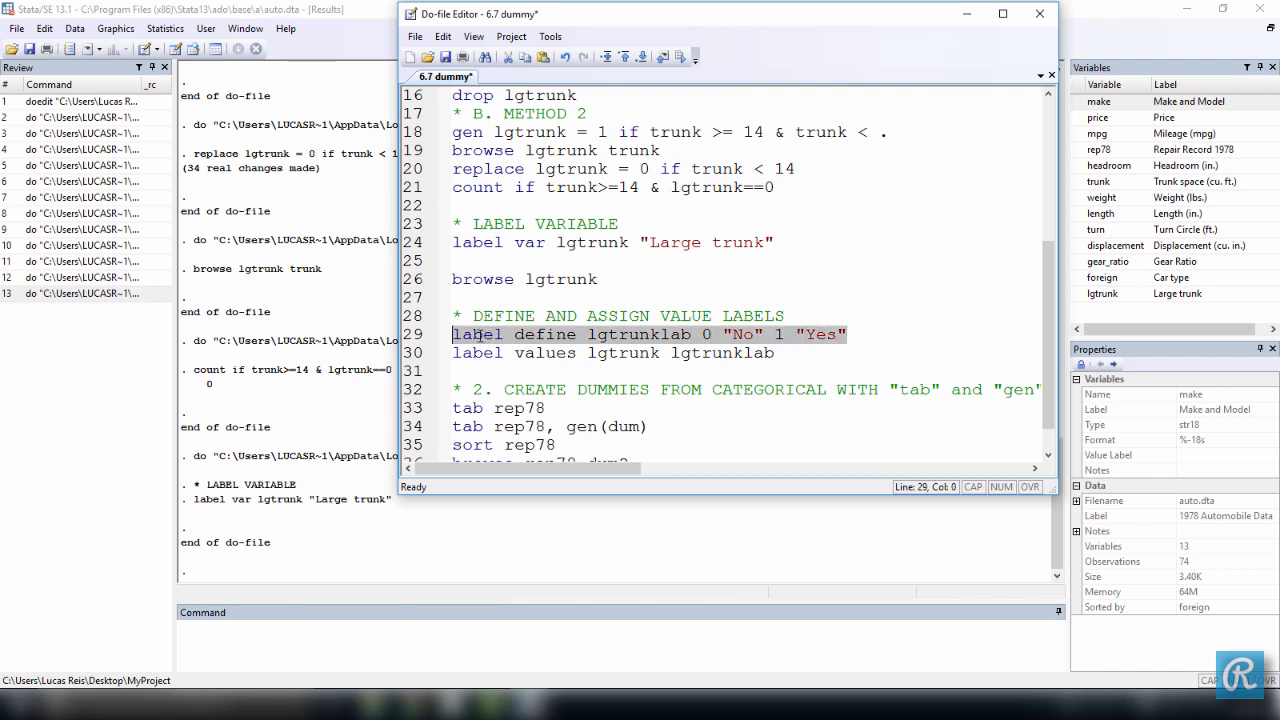
{"action": "left_click", "coordinate": [680, 56]}
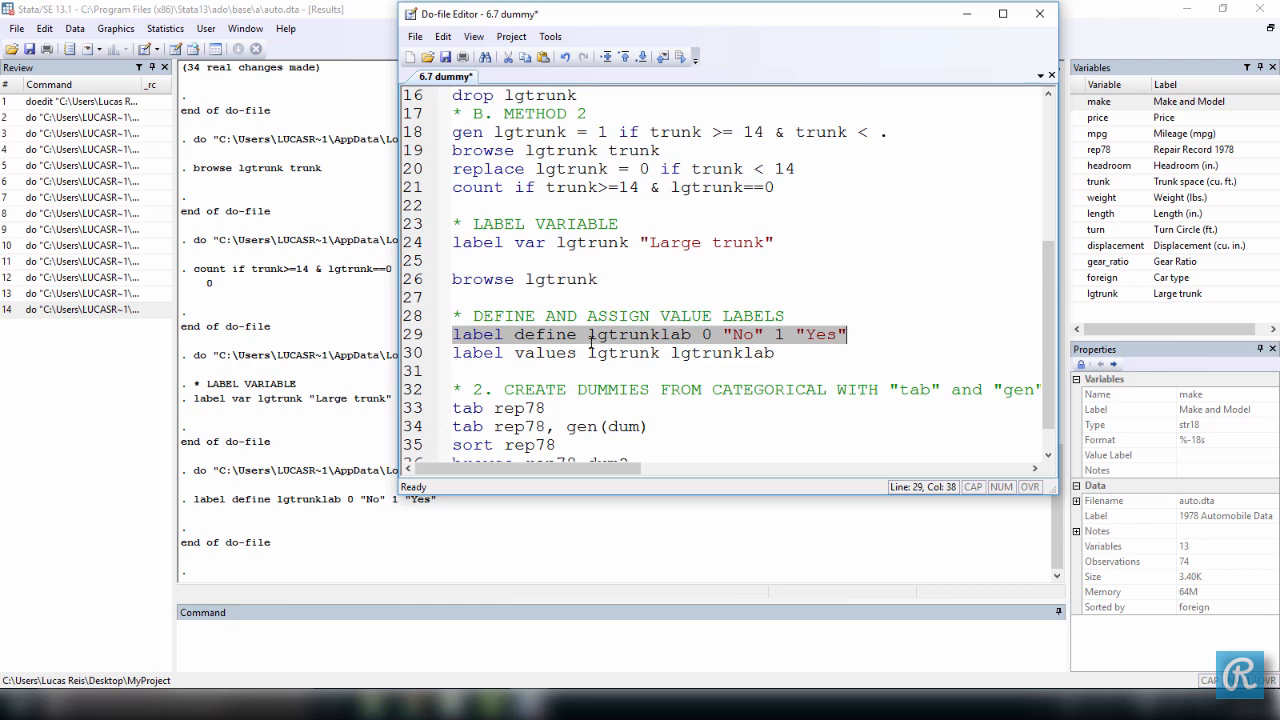
Step: Run 'label values lgtrunk lgtrunklab', browse lgtrunk showing No/Yes, then close the Data Editor
{"action": "left_click", "coordinate": [453, 352]}
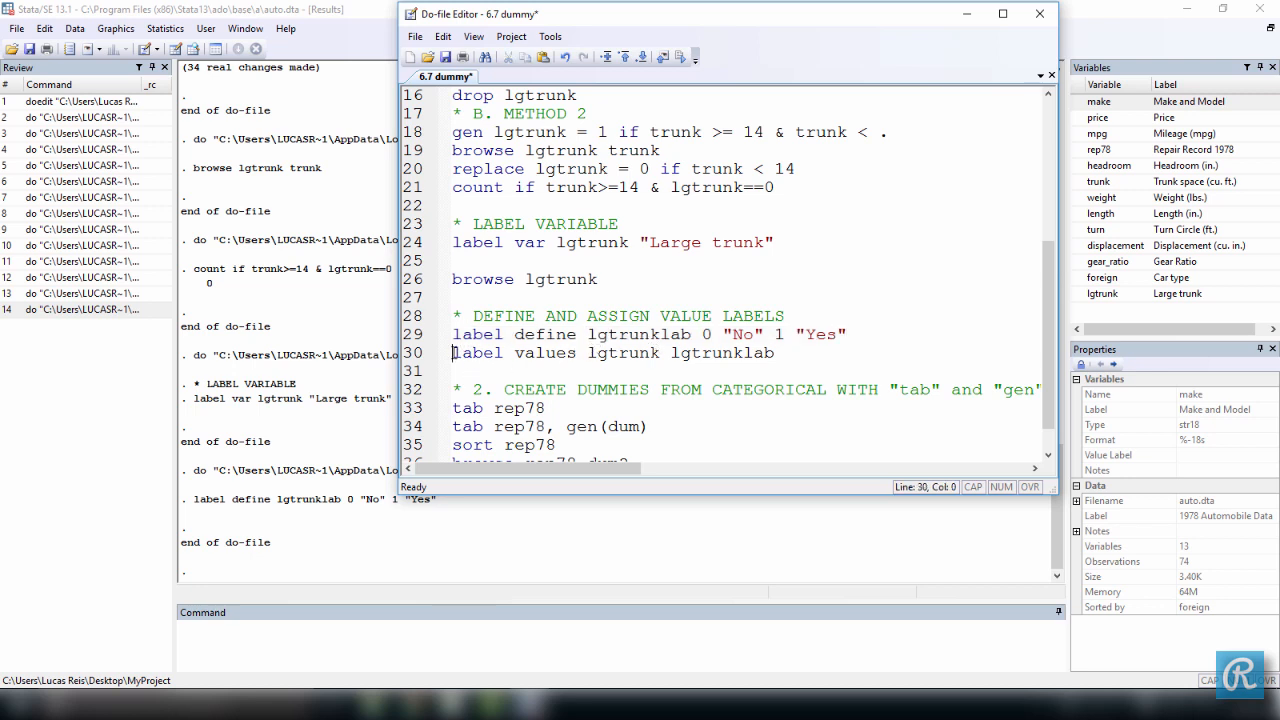
{"action": "double_click", "coordinate": [478, 352]}
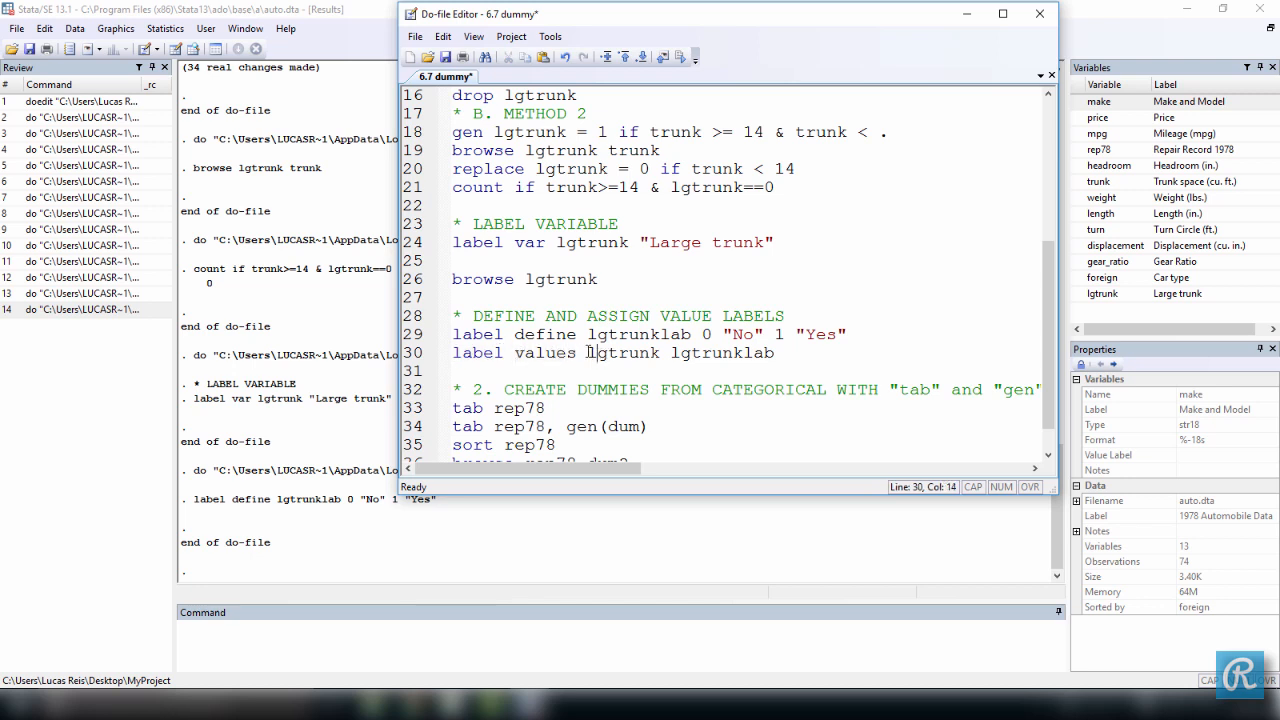
{"action": "double_click", "coordinate": [623, 352]}
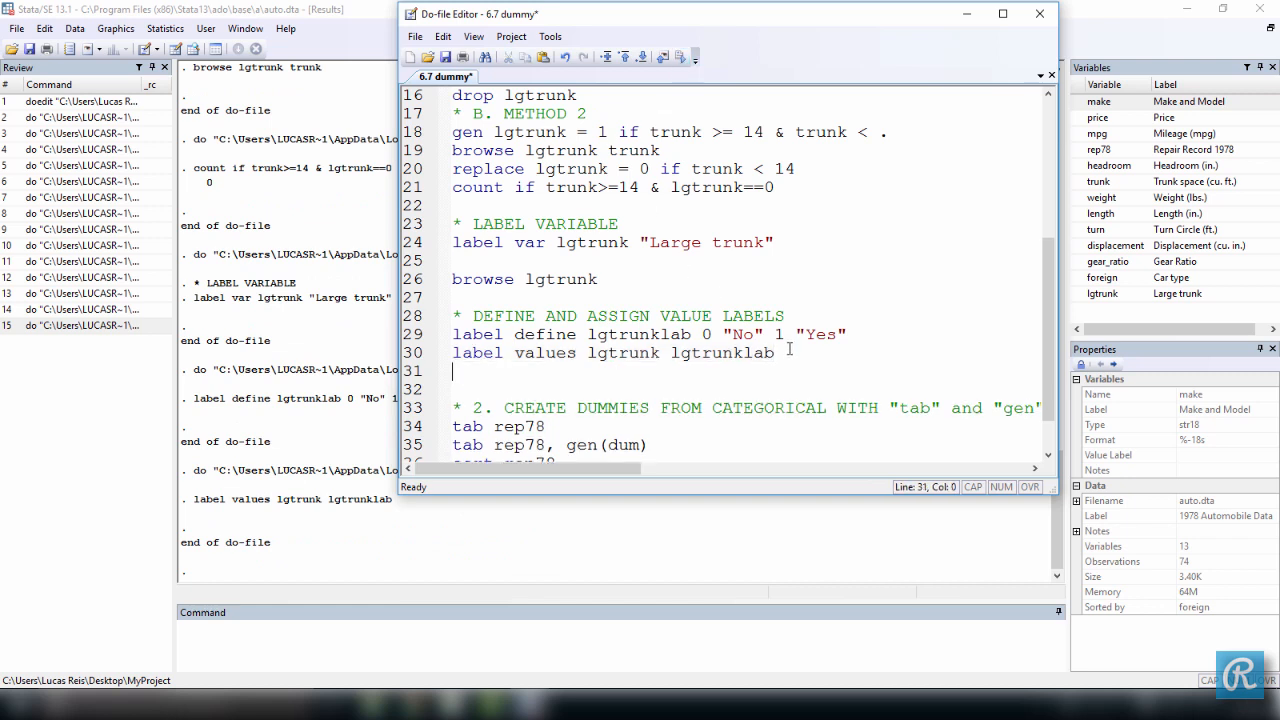
{"action": "type", "text": "browse"}
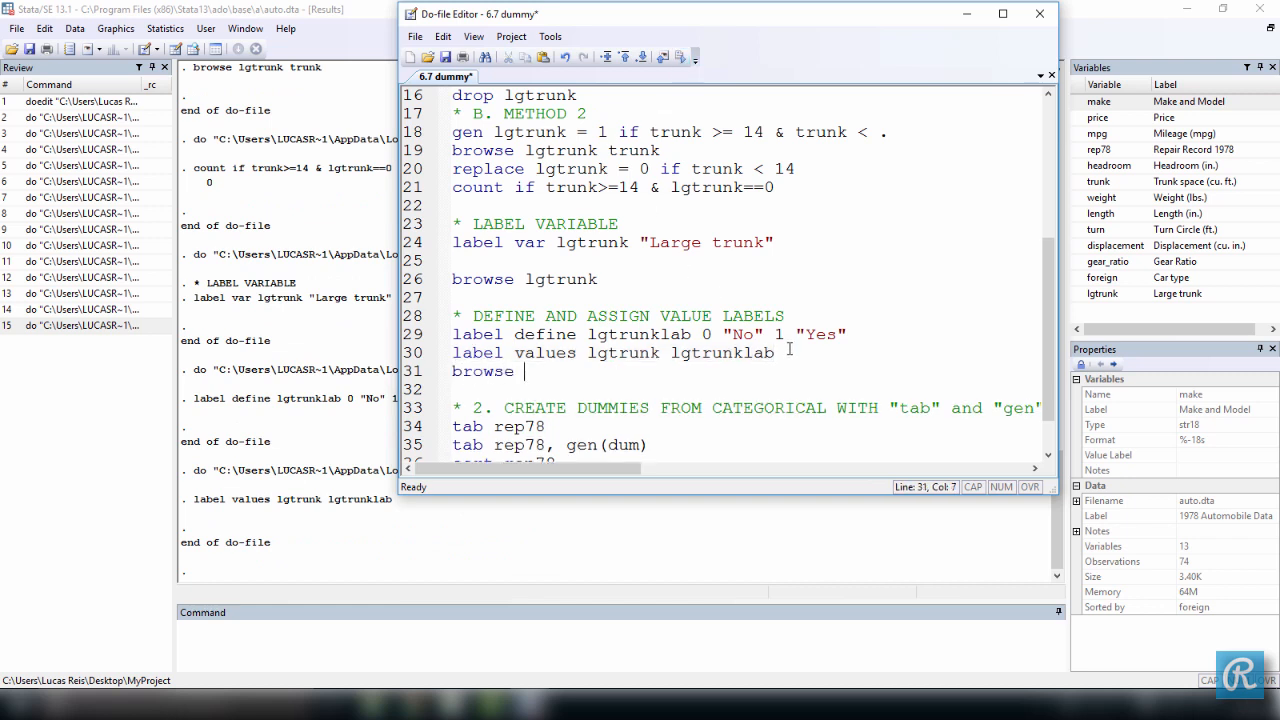
{"action": "type", "text": "lgtrunk"}
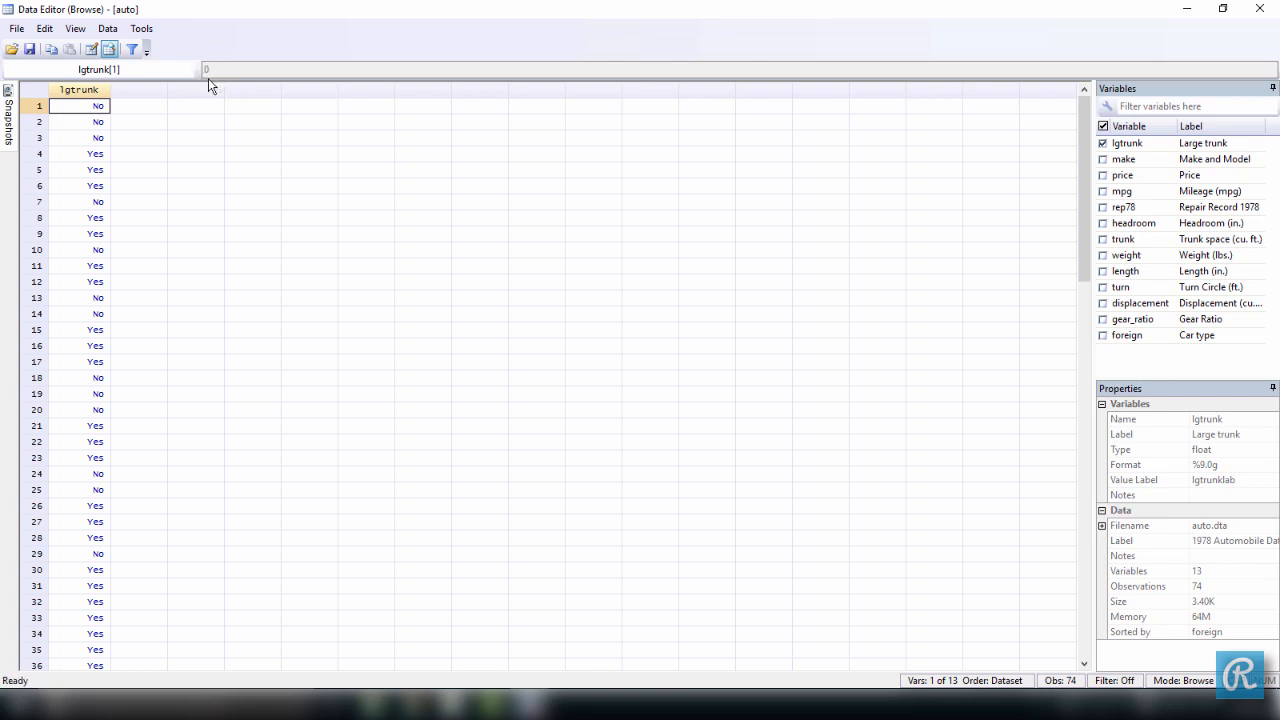
{"action": "left_click", "coordinate": [80, 153]}
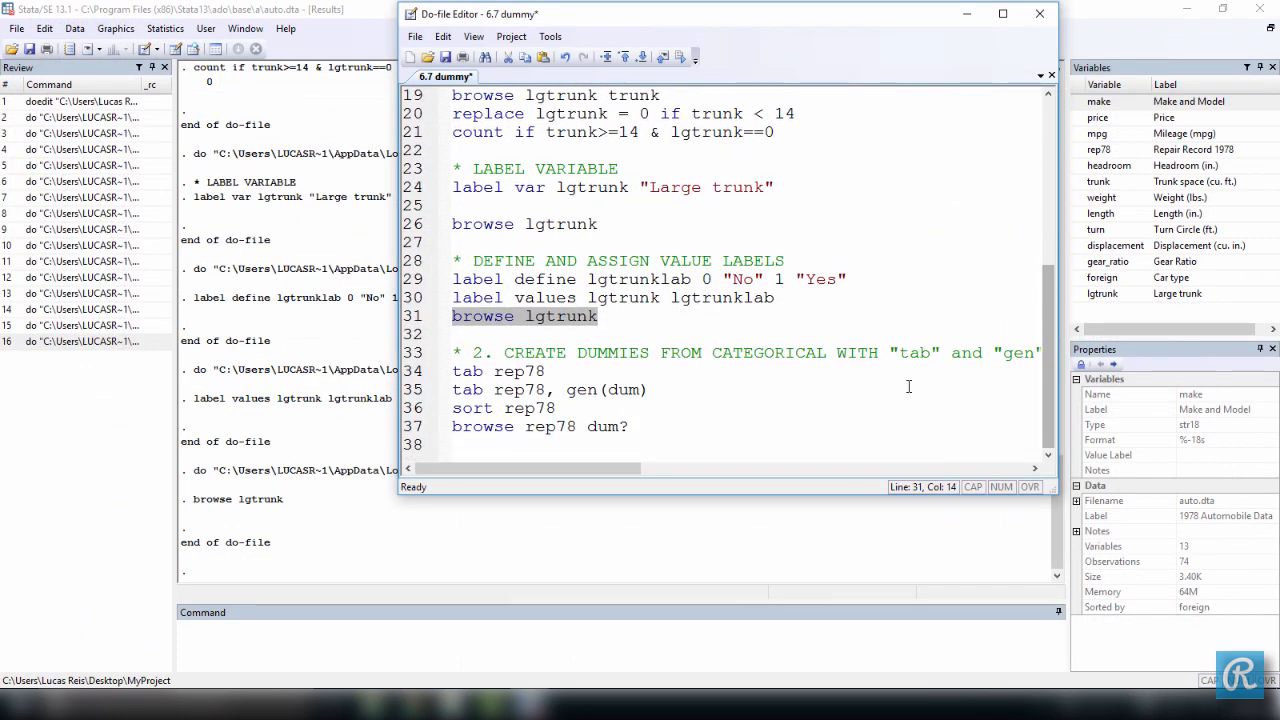
{"action": "mouse_move", "coordinate": [752, 400]}
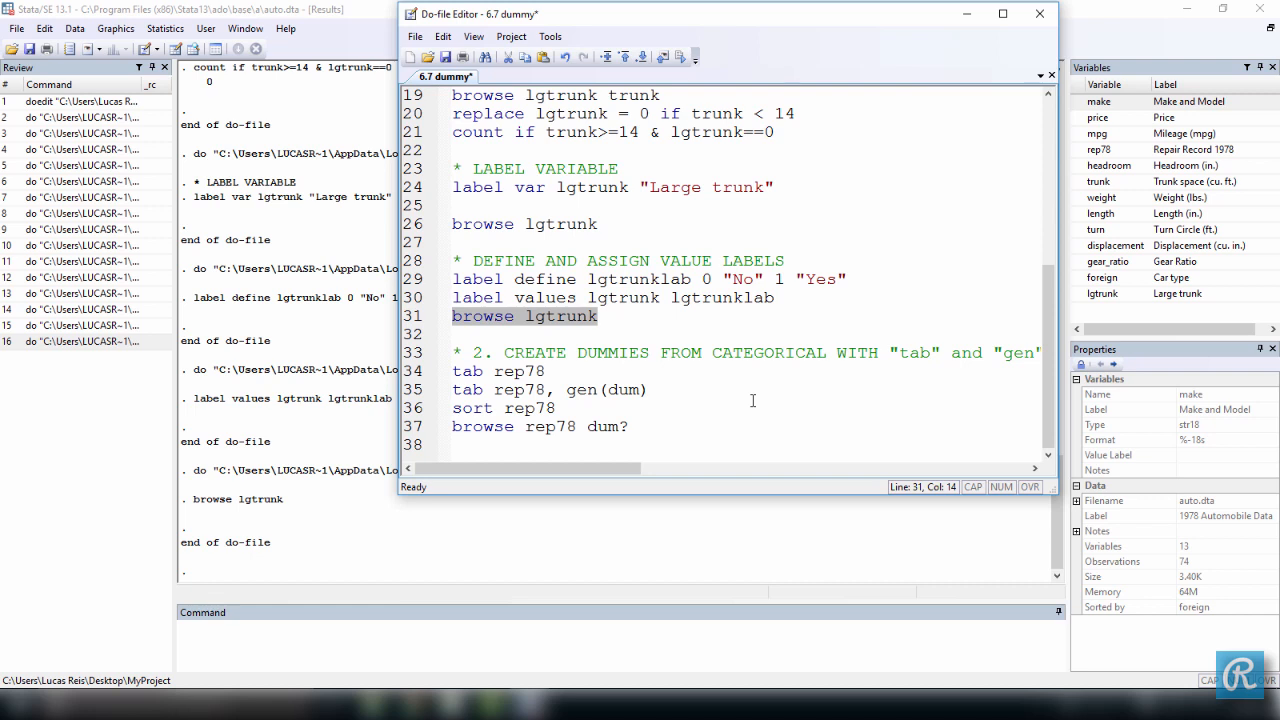
{"action": "mouse_move", "coordinate": [562, 369]}
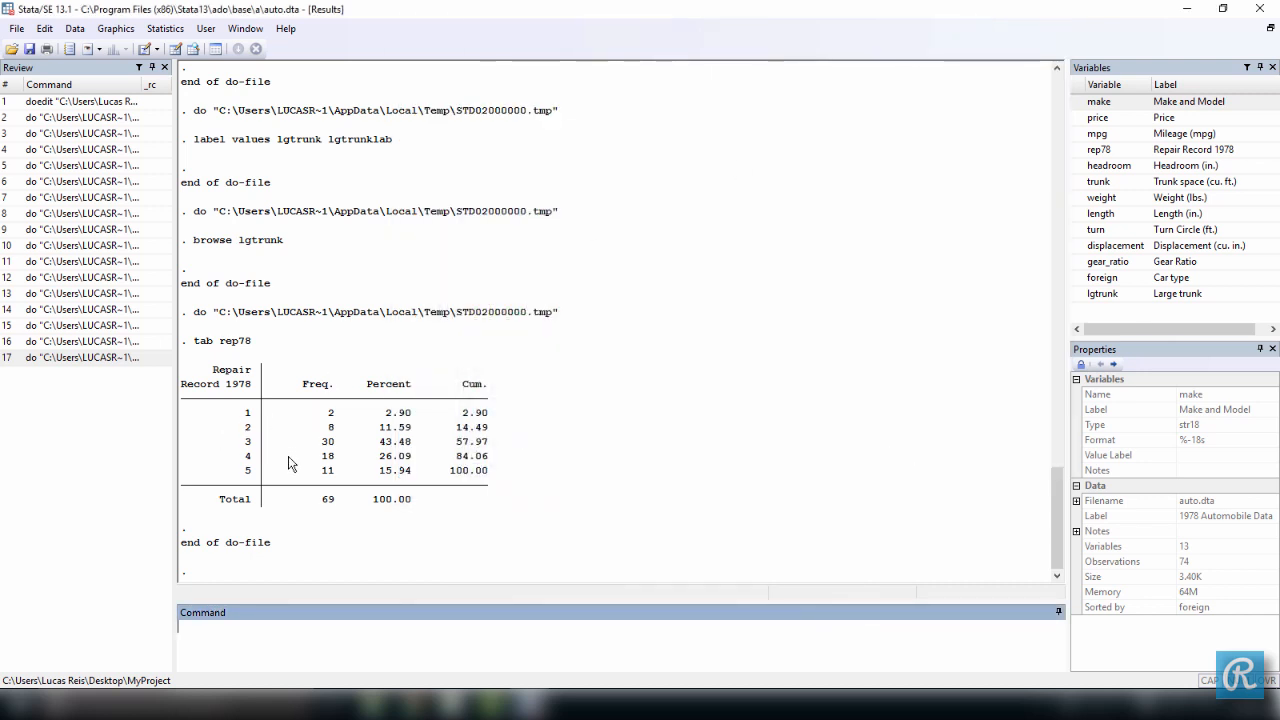
{"action": "mouse_move", "coordinate": [248, 418]}
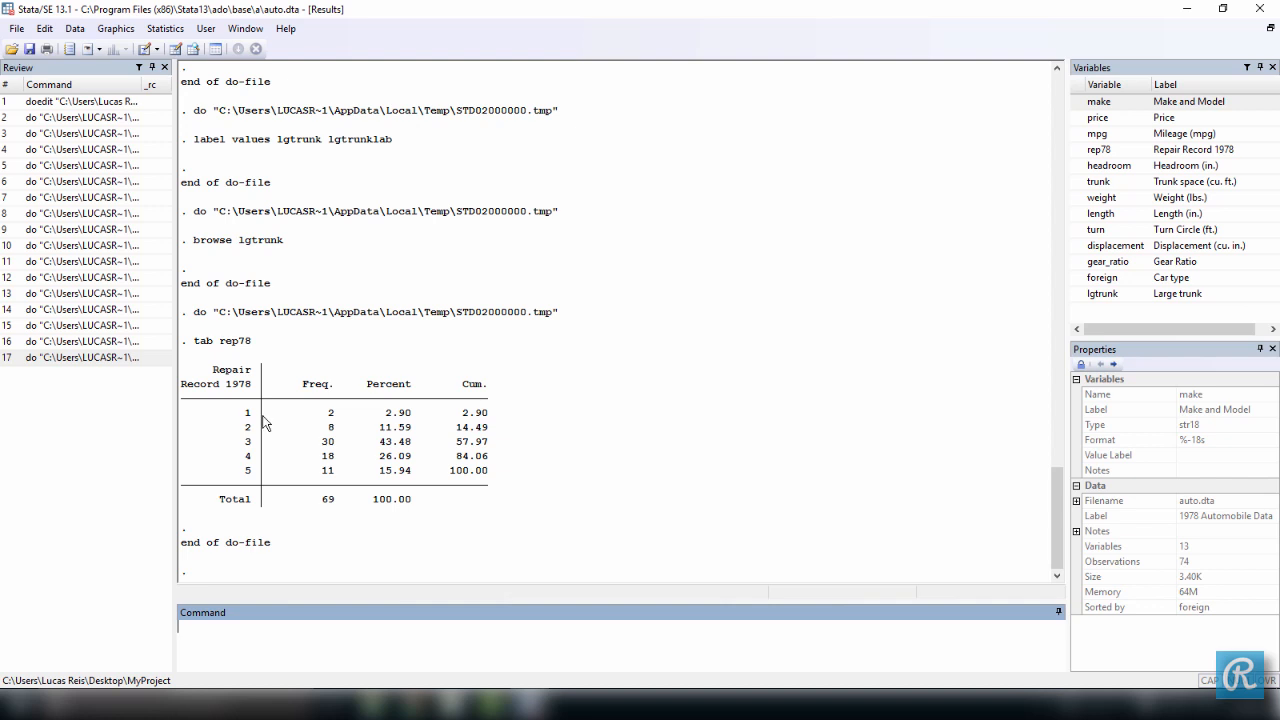
{"action": "mouse_move", "coordinate": [243, 453]}
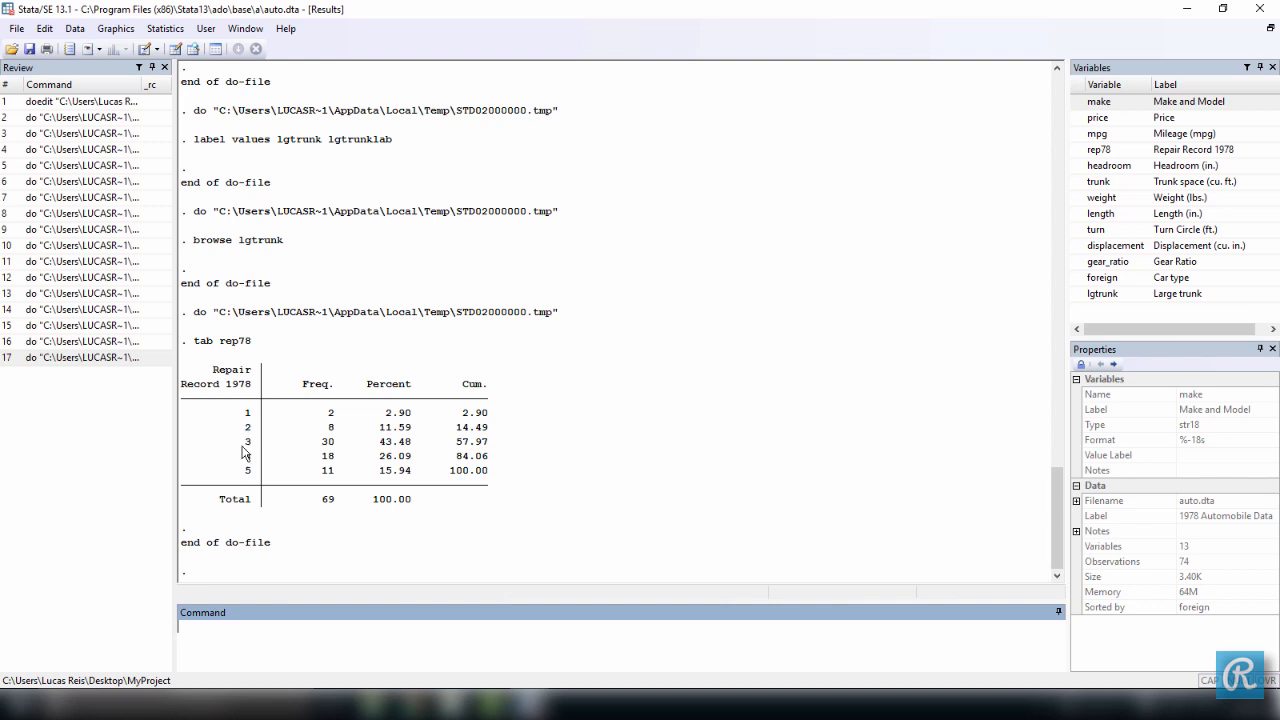
{"action": "mouse_move", "coordinate": [255, 461]}
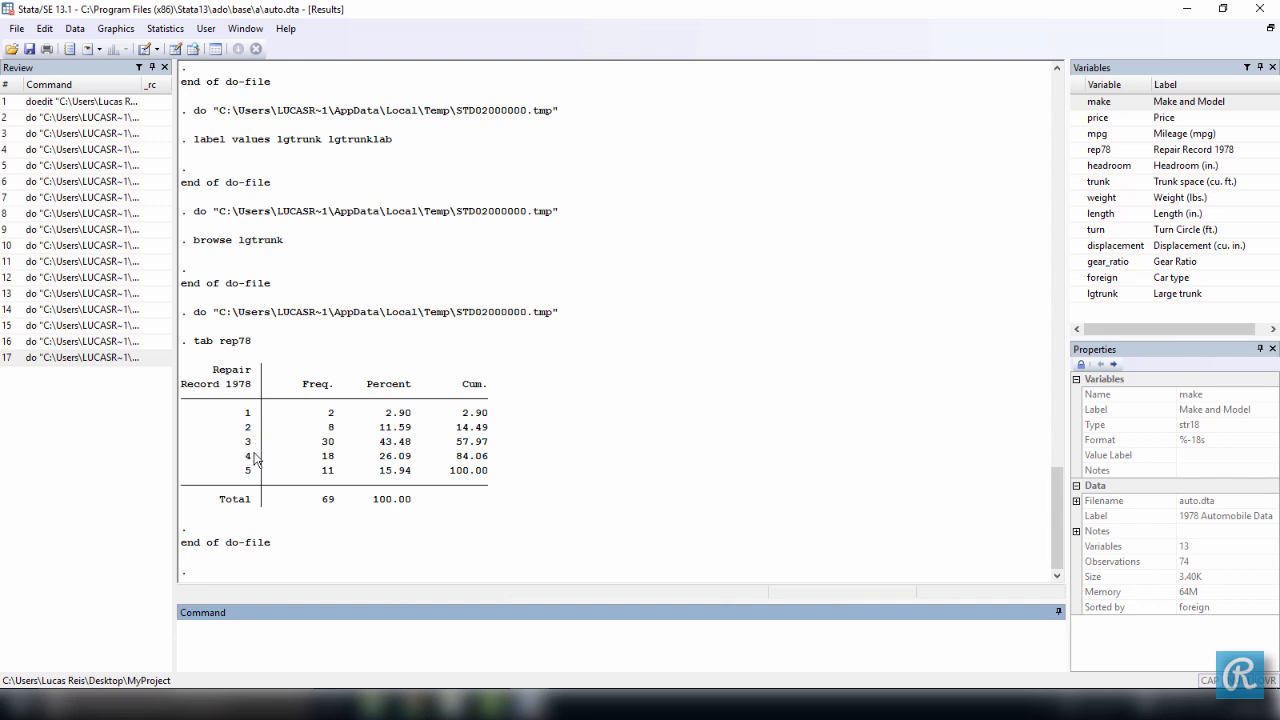
{"action": "mouse_move", "coordinate": [260, 472]}
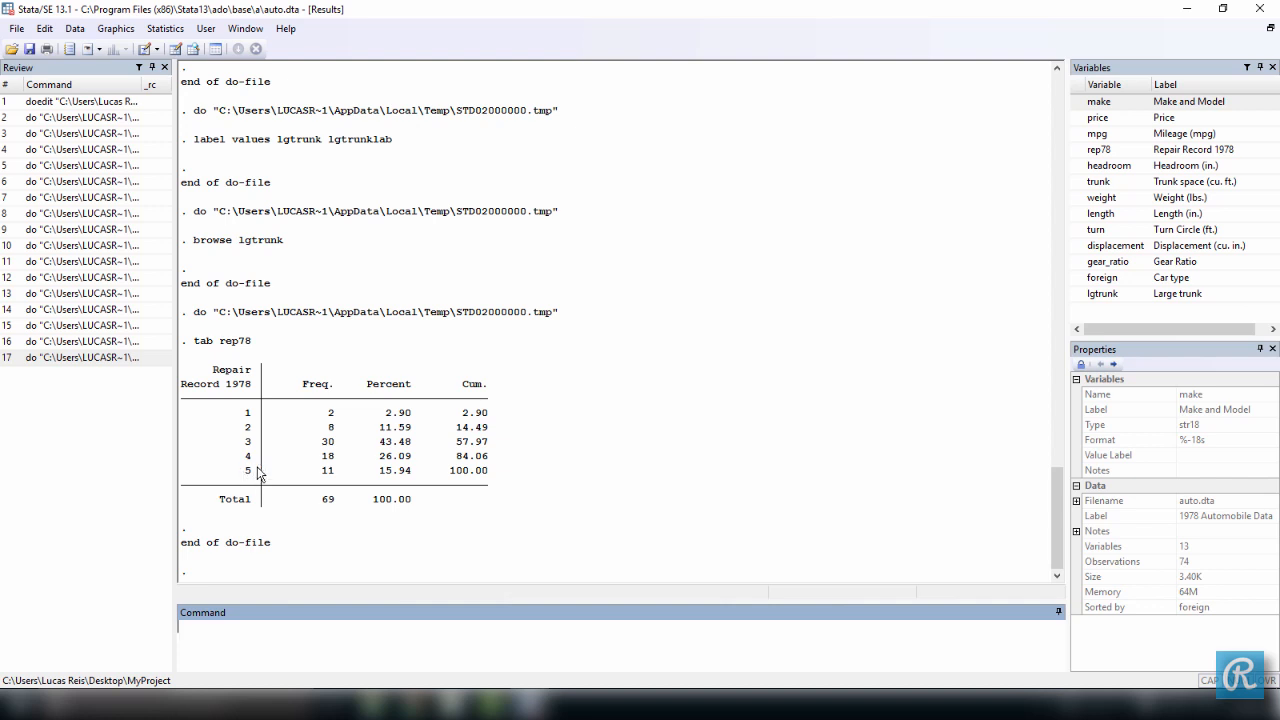
{"action": "mouse_move", "coordinate": [279, 419]}
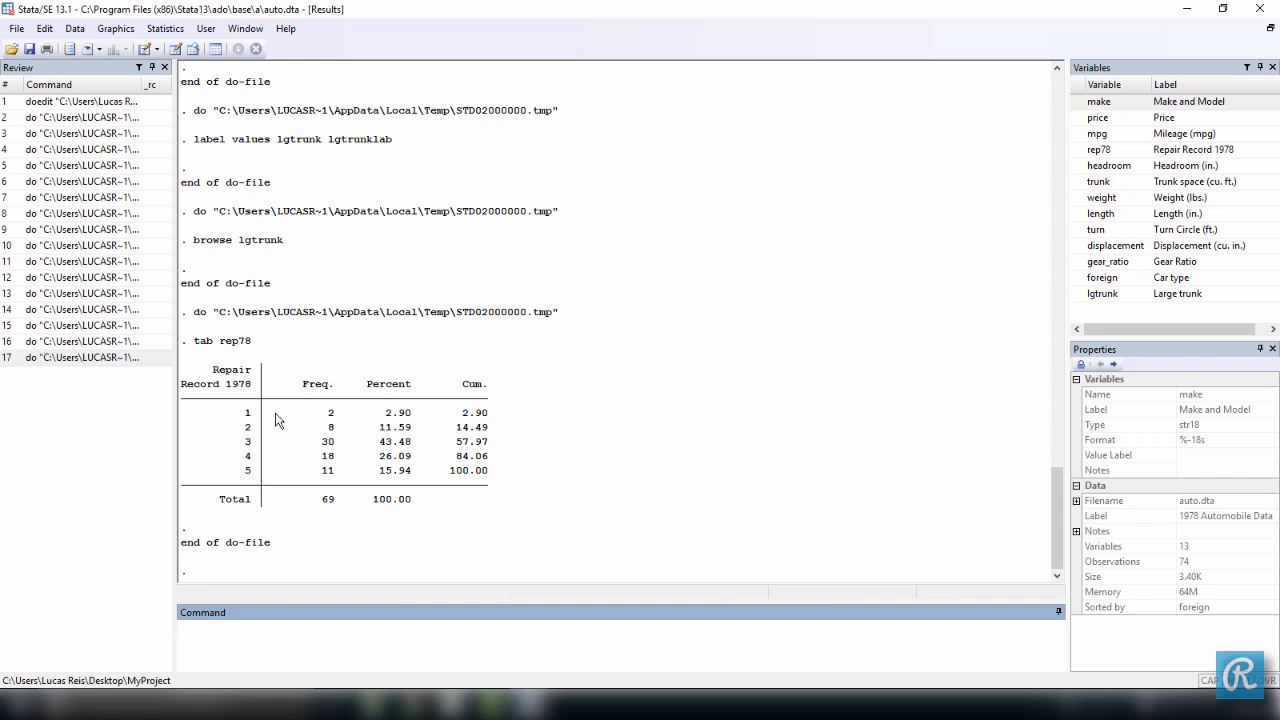
{"action": "mouse_move", "coordinate": [258, 484]}
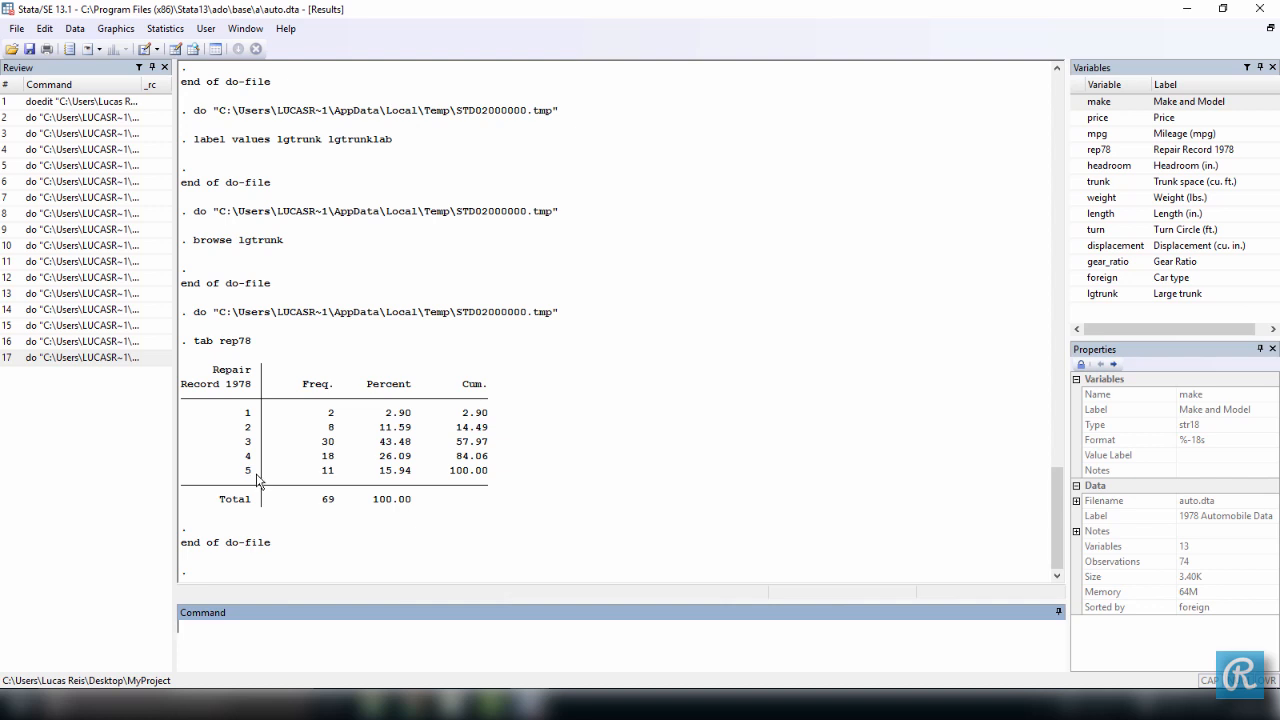
{"action": "mouse_move", "coordinate": [255, 425]}
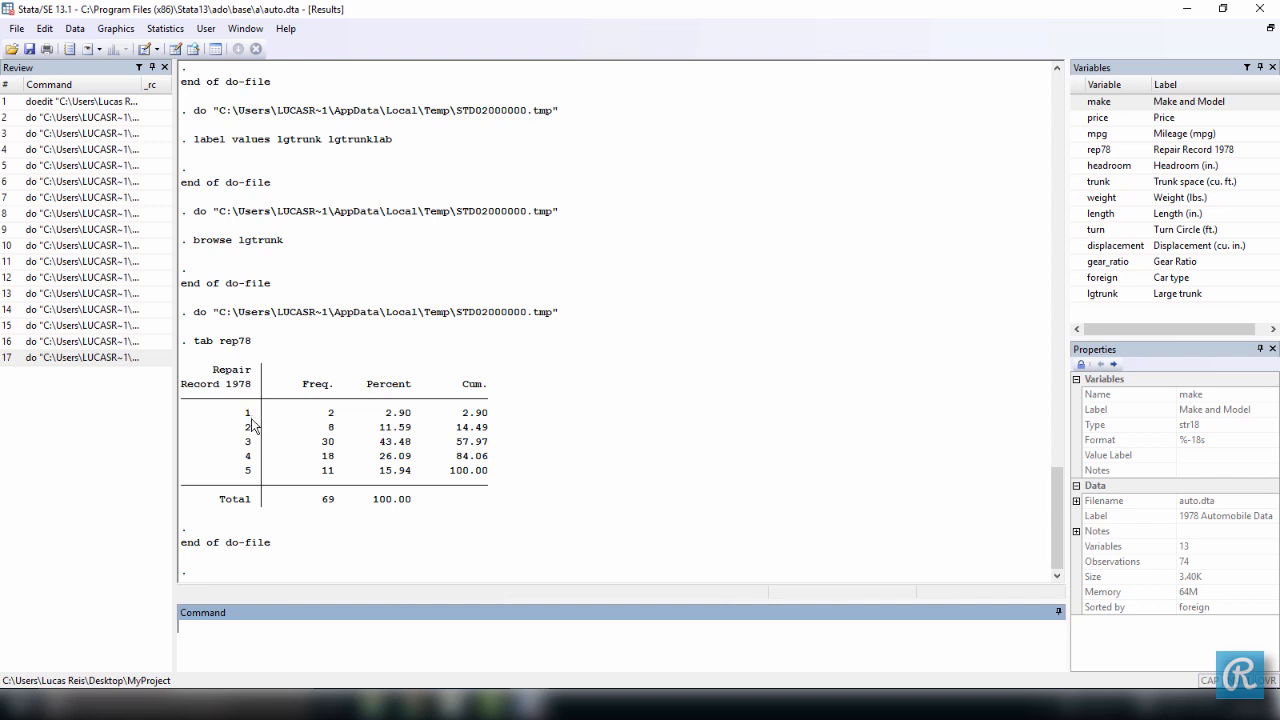
{"action": "mouse_move", "coordinate": [267, 419]}
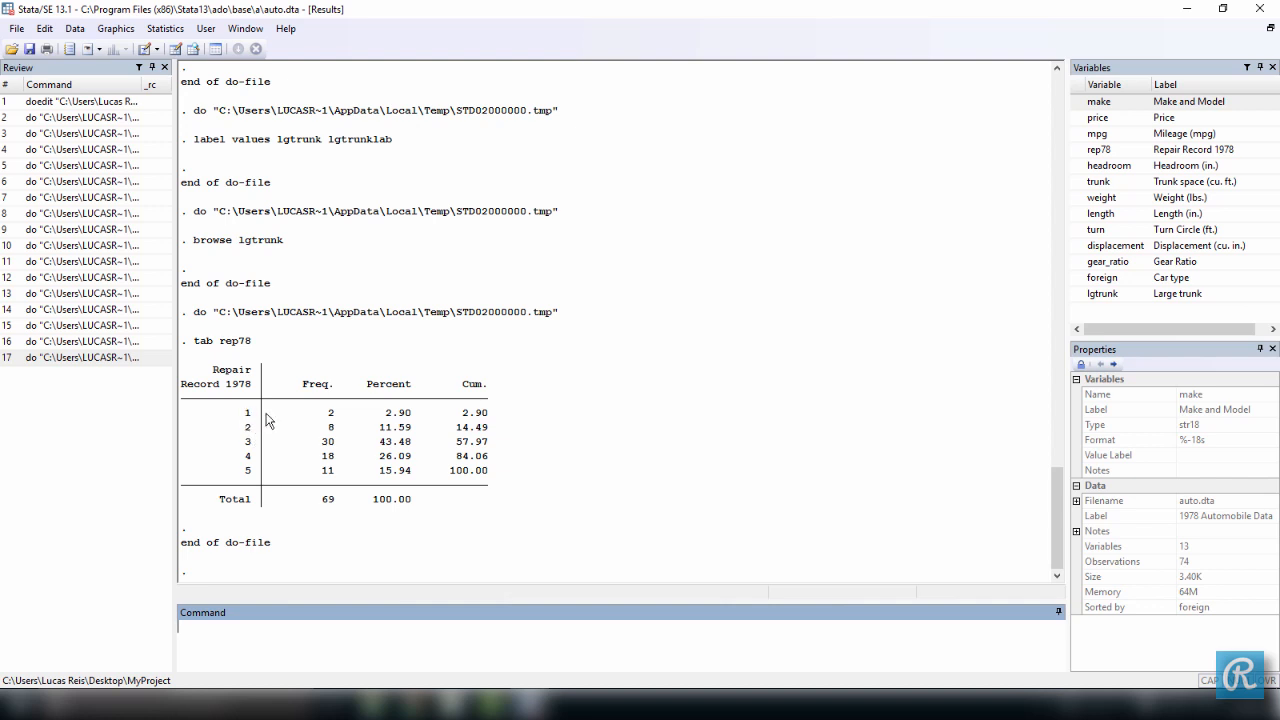
{"action": "mouse_move", "coordinate": [260, 427]}
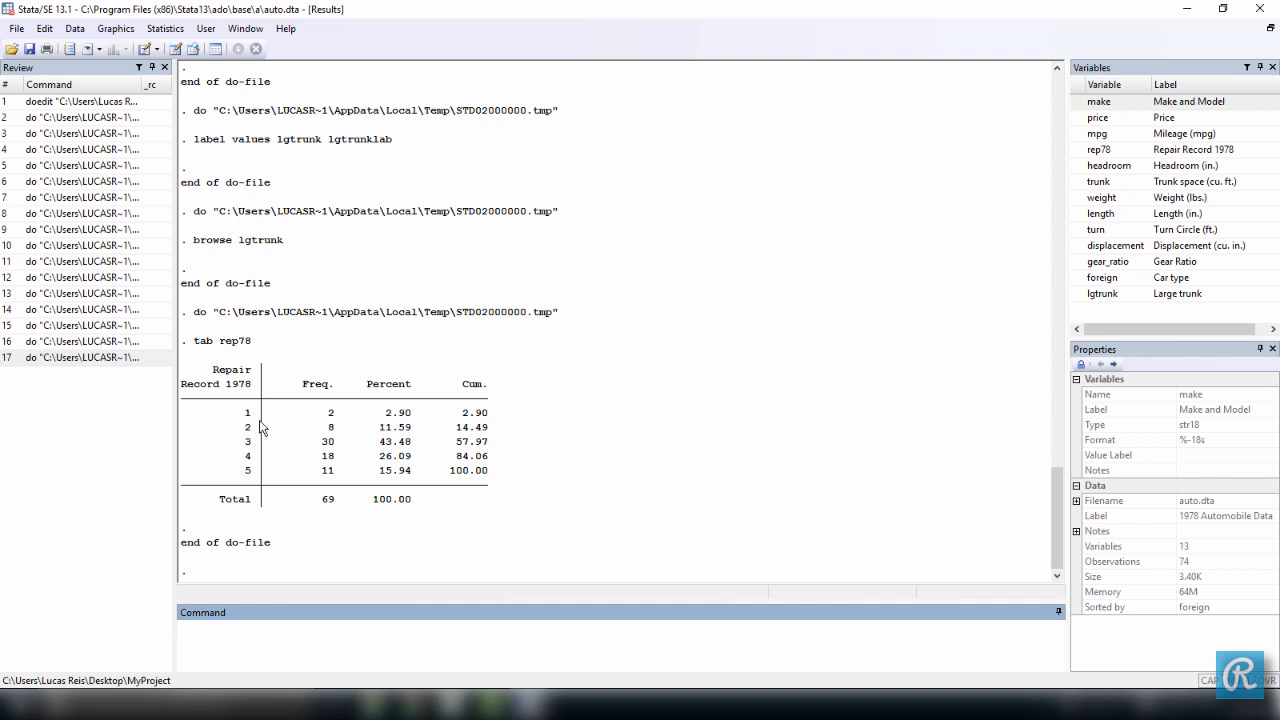
{"action": "mouse_move", "coordinate": [247, 443]}
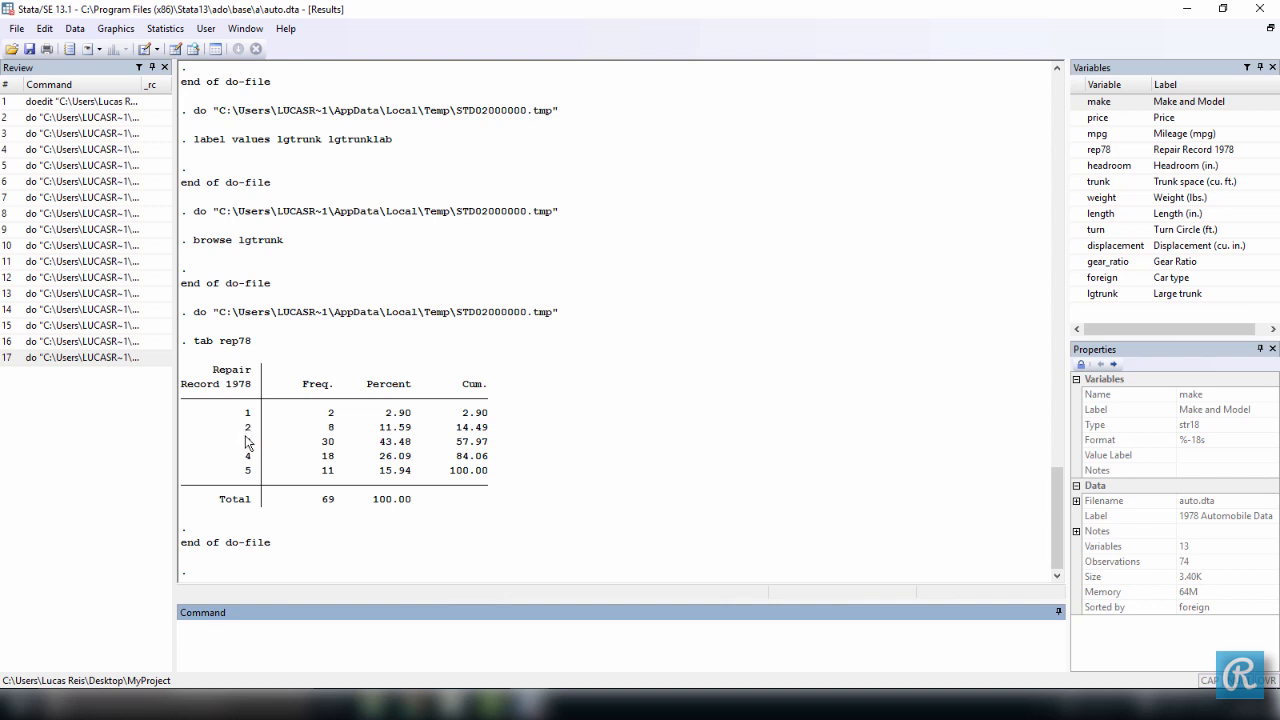
{"action": "mouse_move", "coordinate": [258, 433]}
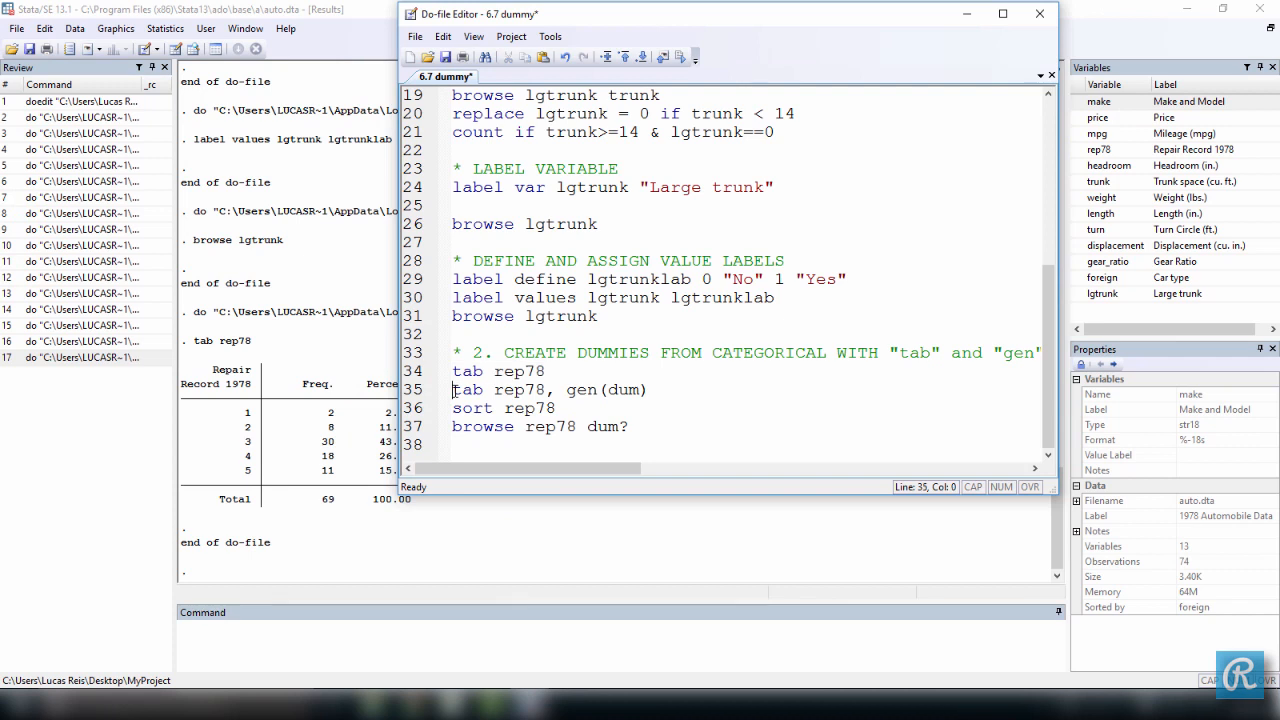
Step: Run 'tab rep78, gen(dum)' to create dum1–dum5, then inspect the dum1 and dum2 labels
{"action": "double_click", "coordinate": [535, 371]}
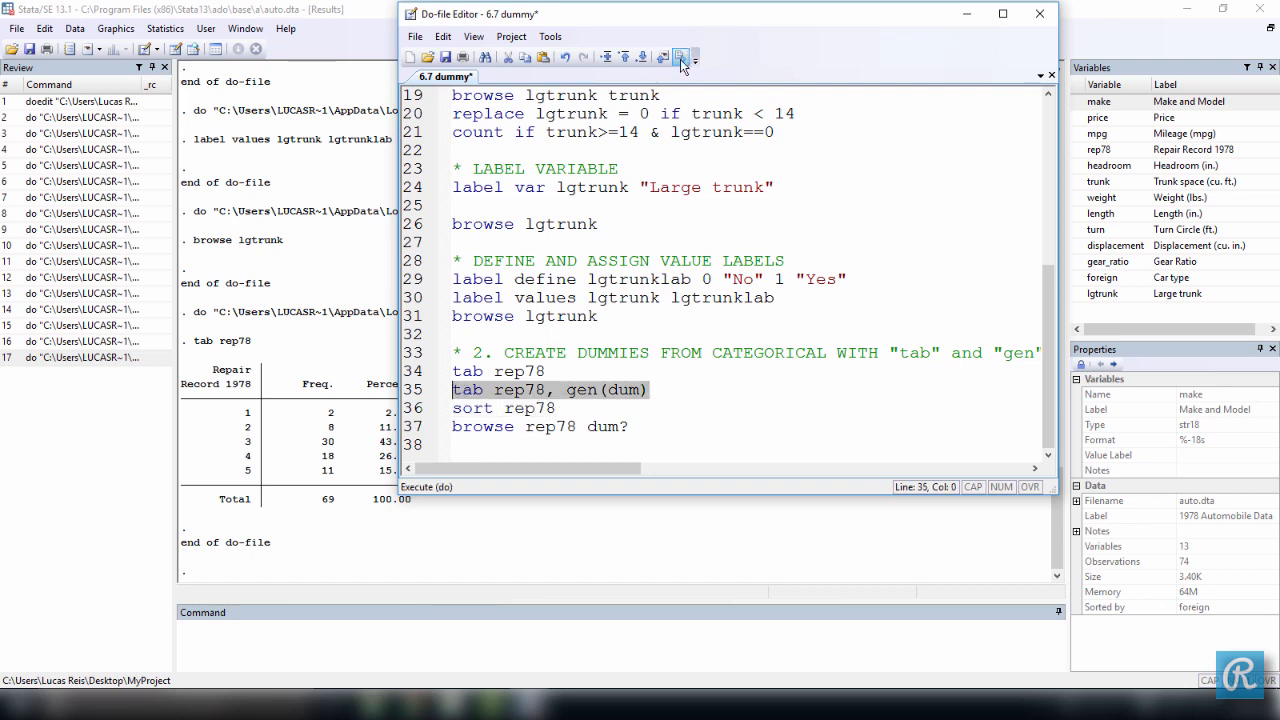
{"action": "left_click", "coordinate": [679, 57]}
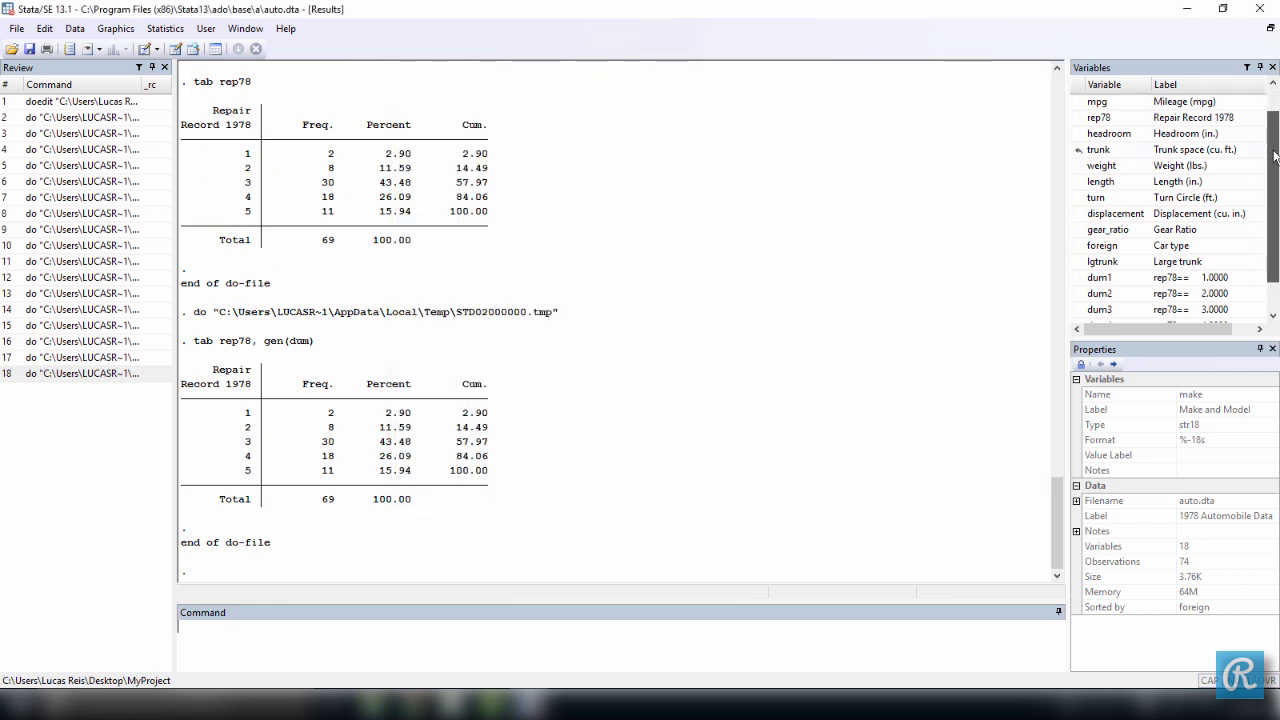
{"action": "scroll", "scroll_direction": "down", "scroll_amount": 3}
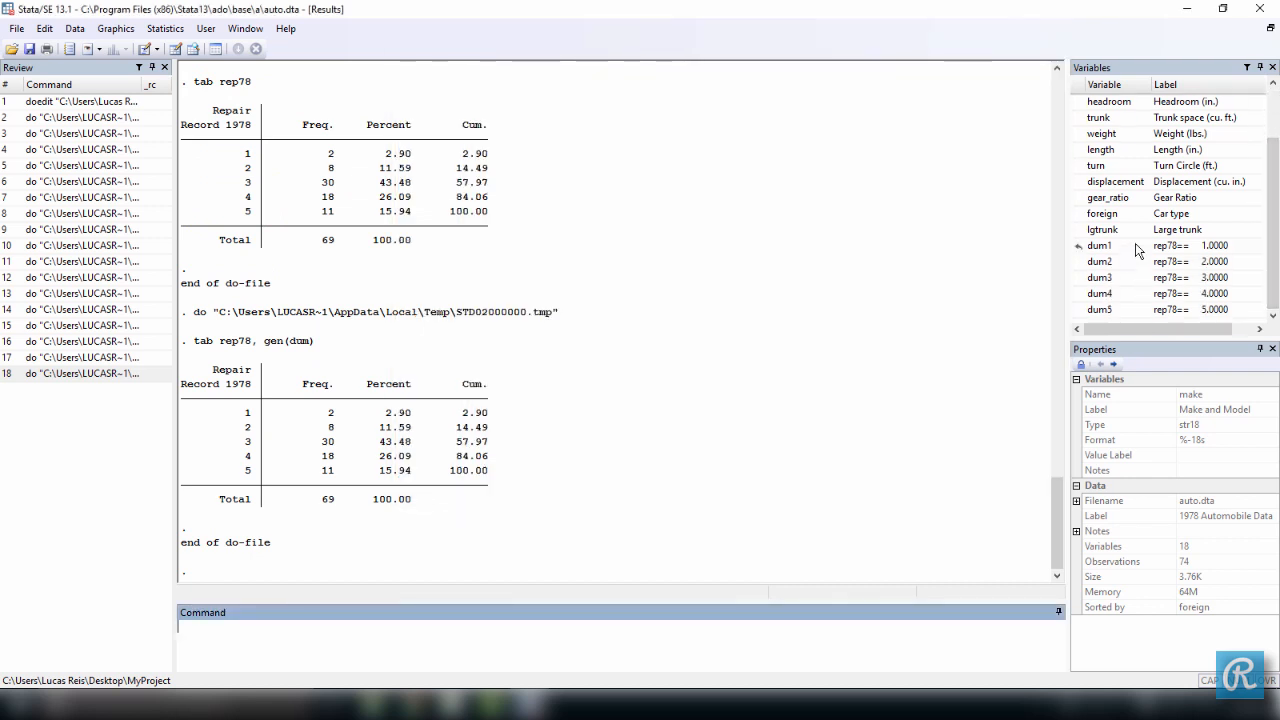
{"action": "left_click", "coordinate": [1100, 245]}
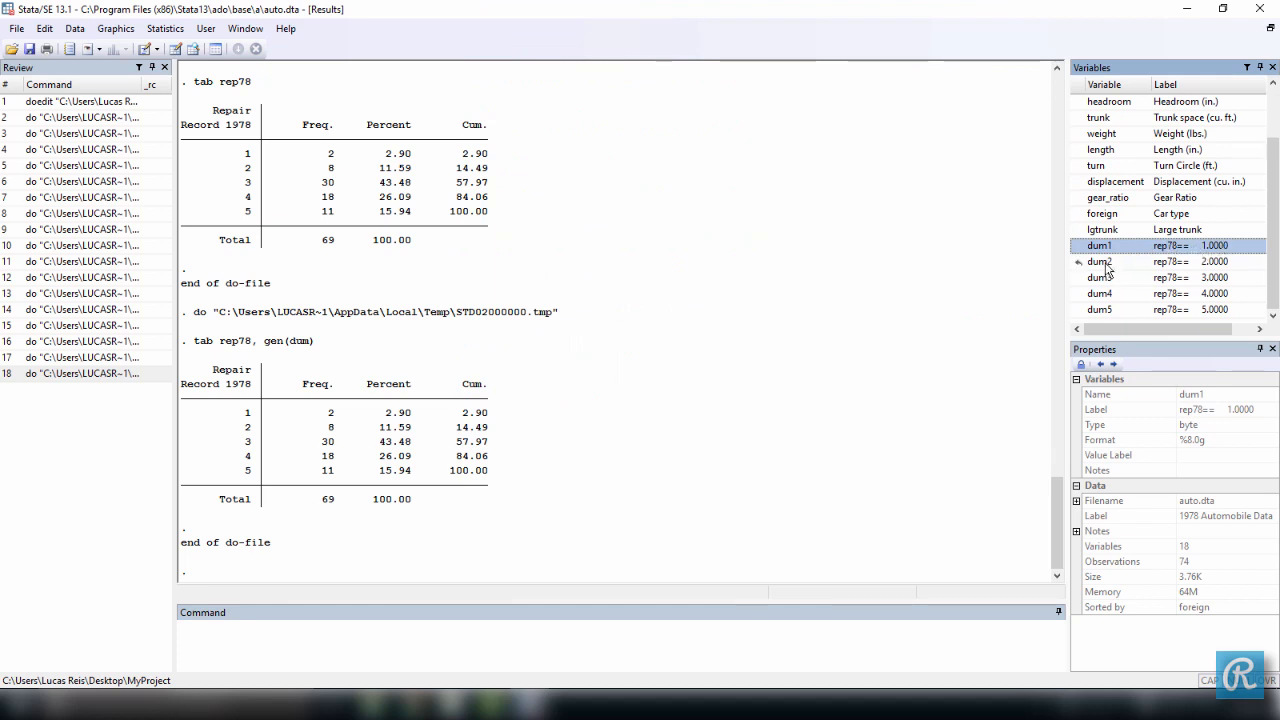
{"action": "left_click", "coordinate": [1100, 261]}
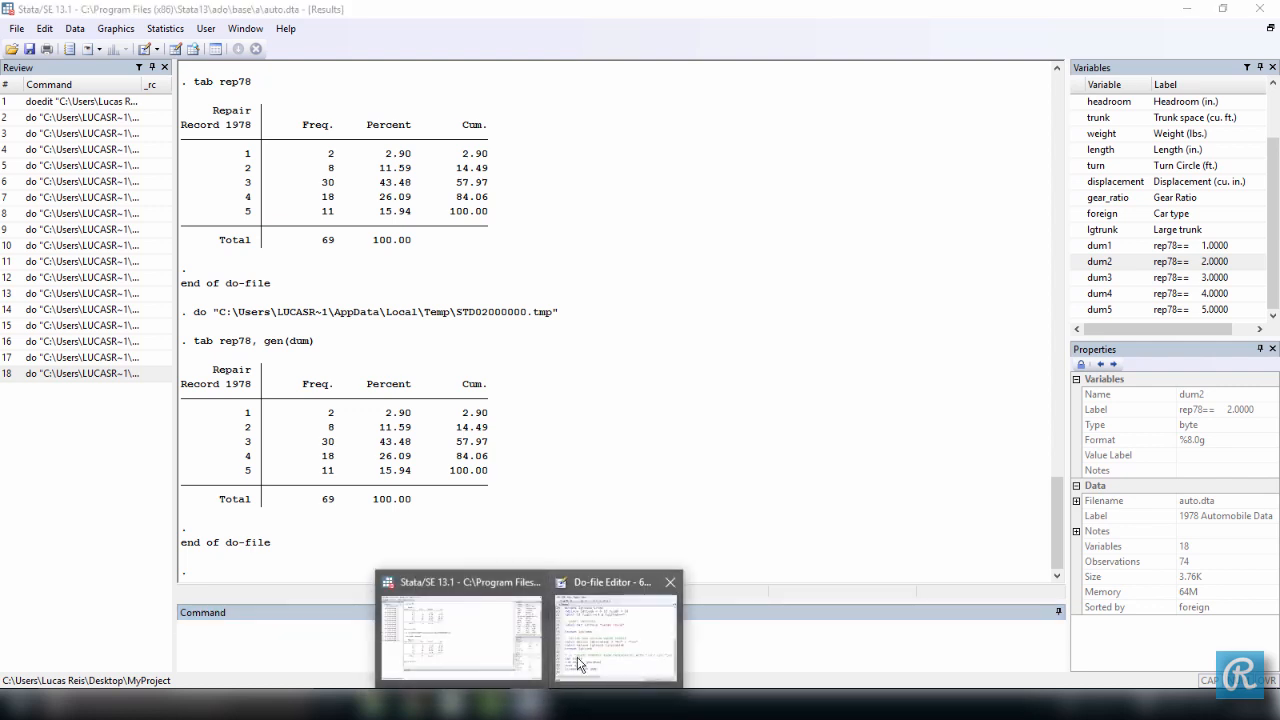
Step: Run the 'sort rep78' line from the do-file
{"action": "left_click", "coordinate": [615, 637]}
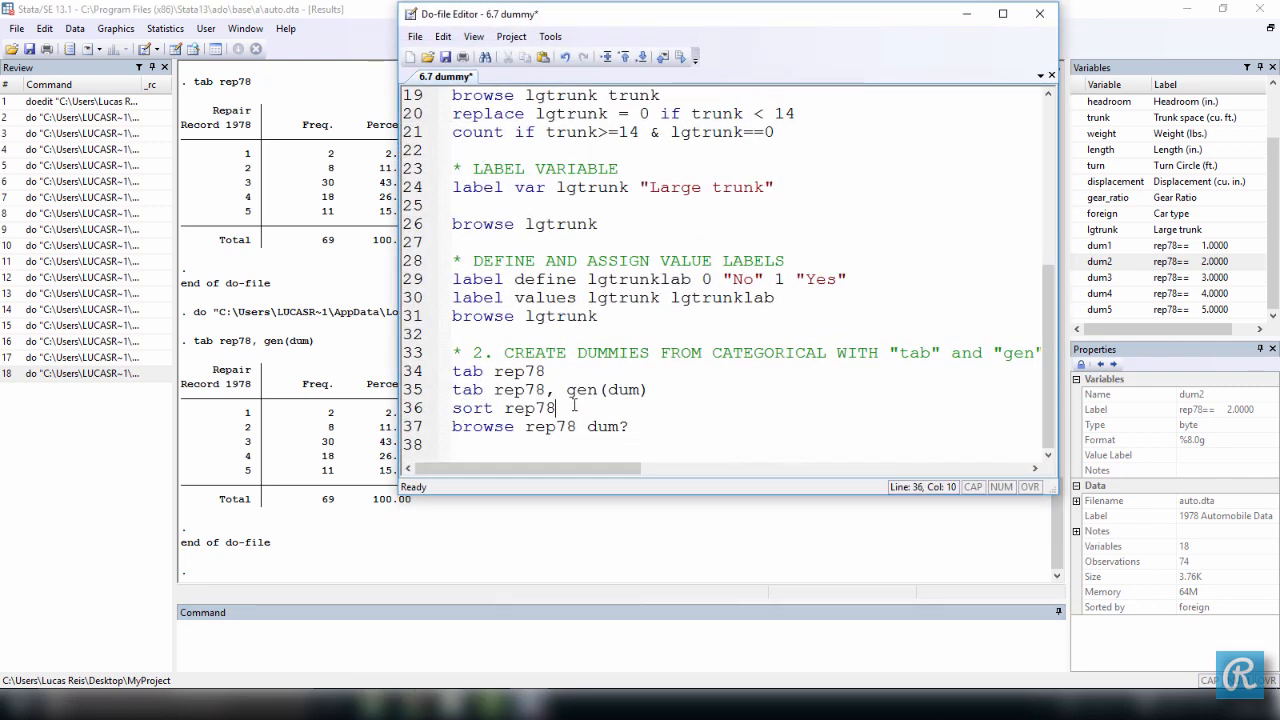
{"action": "triple_click", "coordinate": [500, 408]}
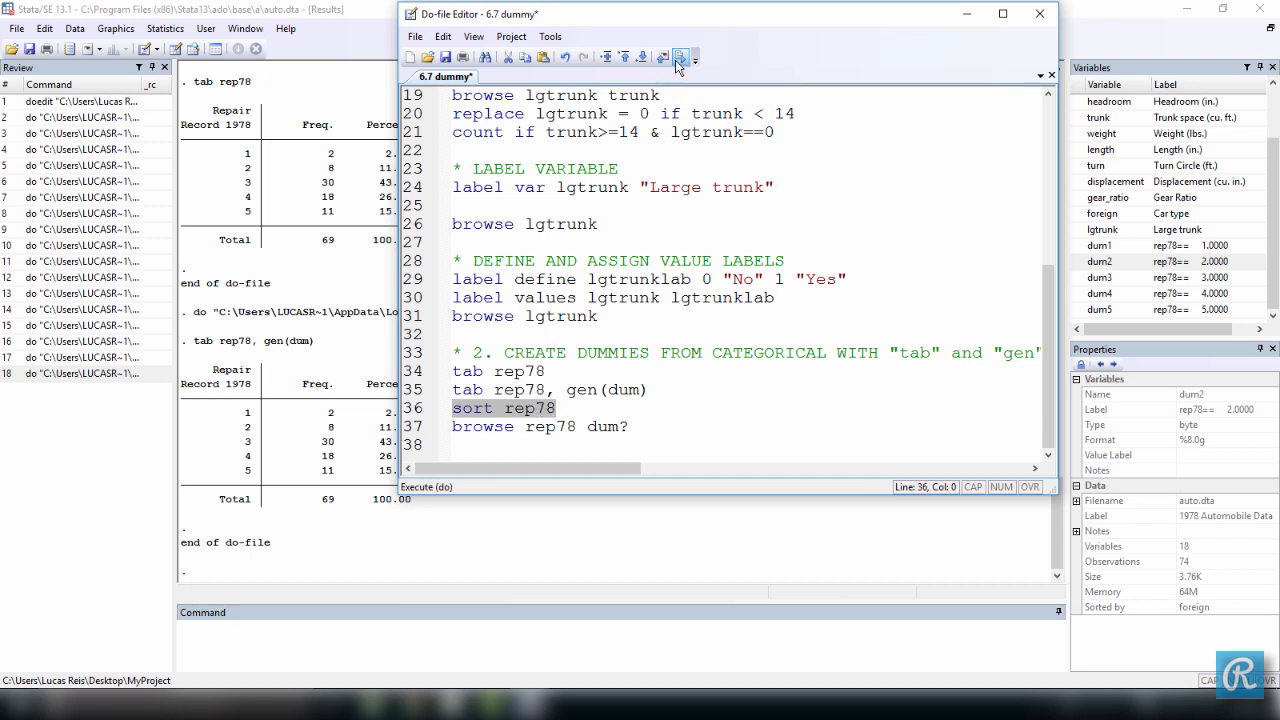
{"action": "left_click", "coordinate": [679, 57]}
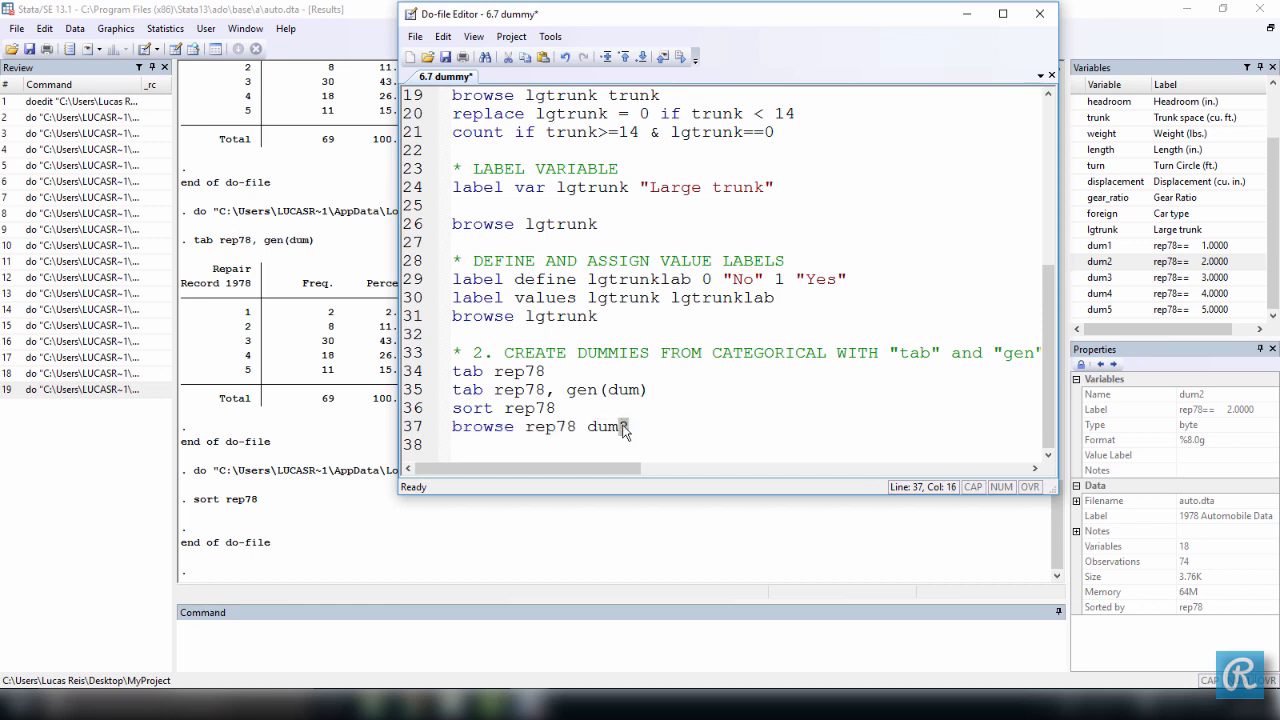
Step: Run the browse line to view rep78 alongside dum1–dum5
{"action": "type", "text": "?"}
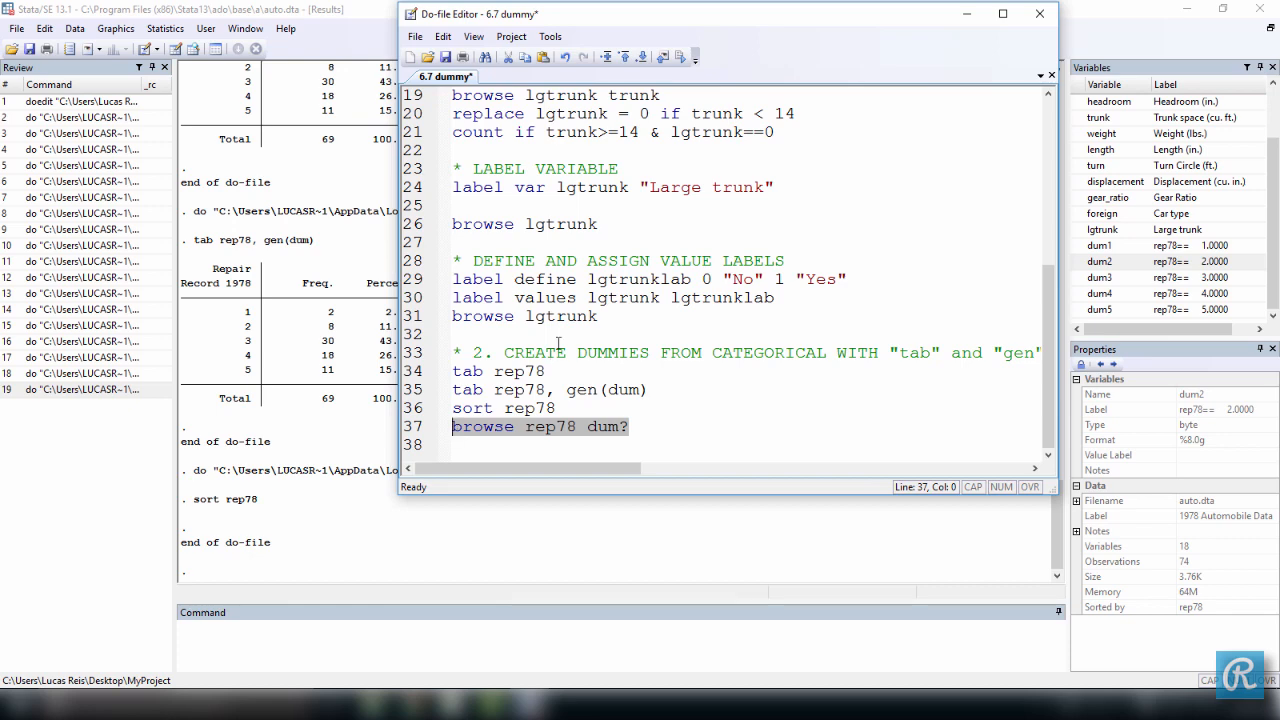
{"action": "left_click", "coordinate": [682, 56]}
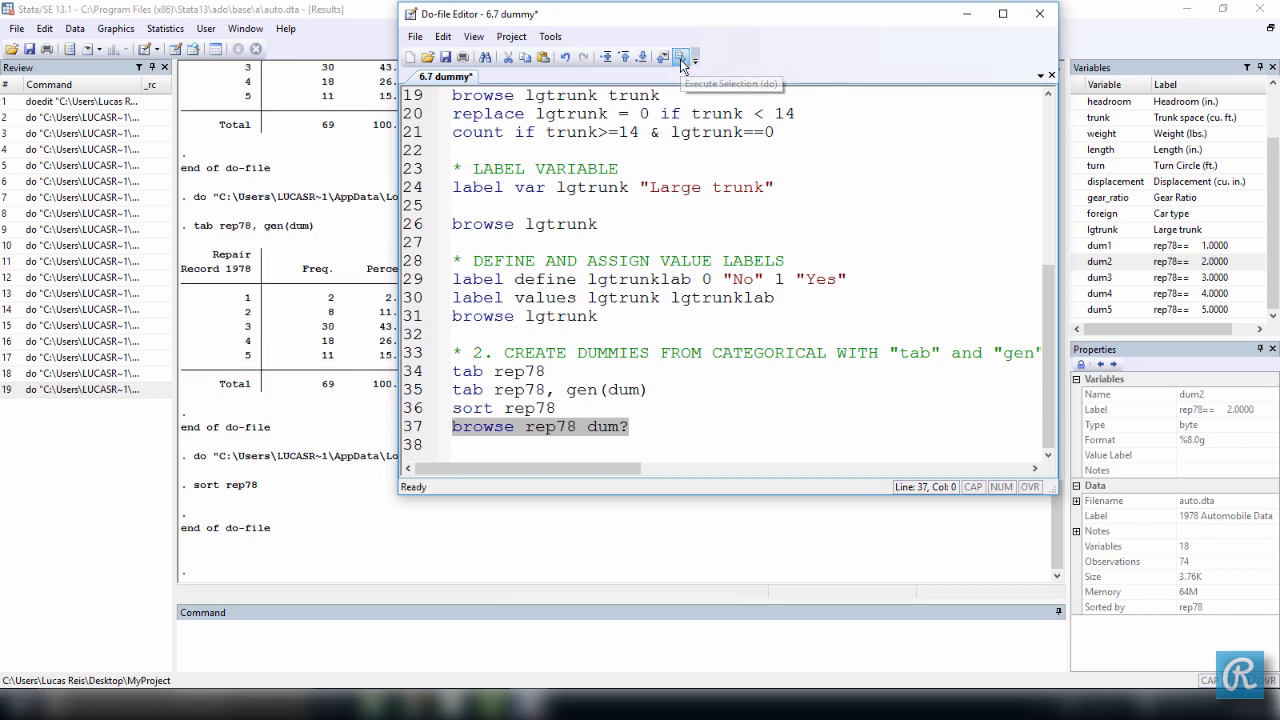
{"action": "left_click", "coordinate": [680, 56]}
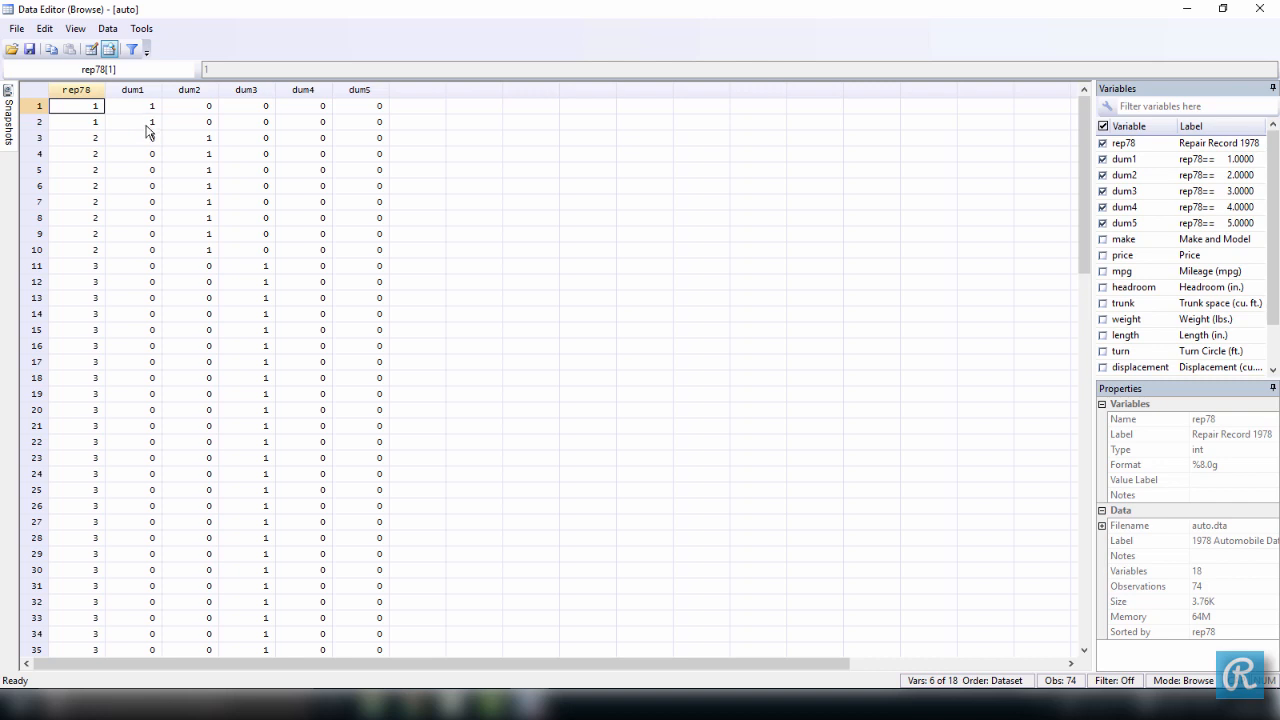
Step: Select the dum1–dum5 values for rep78 = 2 rows, confirming dum2 is 1
{"action": "left_click", "coordinate": [189, 105]}
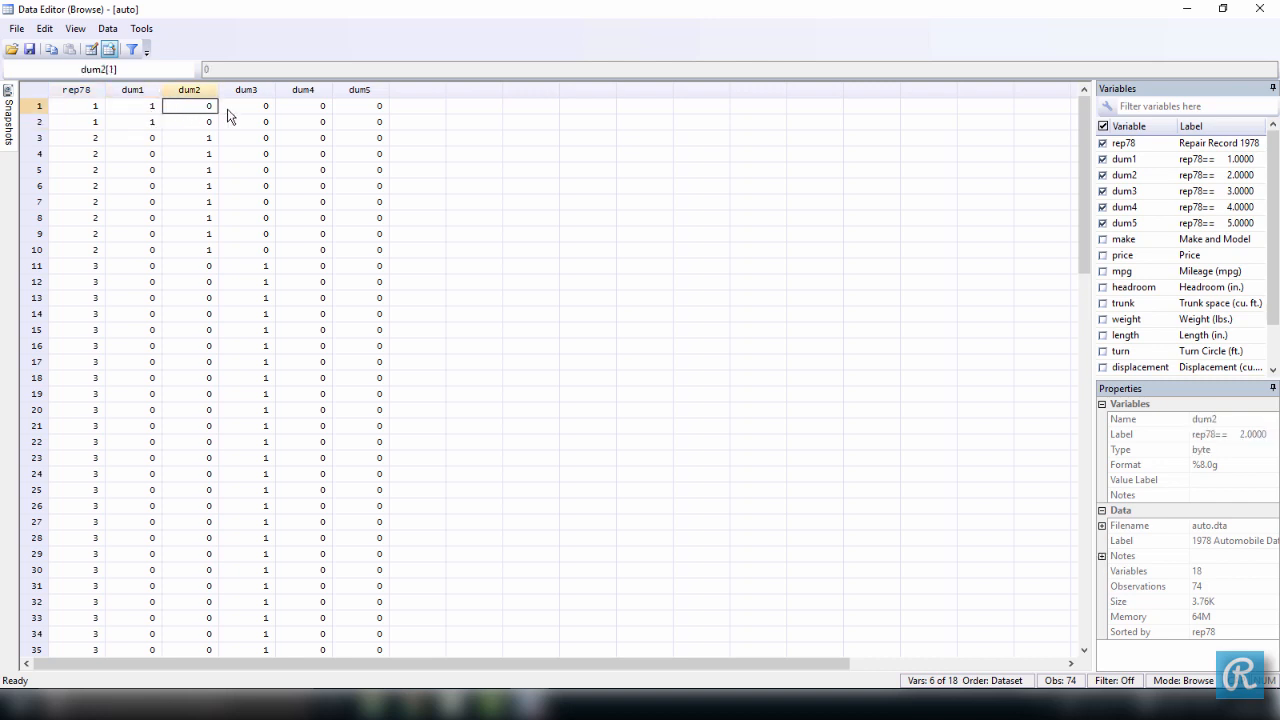
{"action": "left_click_drag", "start_coordinate": [190, 105], "coordinate": [378, 121]}
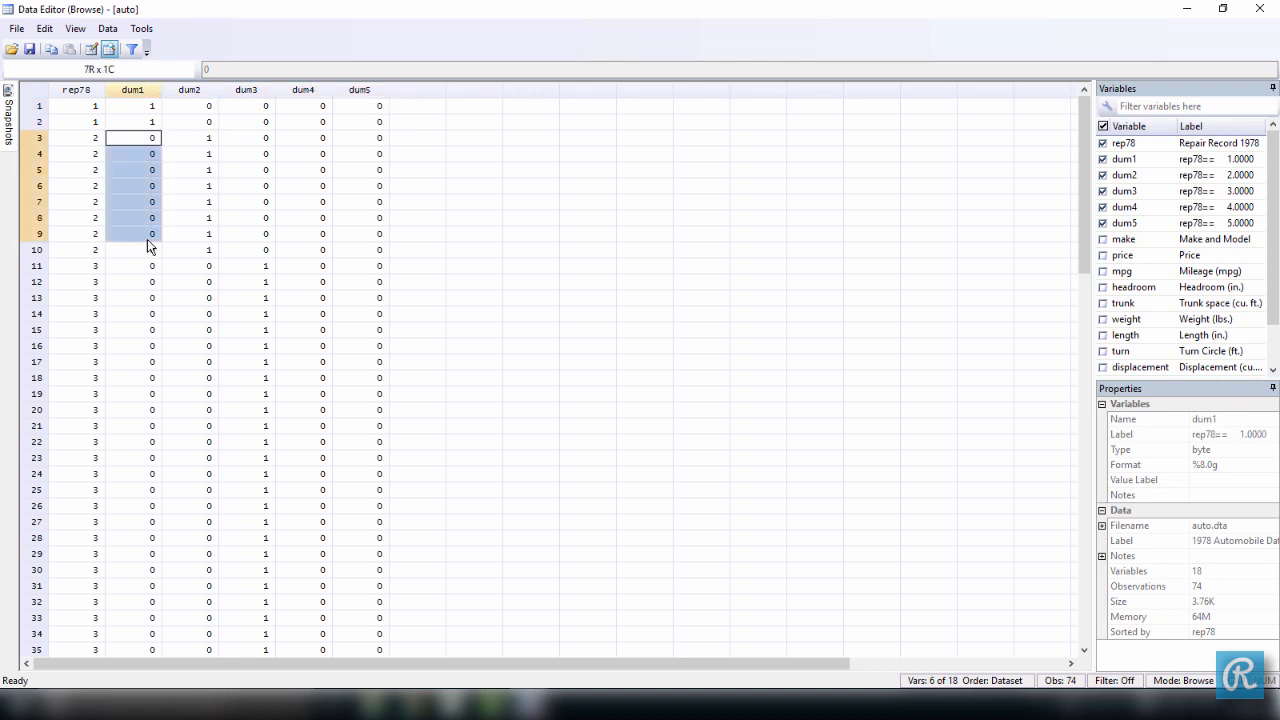
{"action": "left_click_drag", "start_coordinate": [132, 233], "coordinate": [378, 250]}
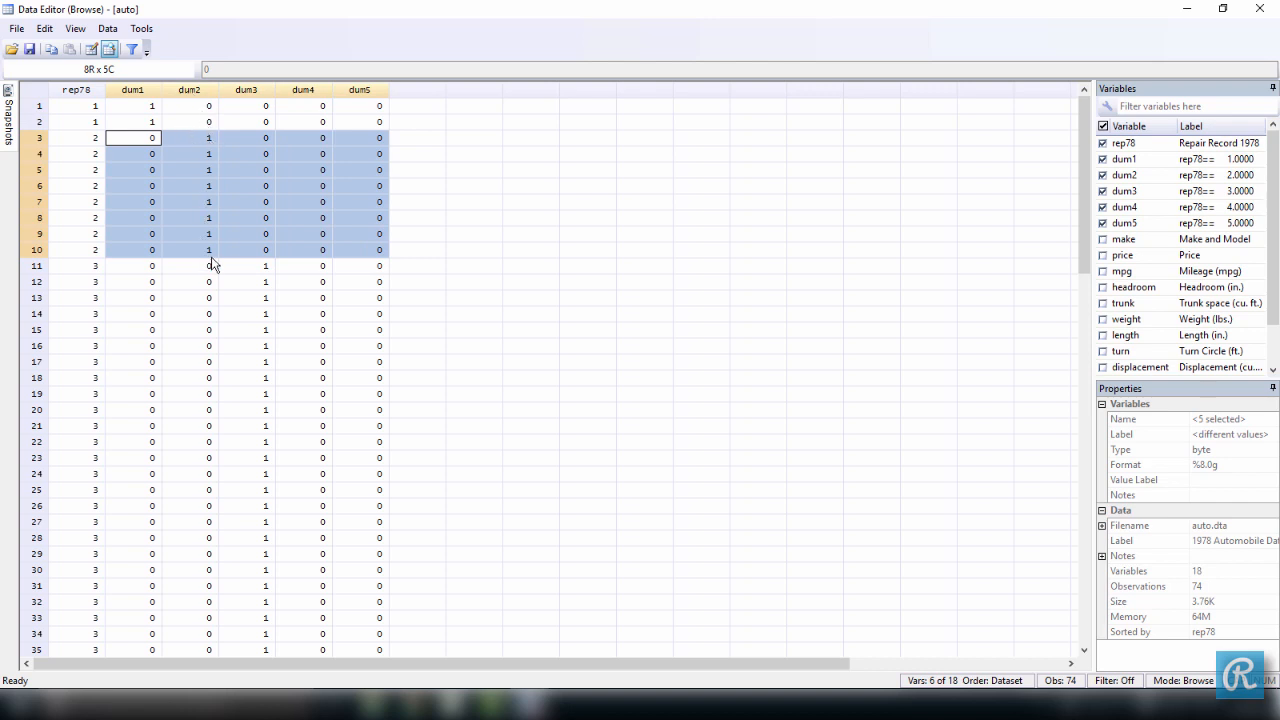
{"action": "mouse_move", "coordinate": [523, 205]}
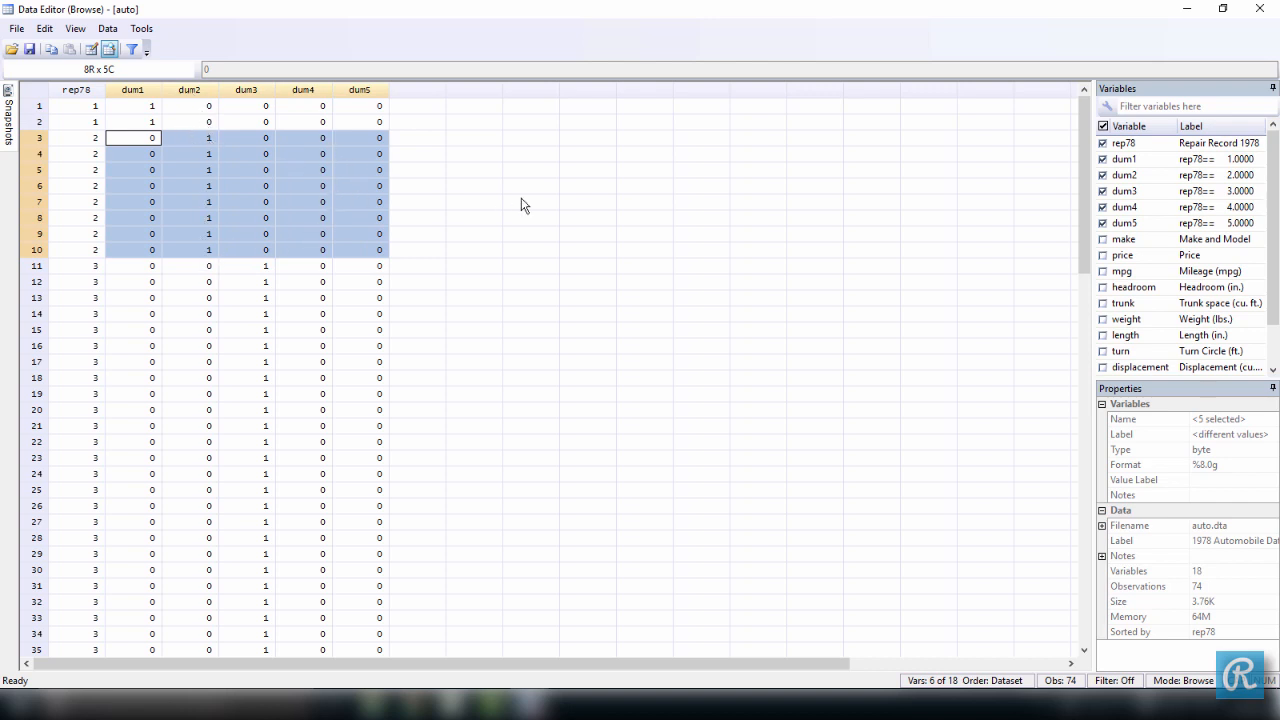